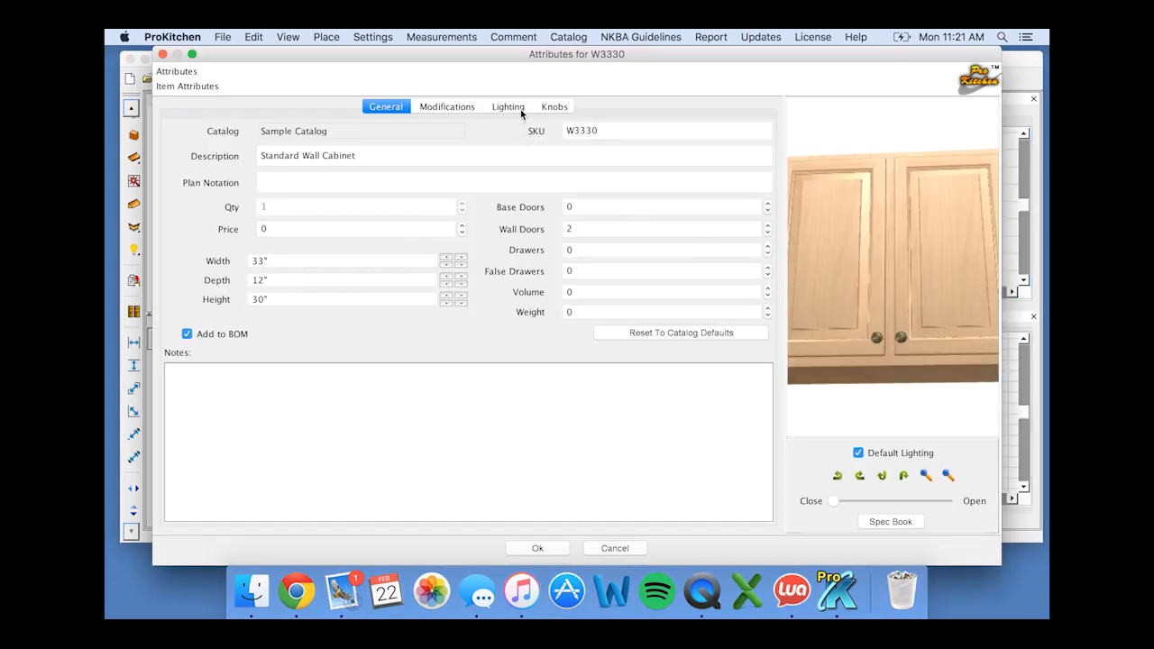
Turn on Default Lighting for the W3330 wall cabinet, then remove all six listed lights.
left_click(507, 106)
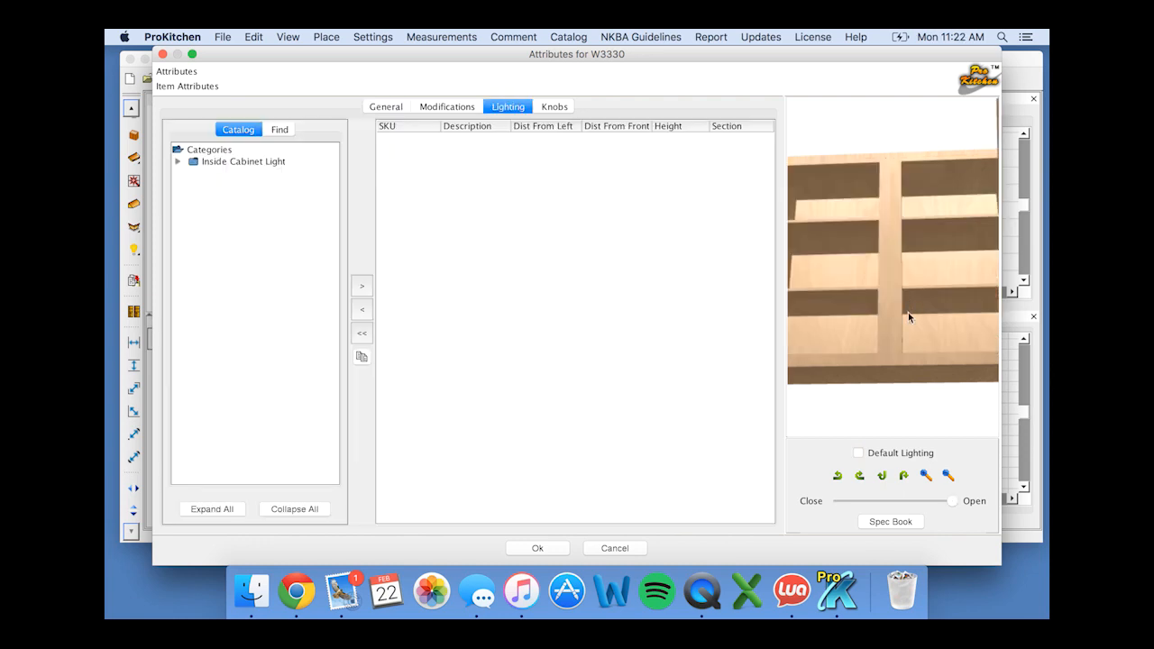
mouse_move(912, 338)
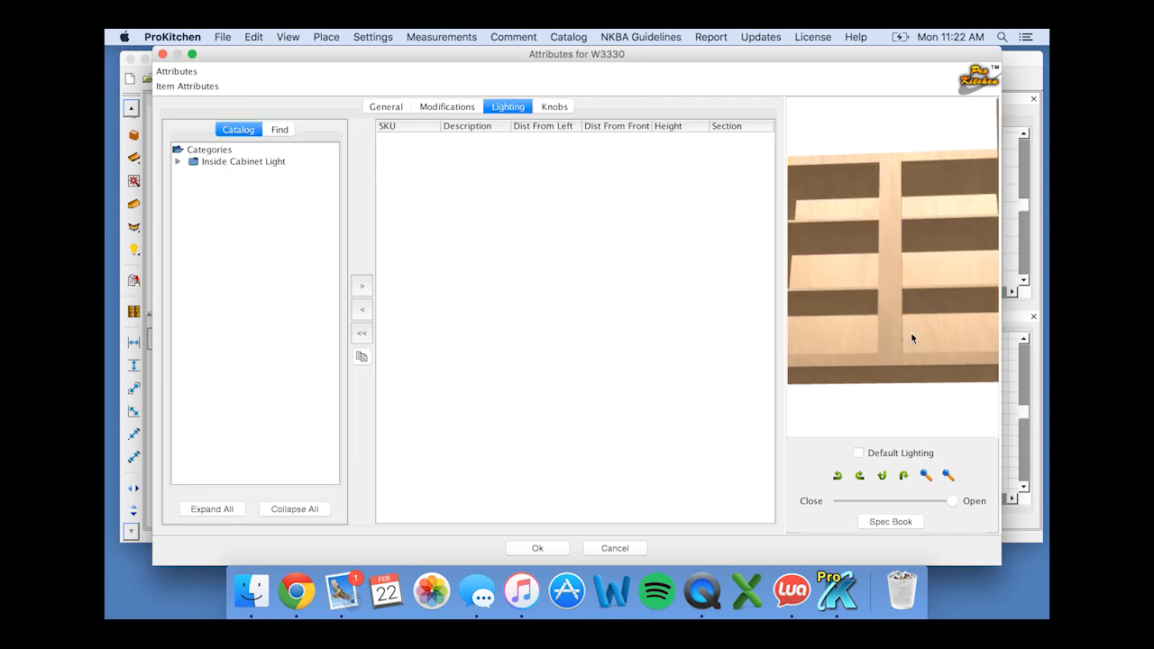
mouse_move(860, 460)
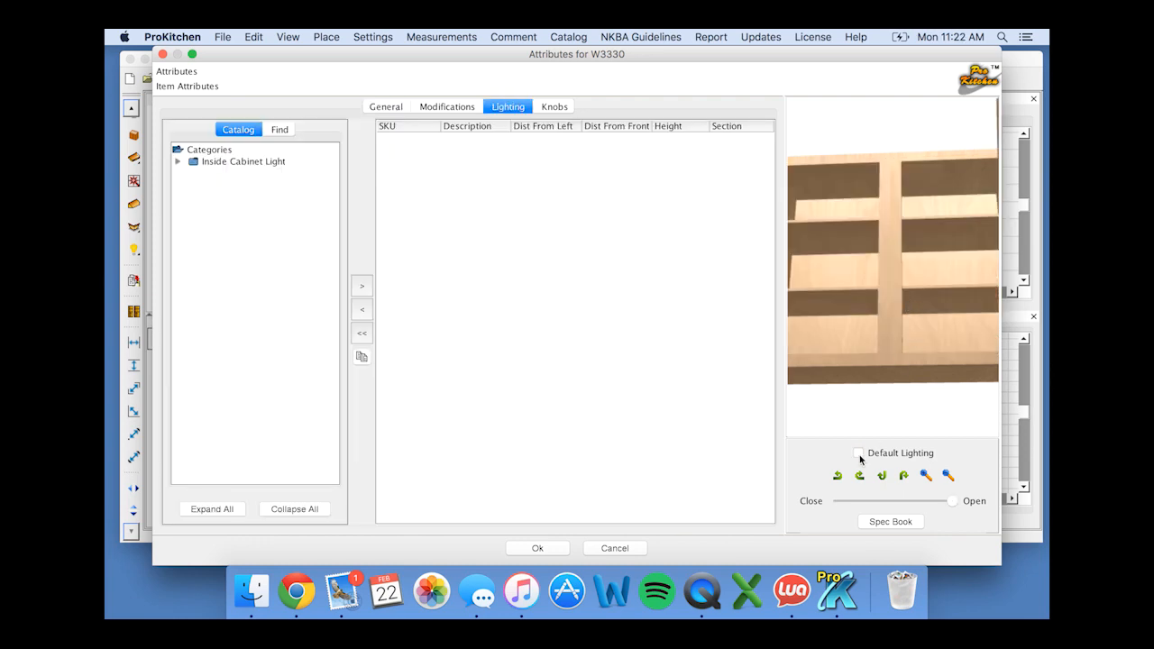
left_click(857, 452)
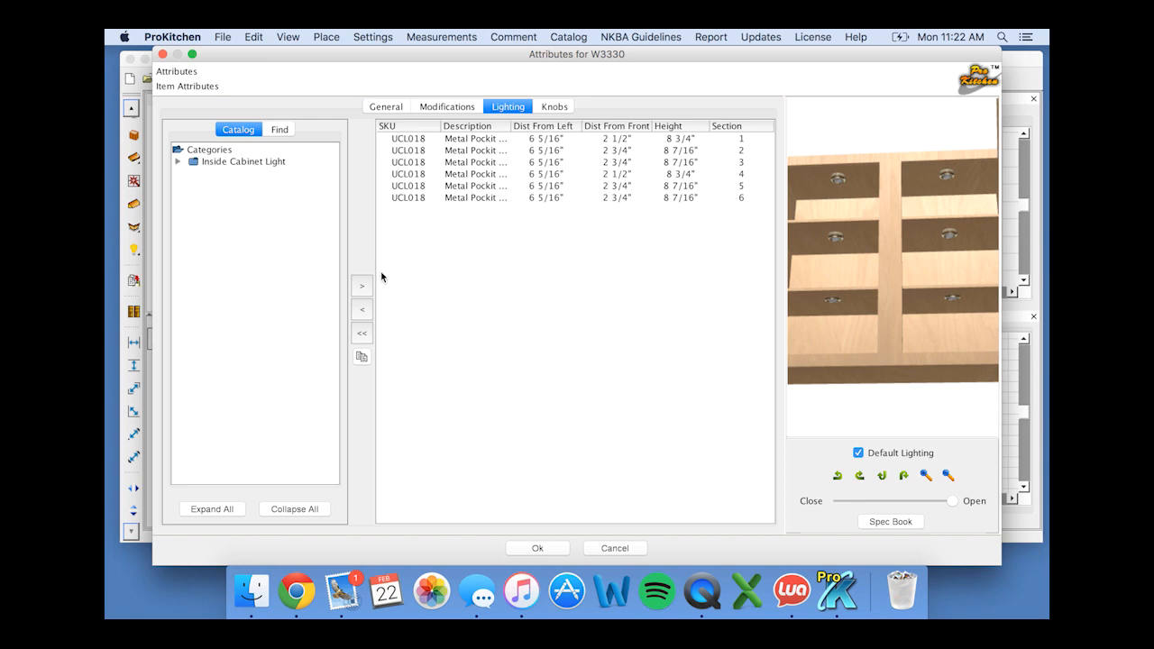
mouse_move(535, 213)
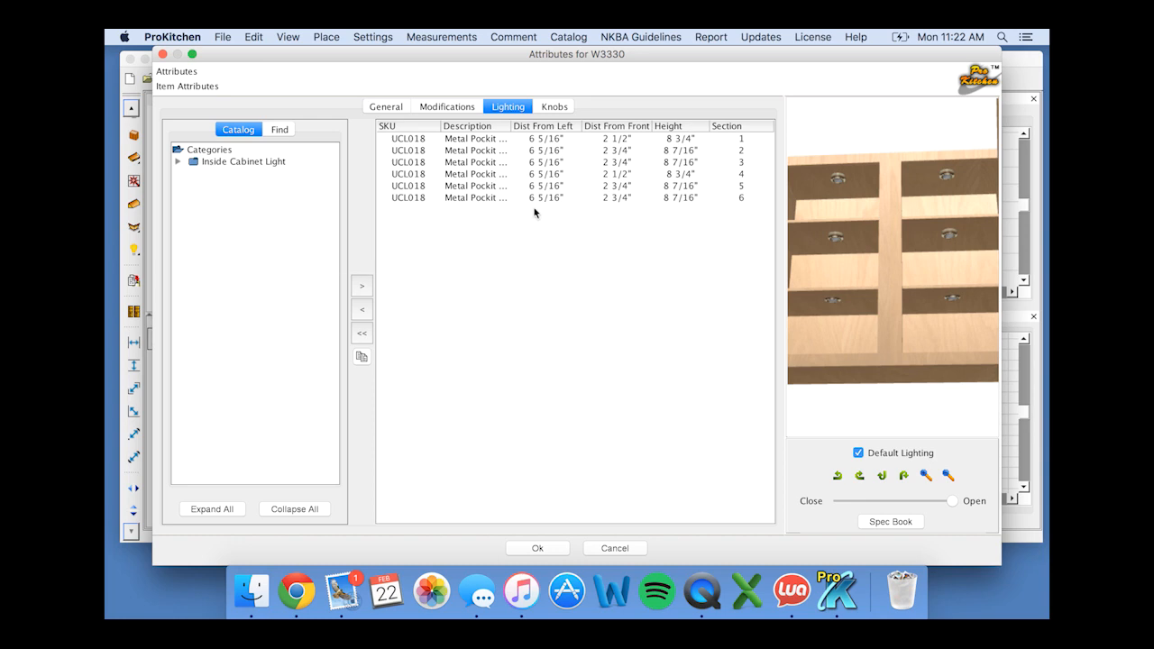
mouse_move(361, 333)
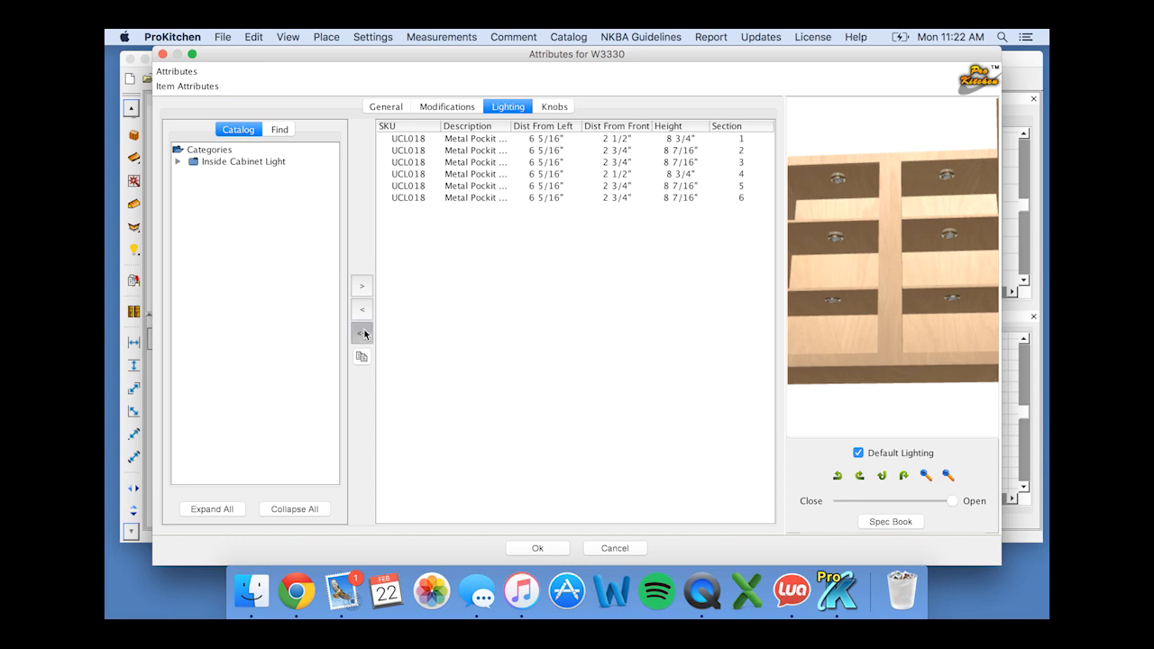
left_click(361, 333)
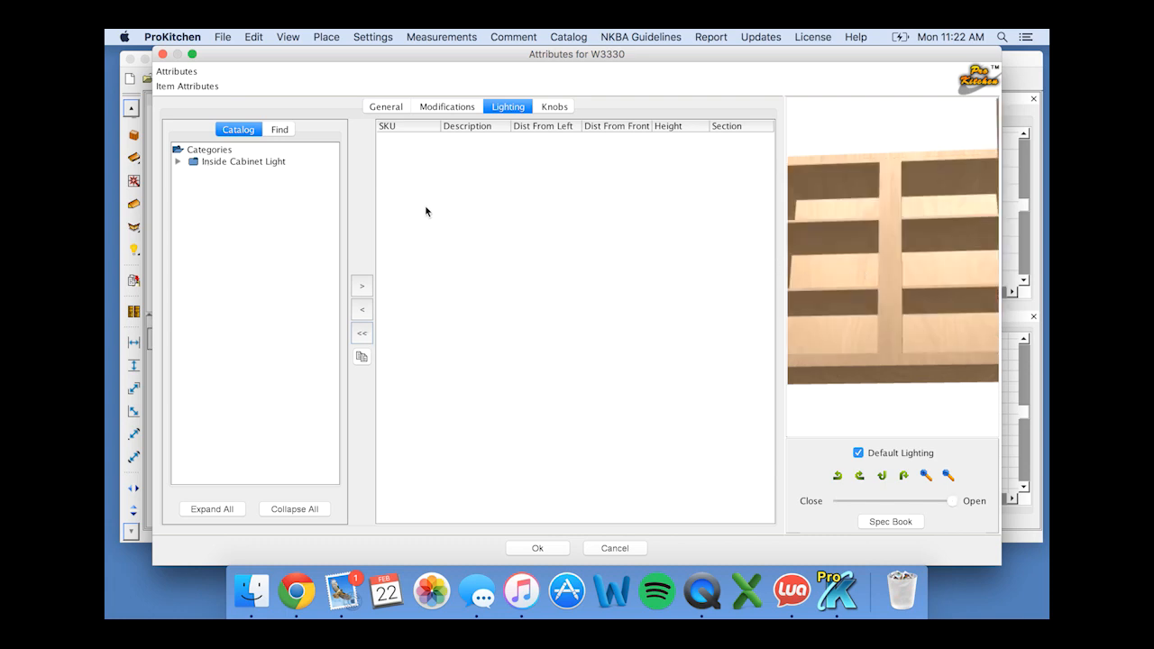
Add the UCL015 Profile Surface Mount puck light from Inside Cabinet Light to all six sections.
left_click(243, 162)
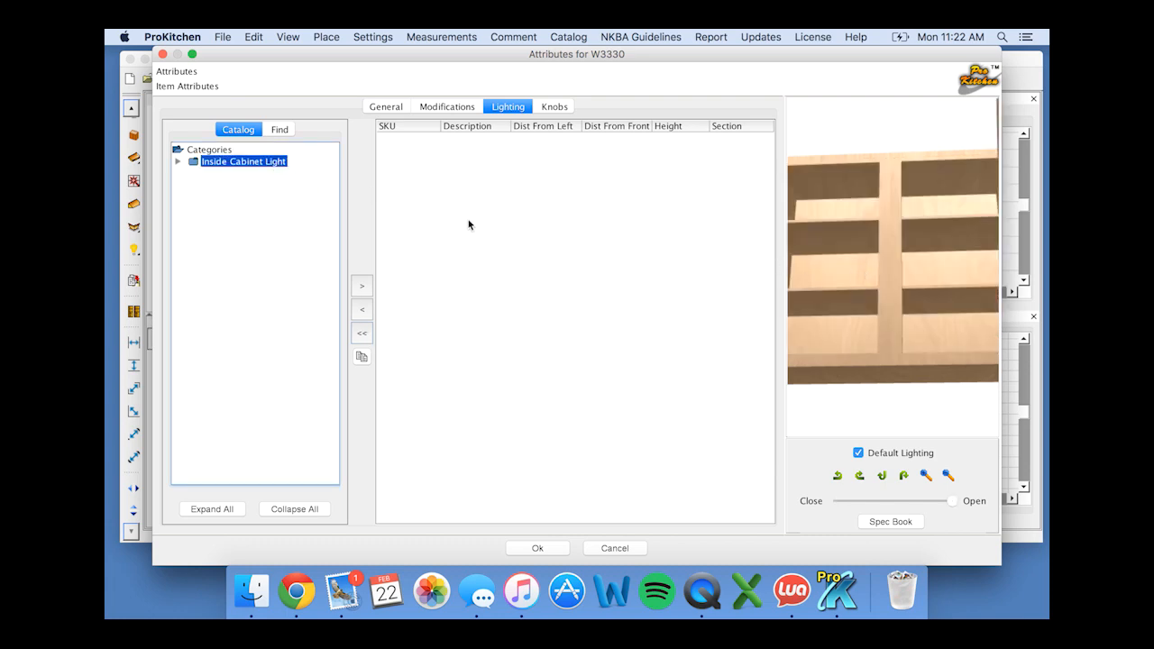
left_click(178, 161)
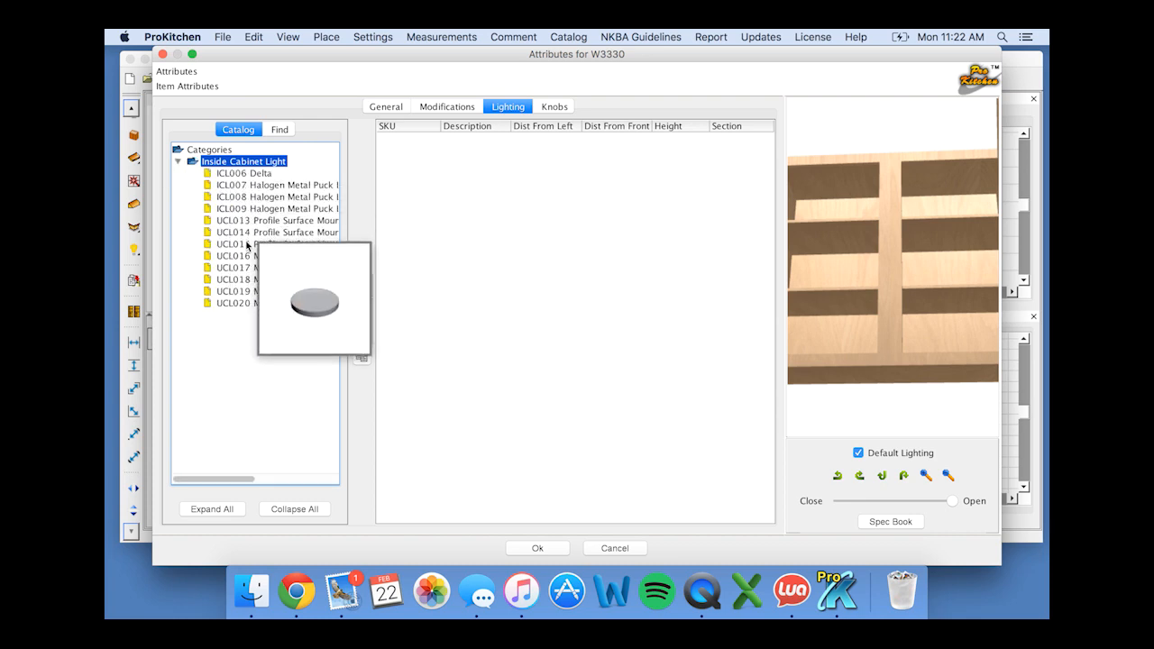
left_click(277, 244)
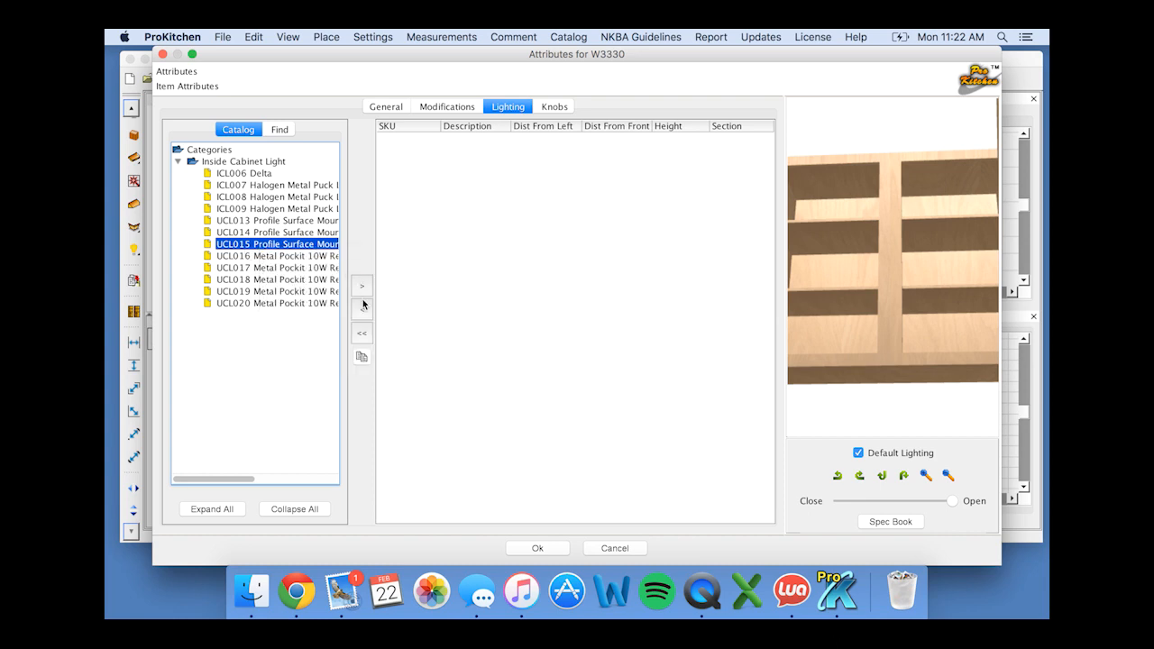
mouse_move(365, 292)
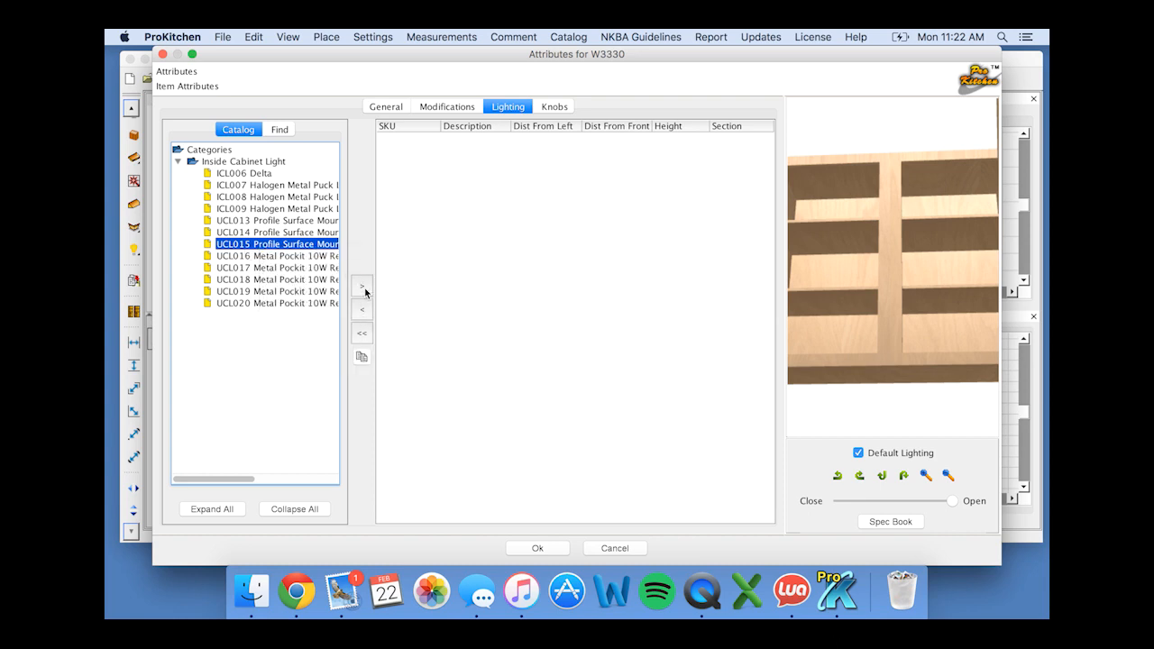
left_click(362, 286)
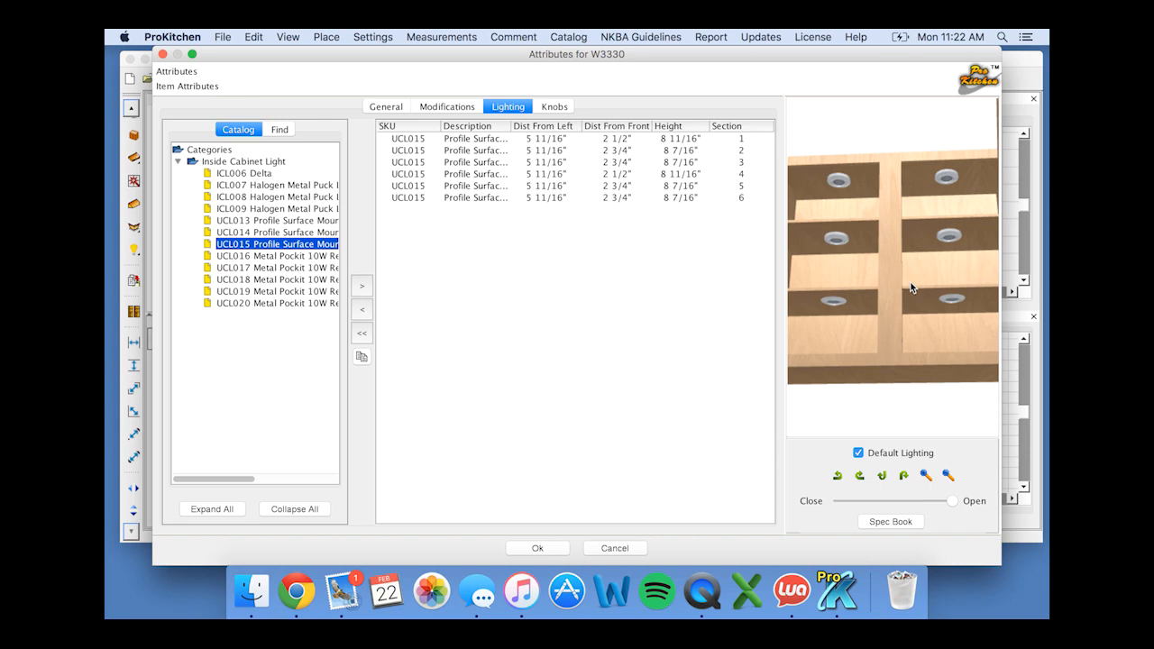
mouse_move(750, 168)
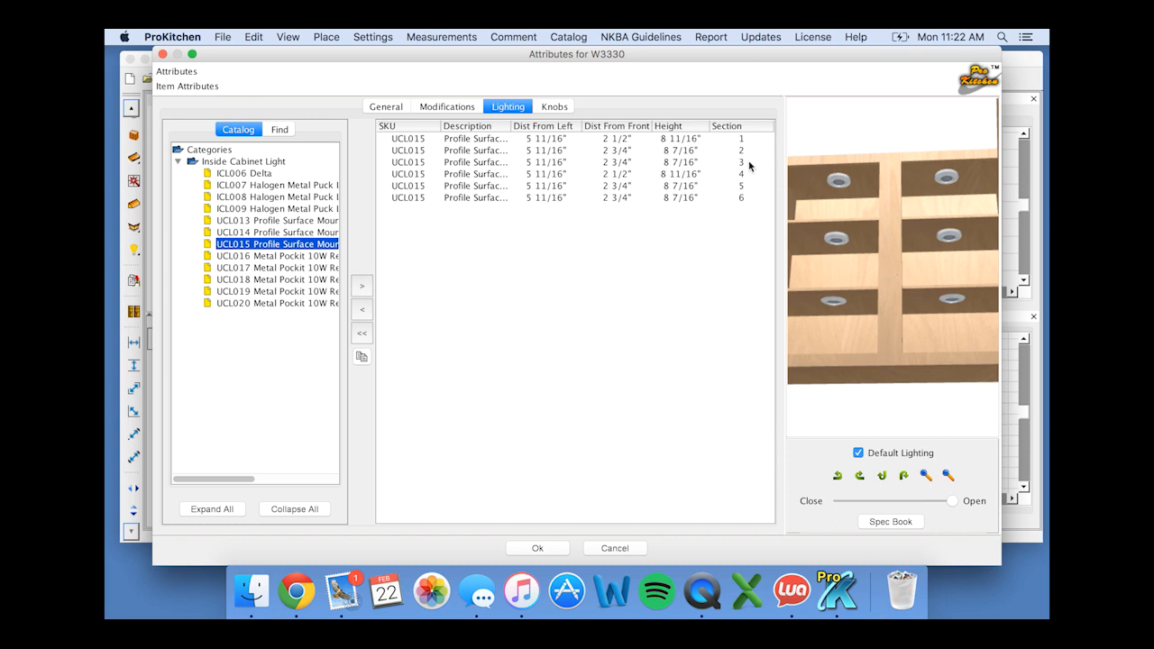
mouse_move(840, 196)
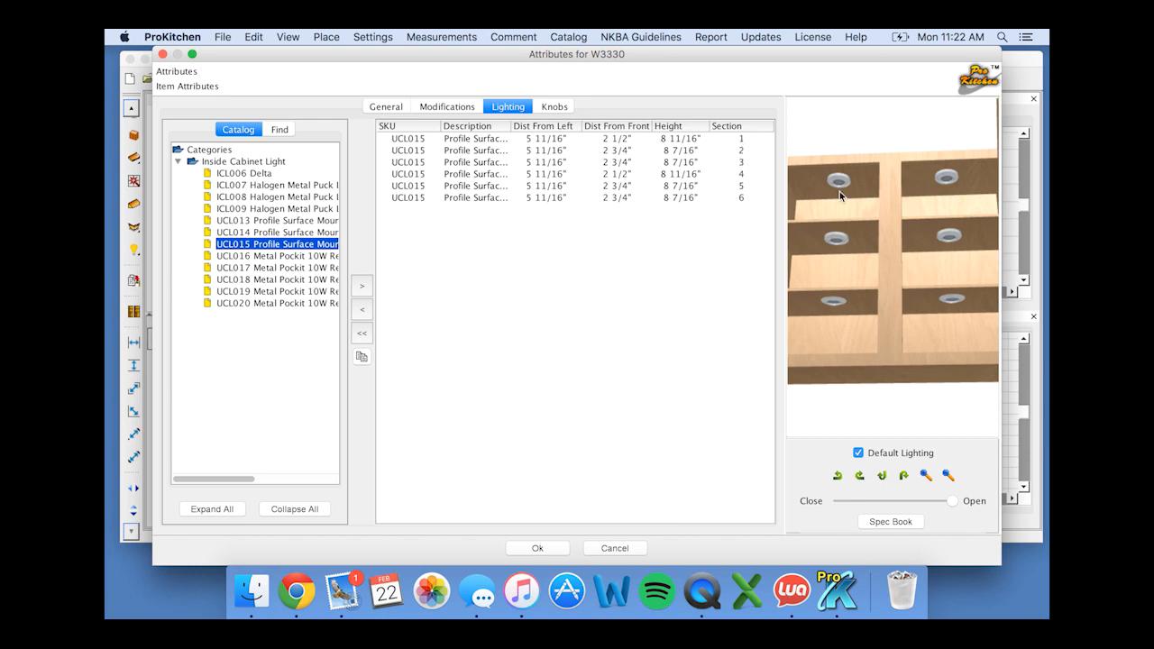
mouse_move(828, 323)
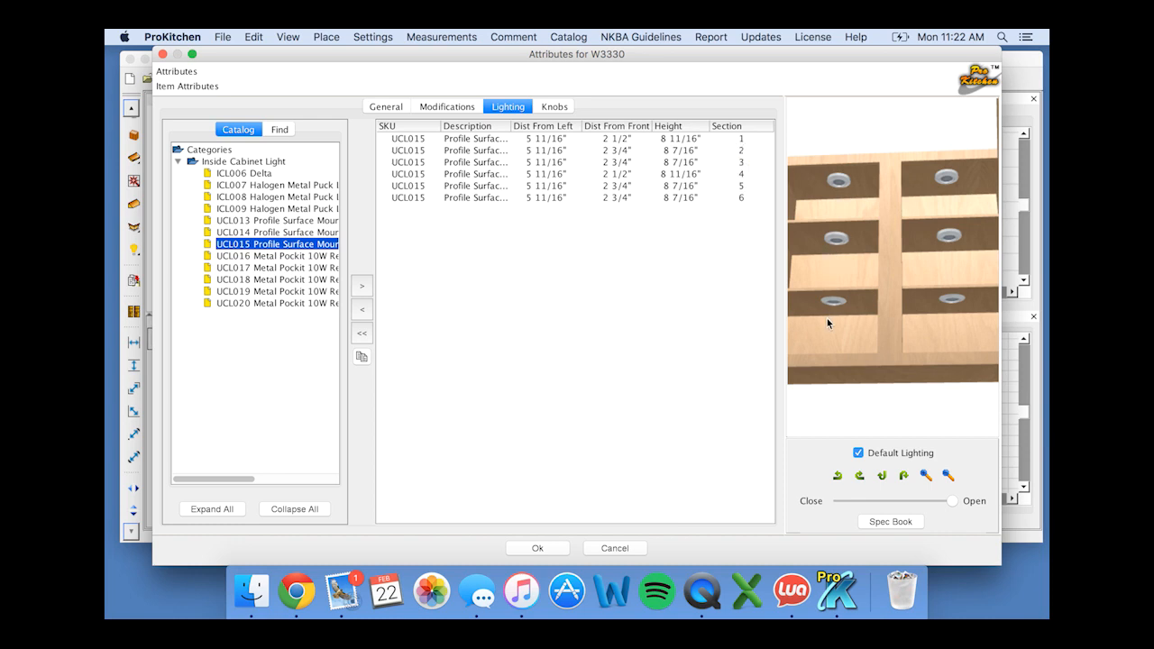
mouse_move(943, 326)
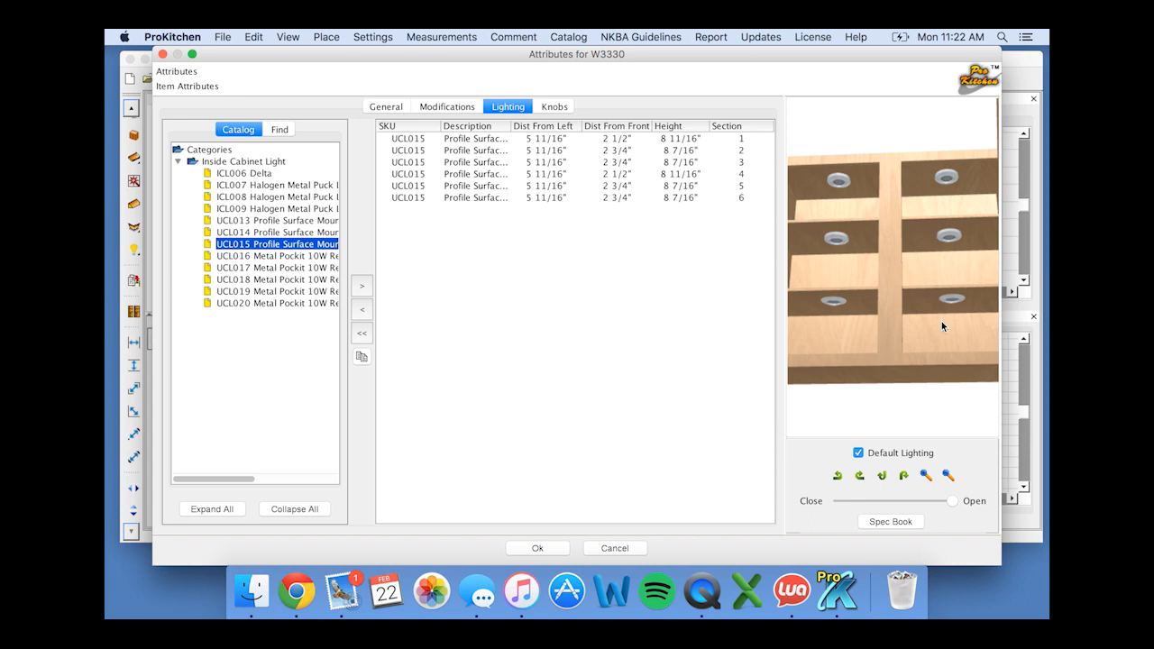
mouse_move(834, 262)
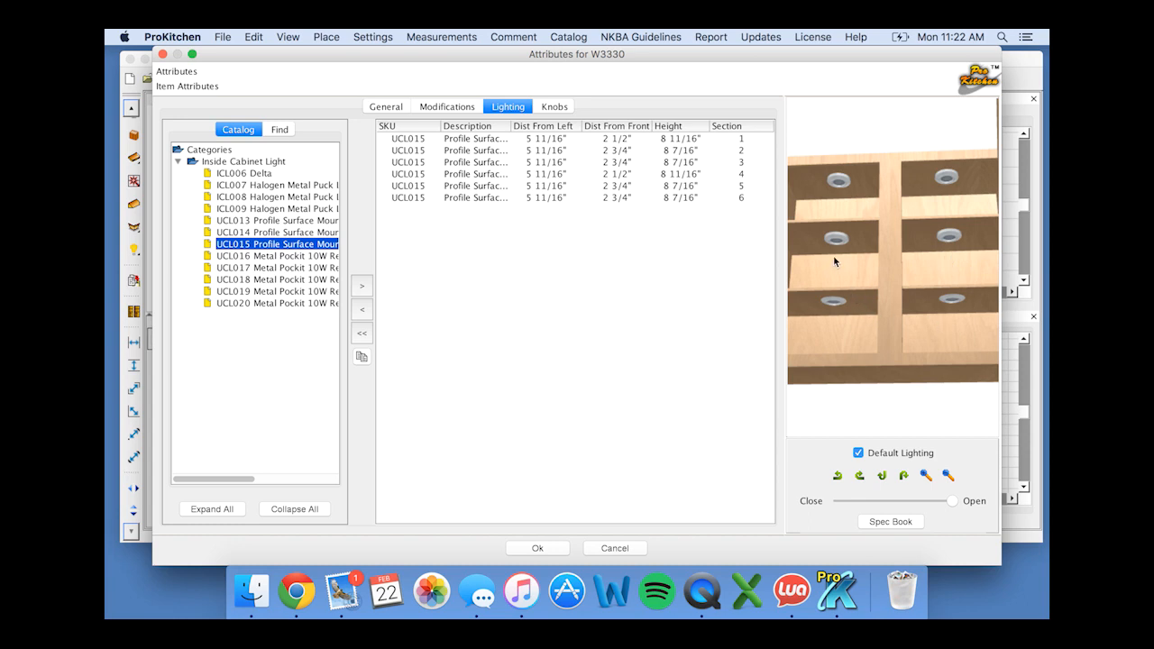
mouse_move(729, 212)
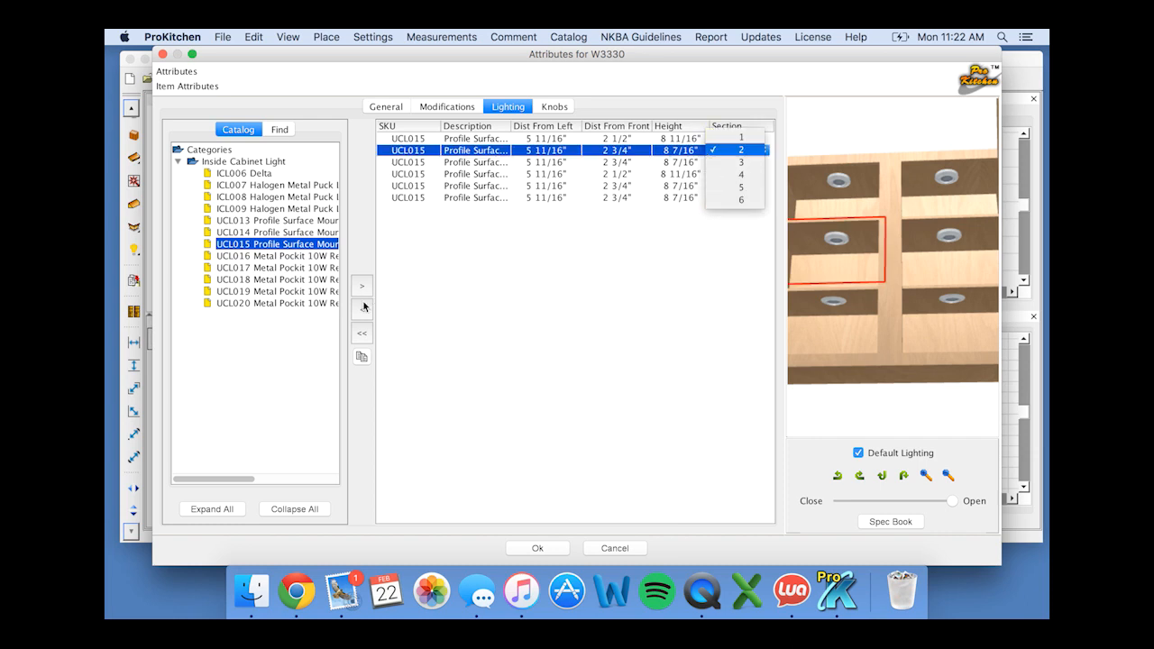
Remove the section 2 and 5 lights and set section 4's light 4 1/2" from front.
left_click(740, 173)
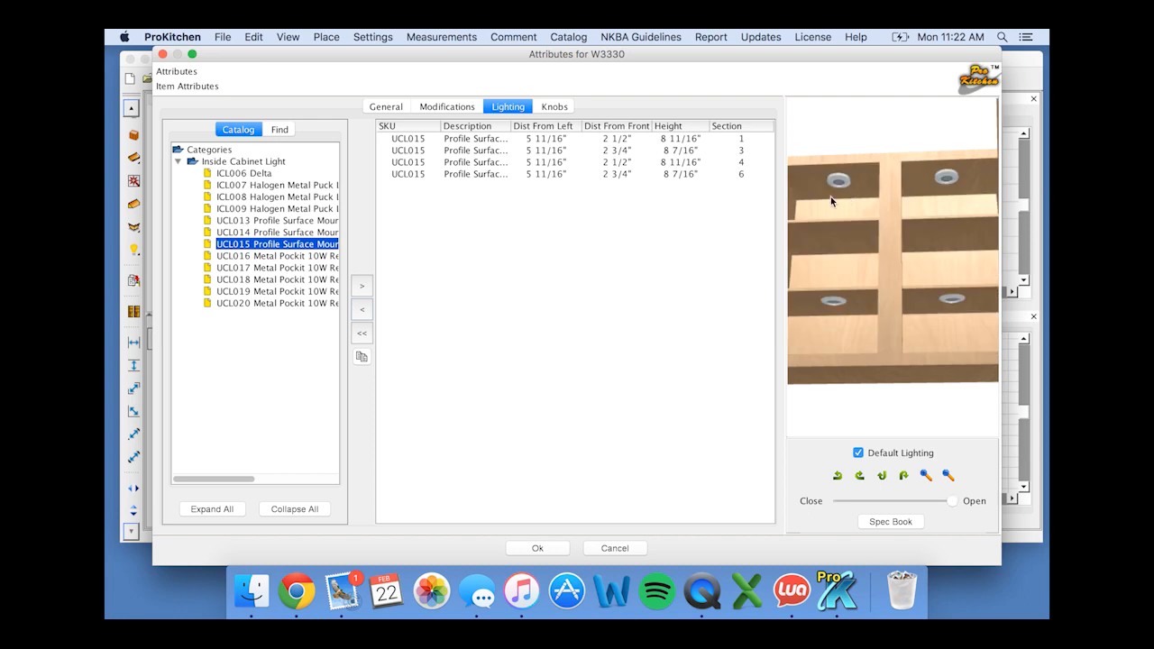
mouse_move(825, 203)
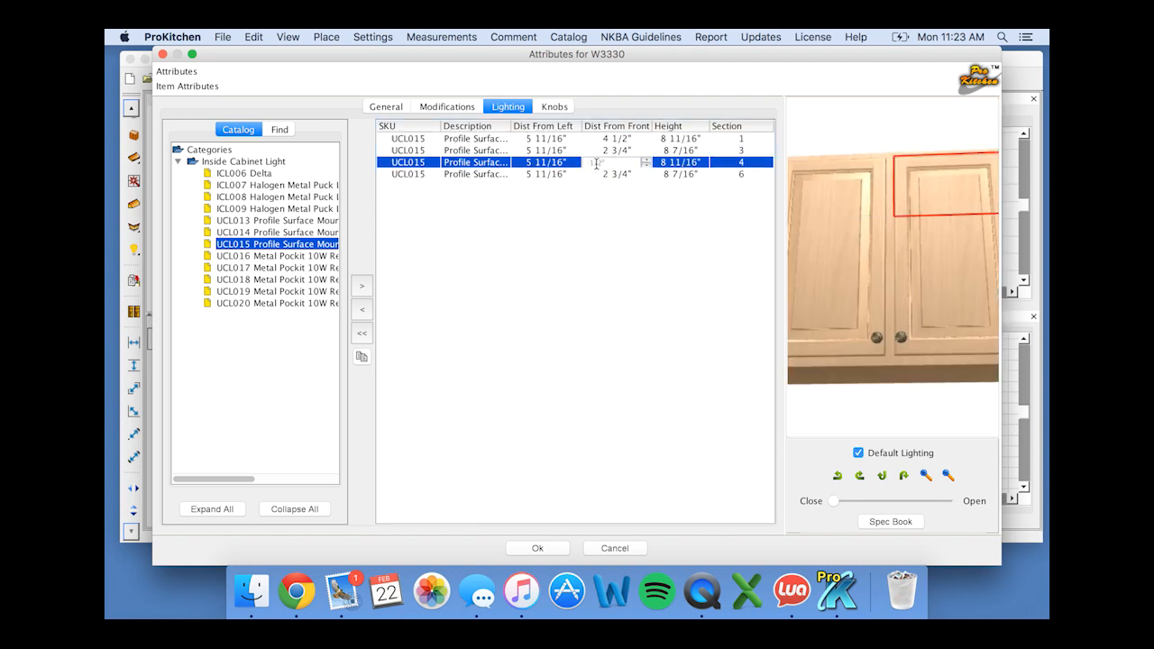
left_click(615, 163)
type("4 1/2\"")
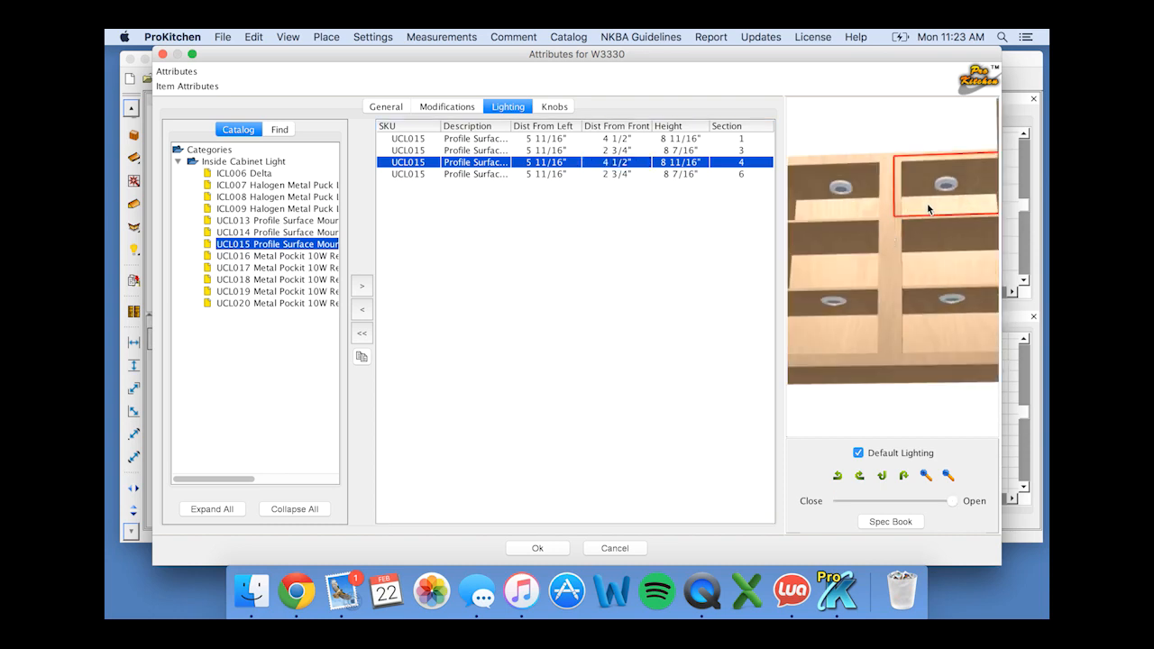
double_click(615, 163)
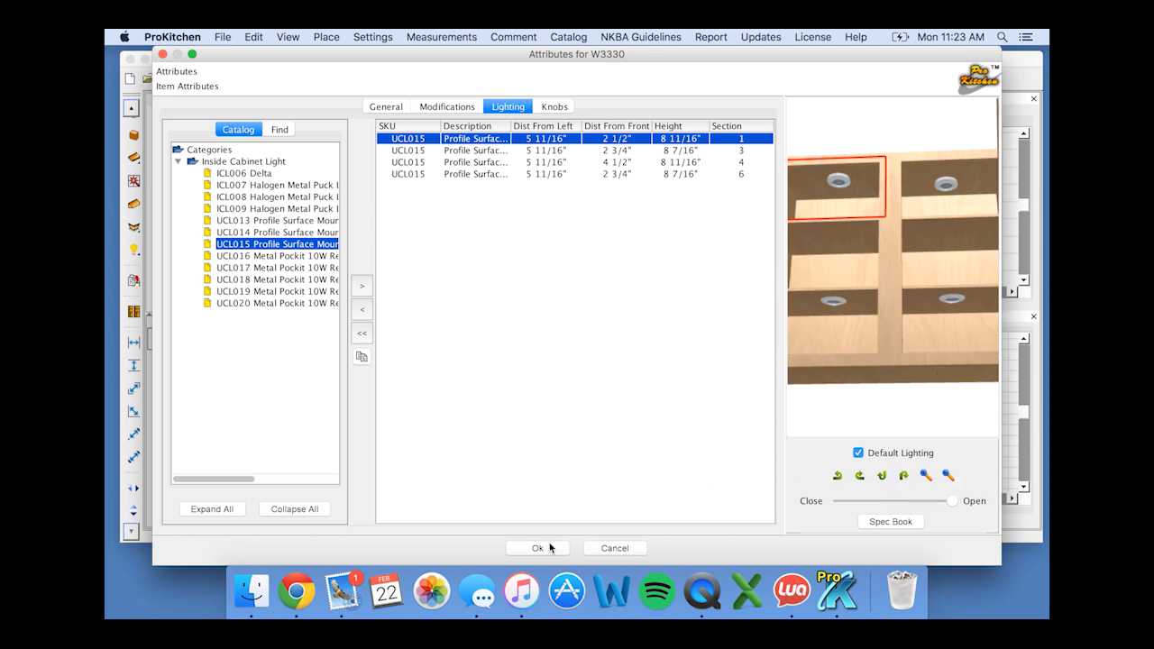
Close the first cabinet's attributes and bring up the second W3330 cabinet's Lighting settings.
left_click(538, 548)
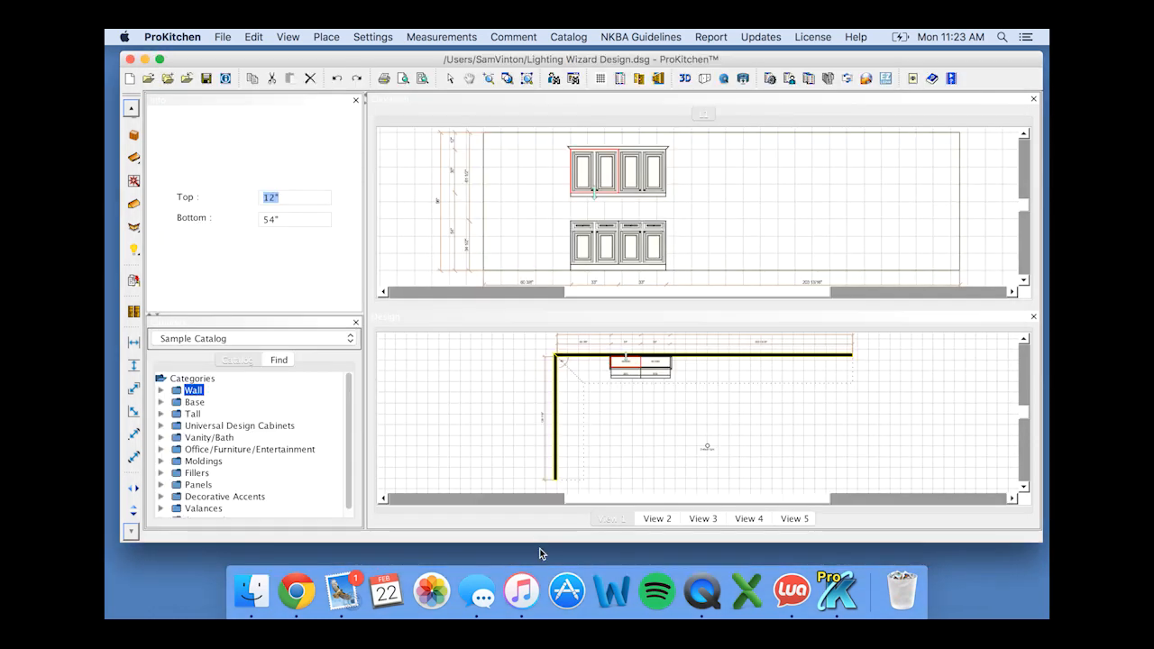
left_click(640, 171)
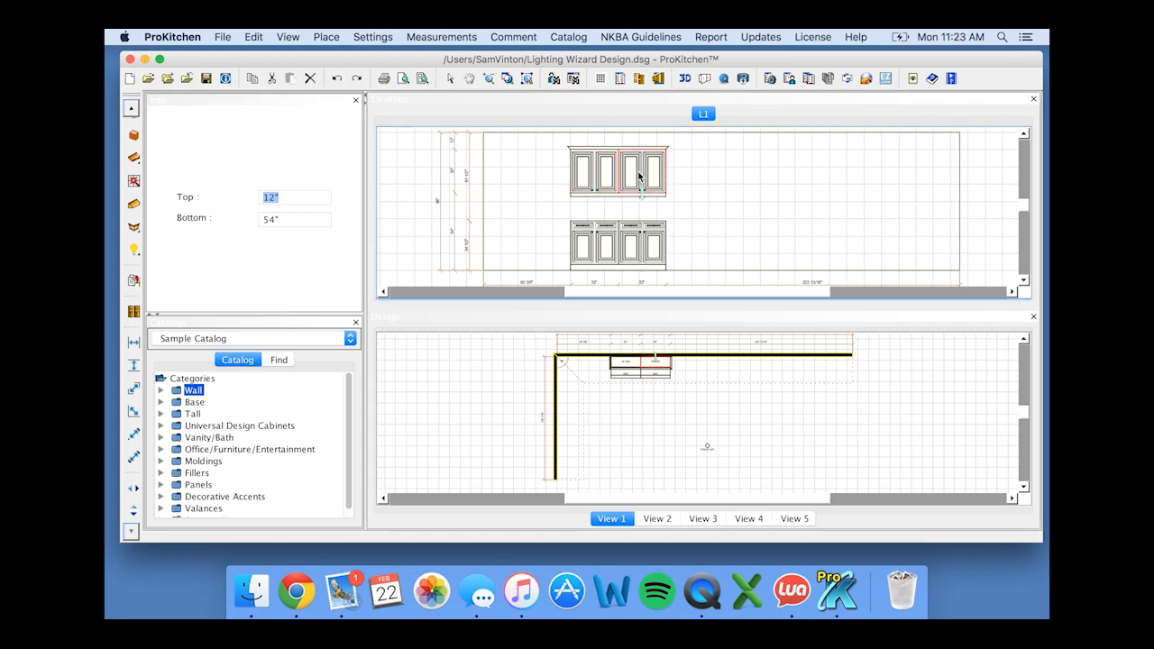
double_click(617, 172)
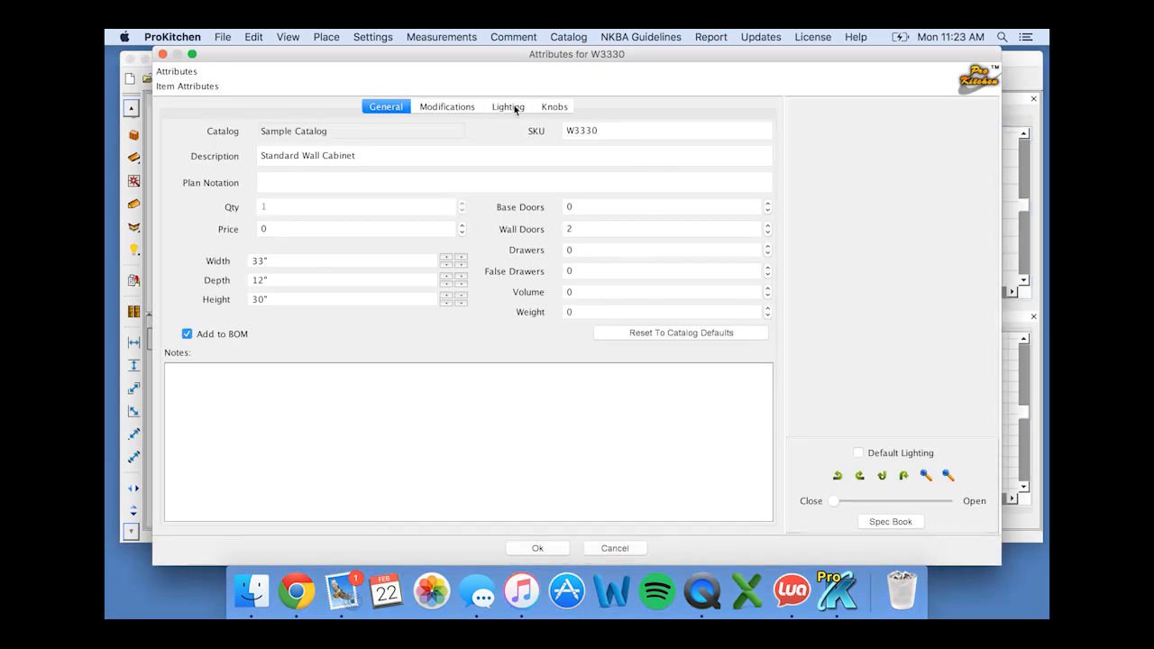
left_click(507, 106)
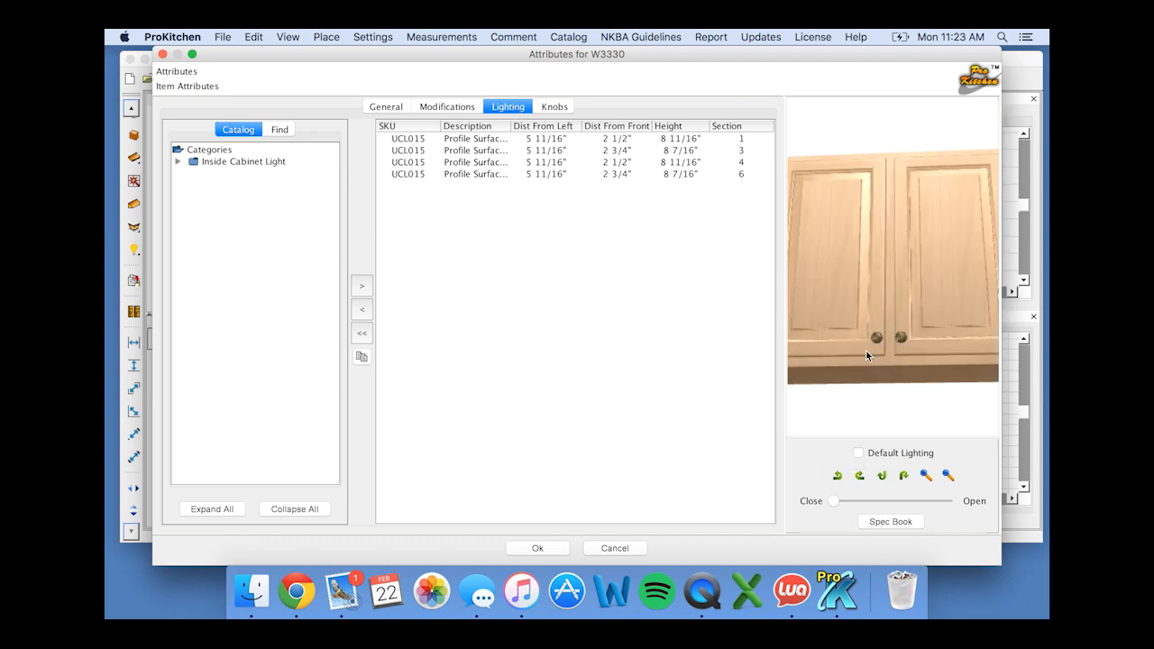
mouse_move(362, 338)
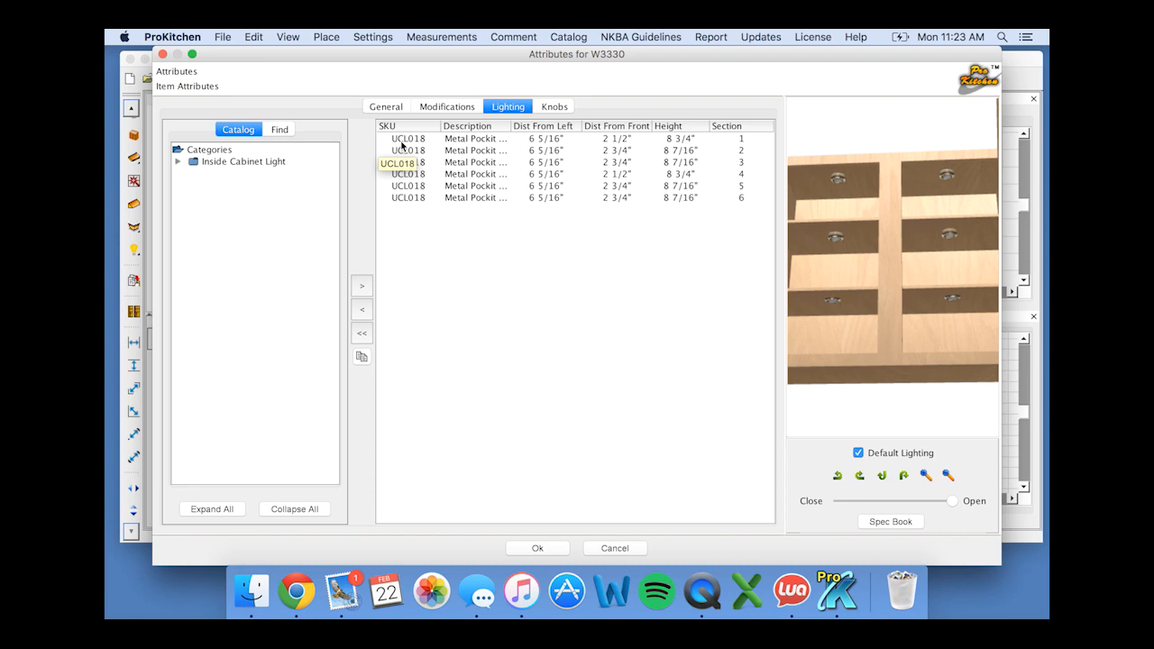
Clear the default lights and add UCL015 surface-mount lights to every section.
left_click(362, 333)
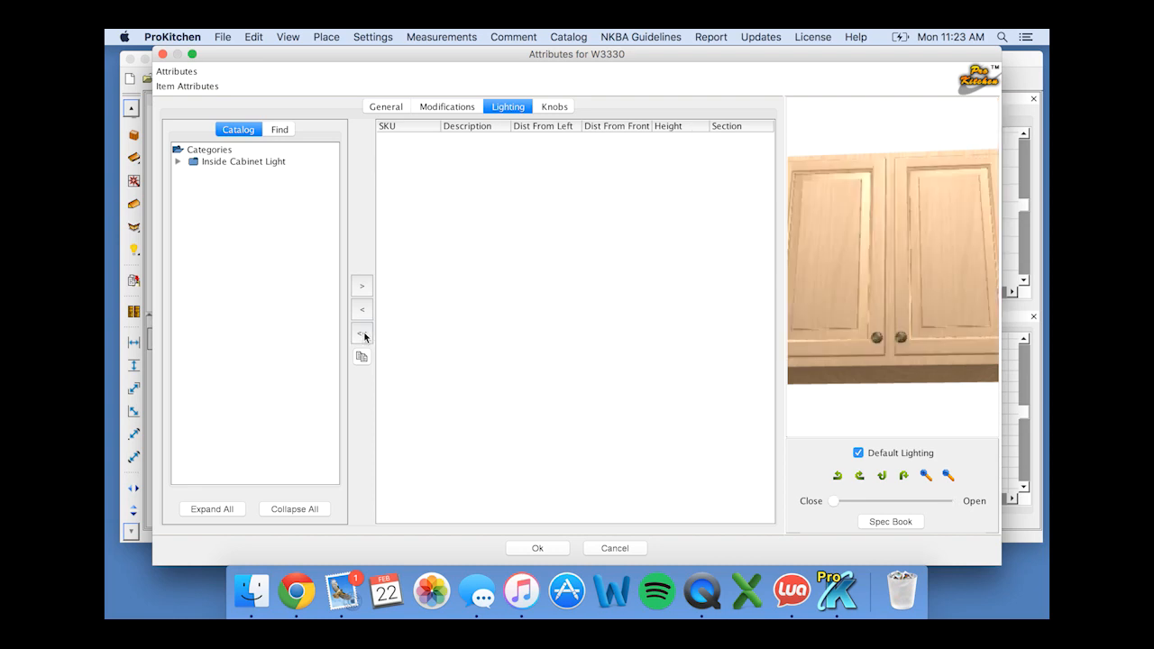
left_click(178, 161)
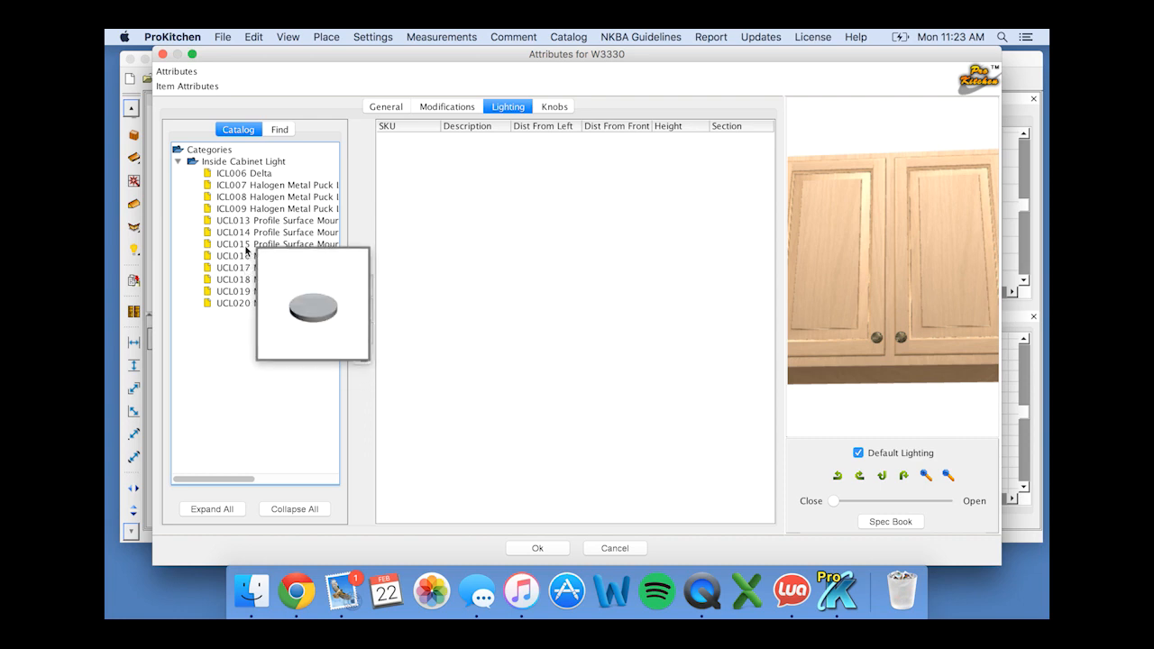
left_click(276, 243)
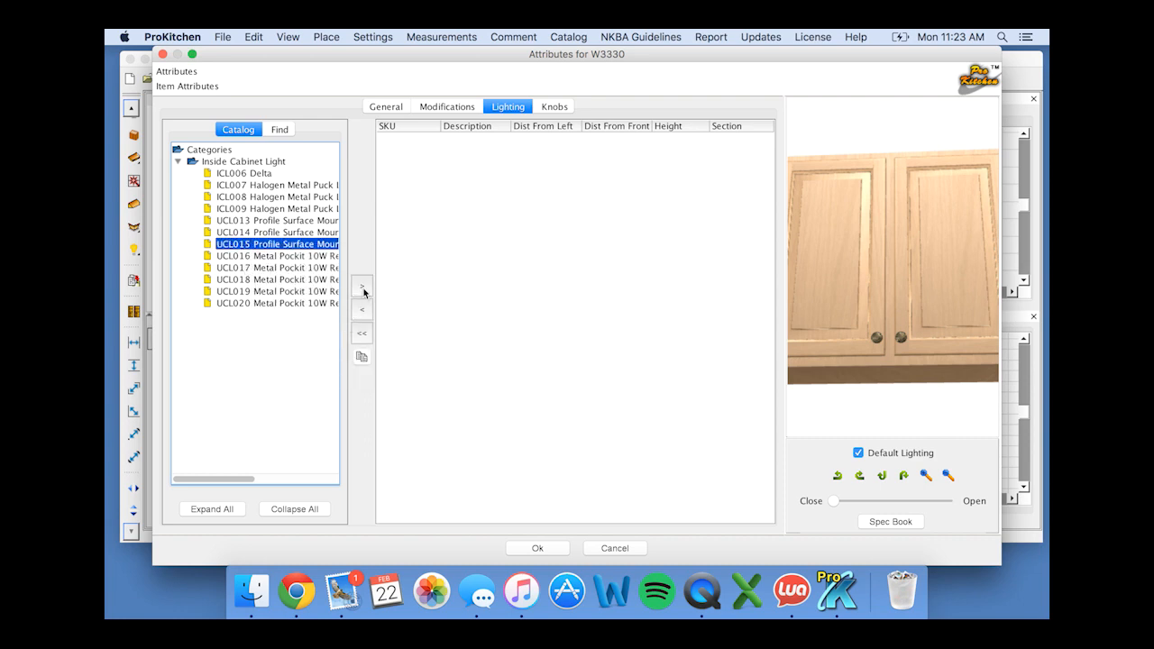
left_click(361, 286)
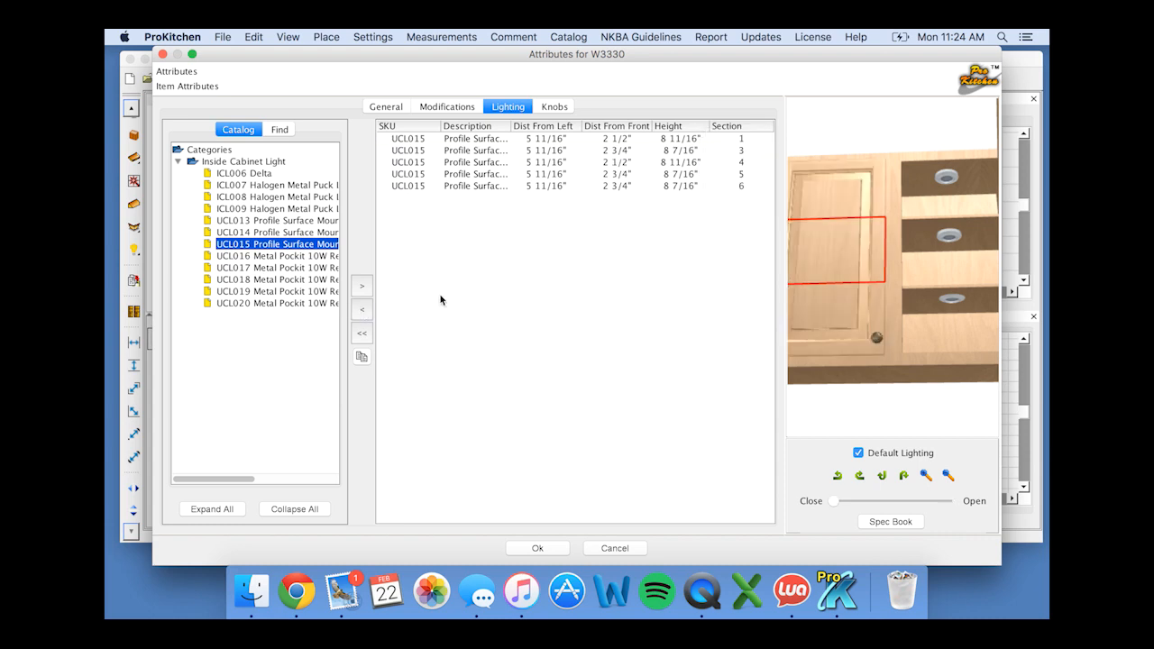
Remove the section 5 light and apply the cabinet's lighting changes.
left_click(740, 174)
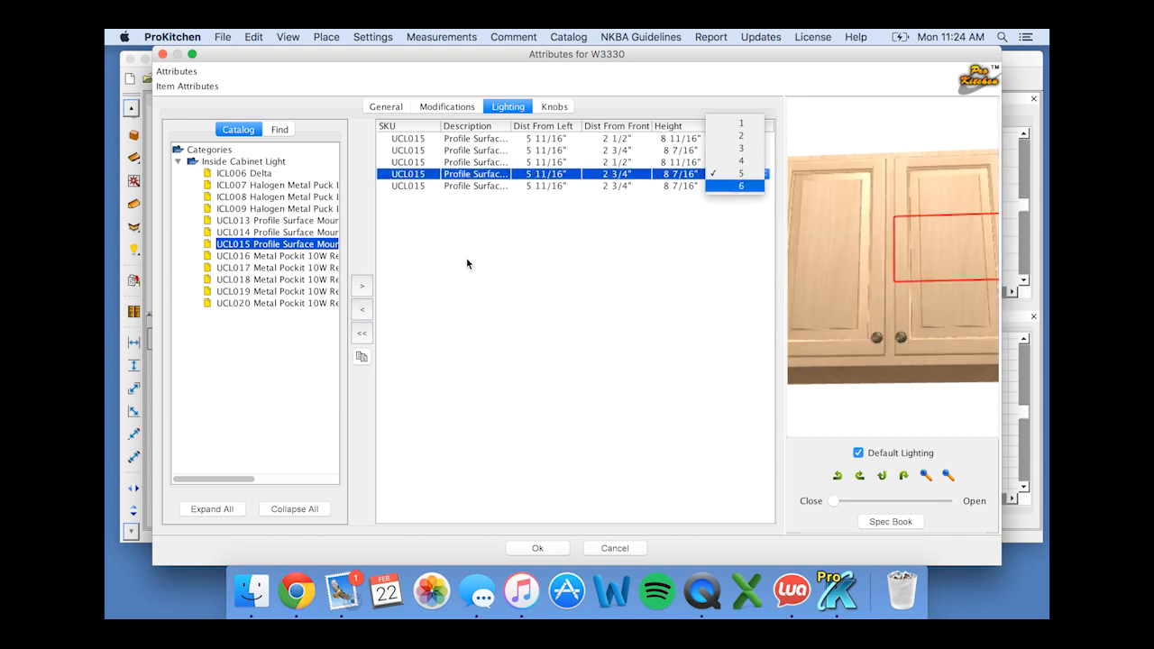
left_click(740, 186)
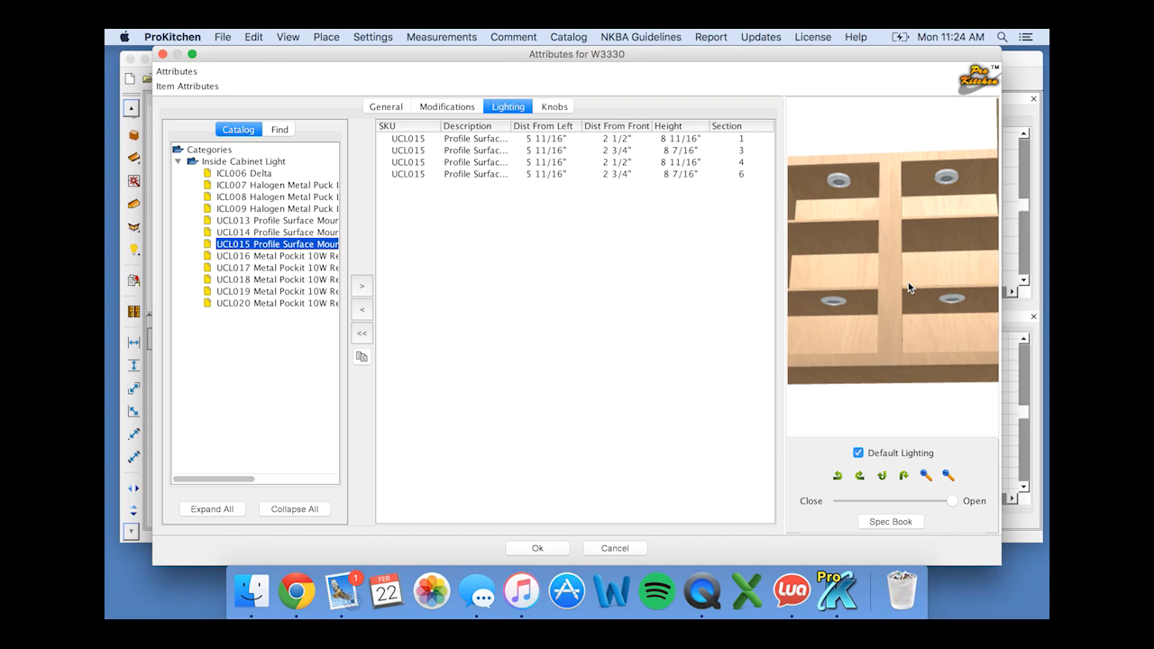
mouse_move(555, 529)
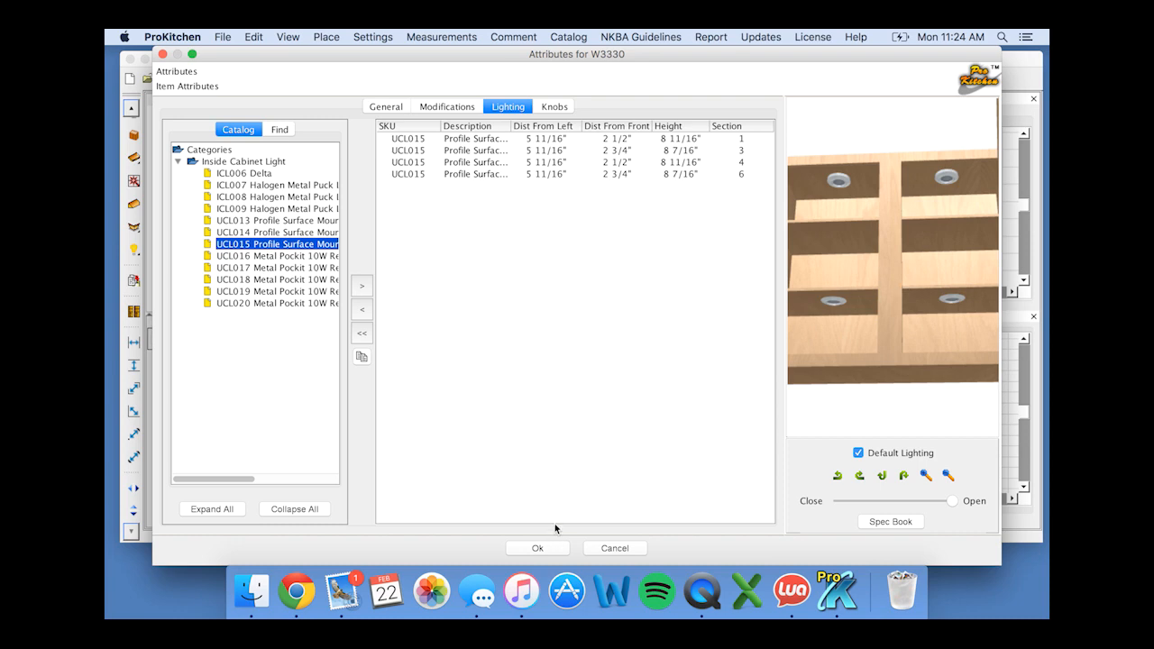
left_click(538, 548)
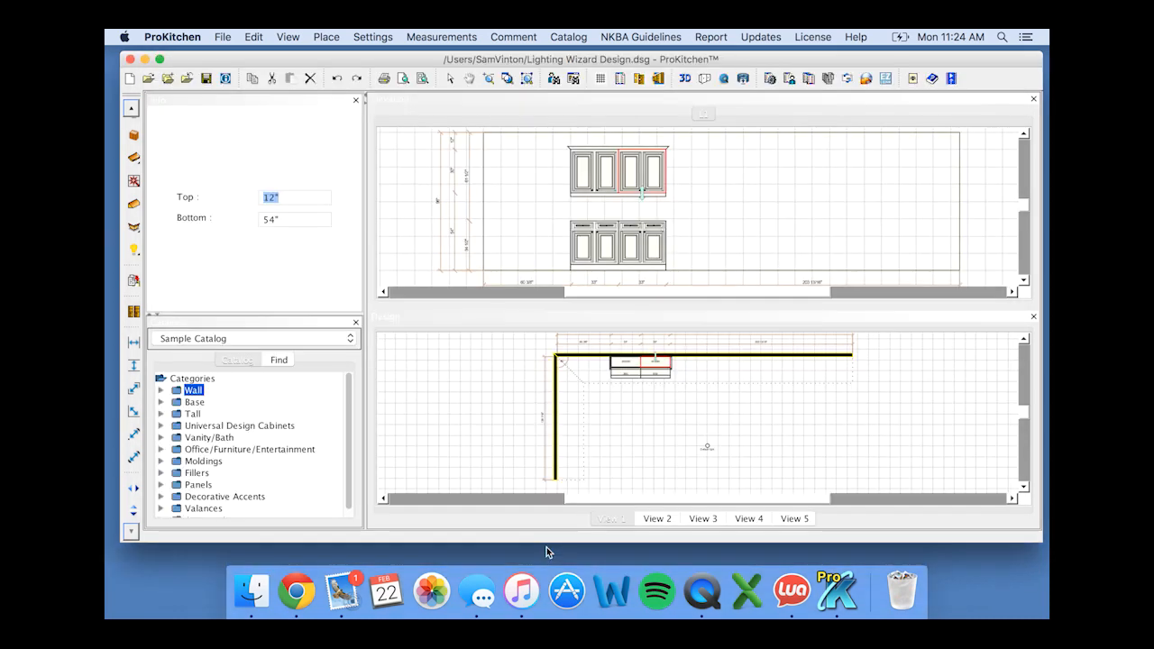
Show the lit, open-door cabinets in 3D and adjust the camera view.
left_click(612, 518)
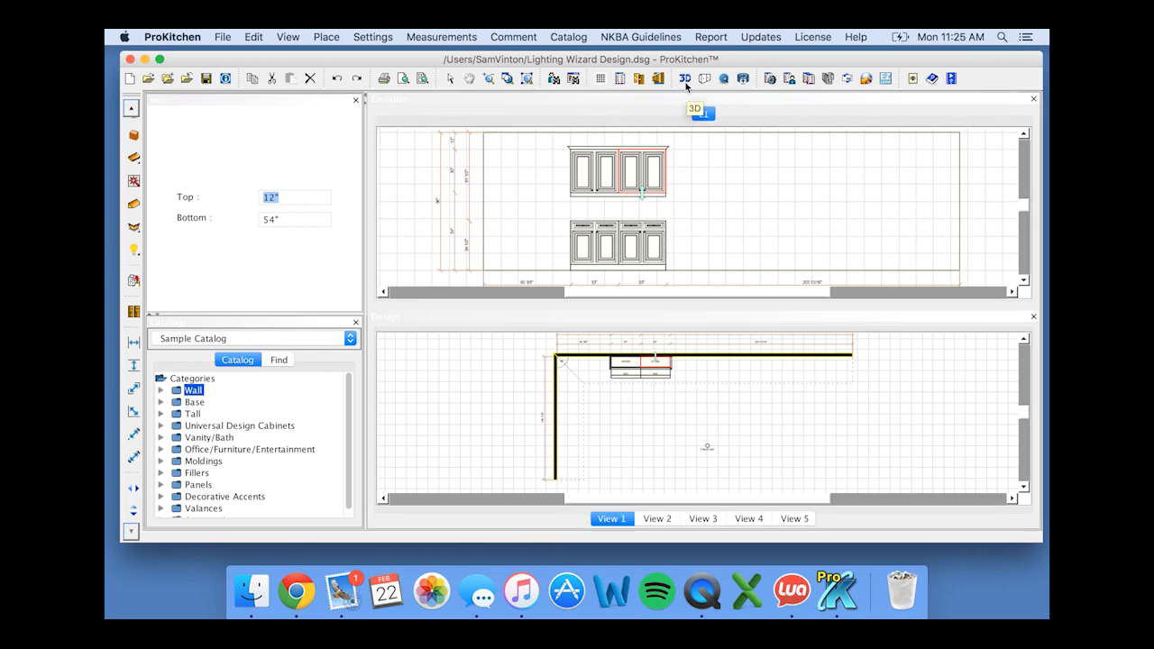
left_click(684, 79)
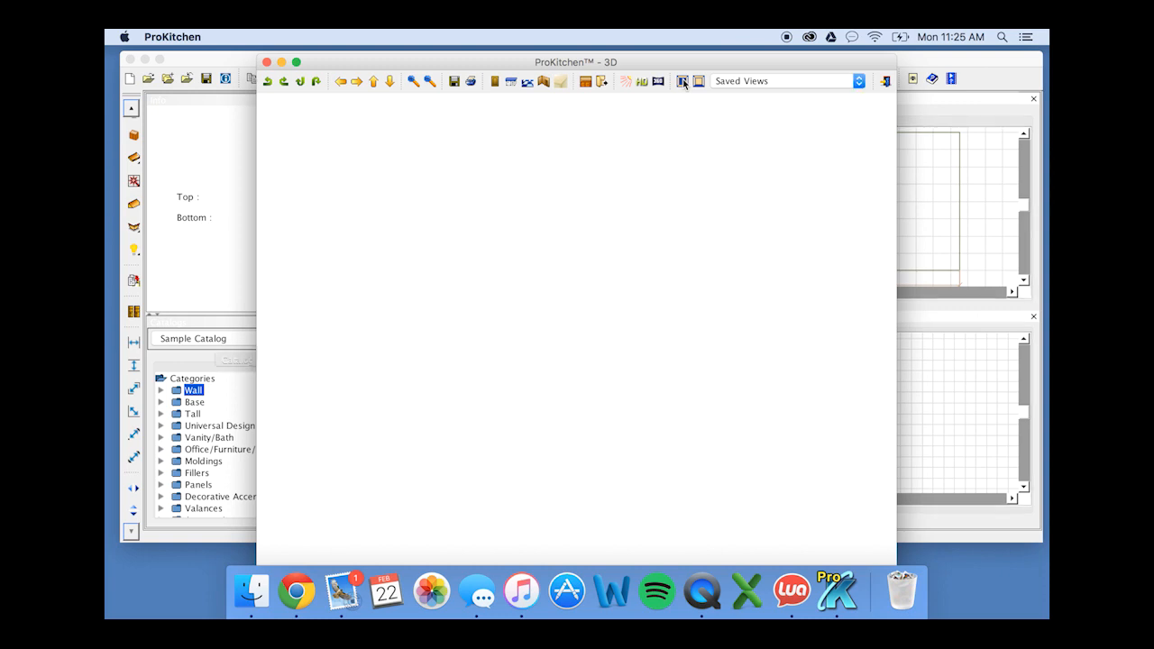
left_click(682, 81)
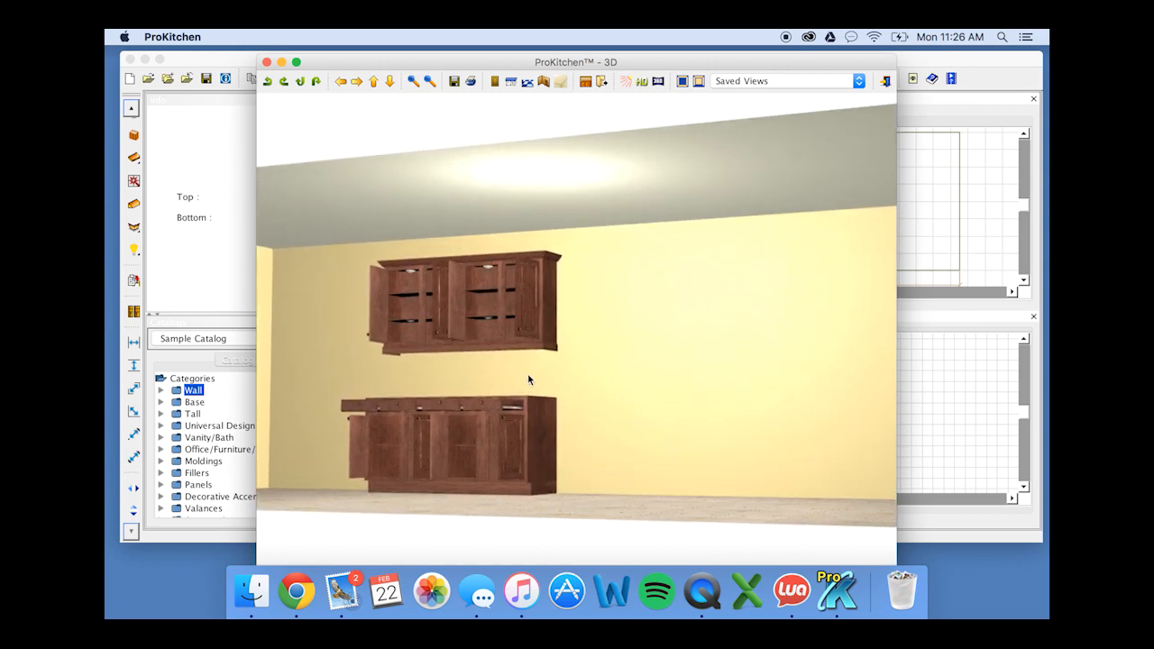
left_click_drag(529, 379, 605, 397)
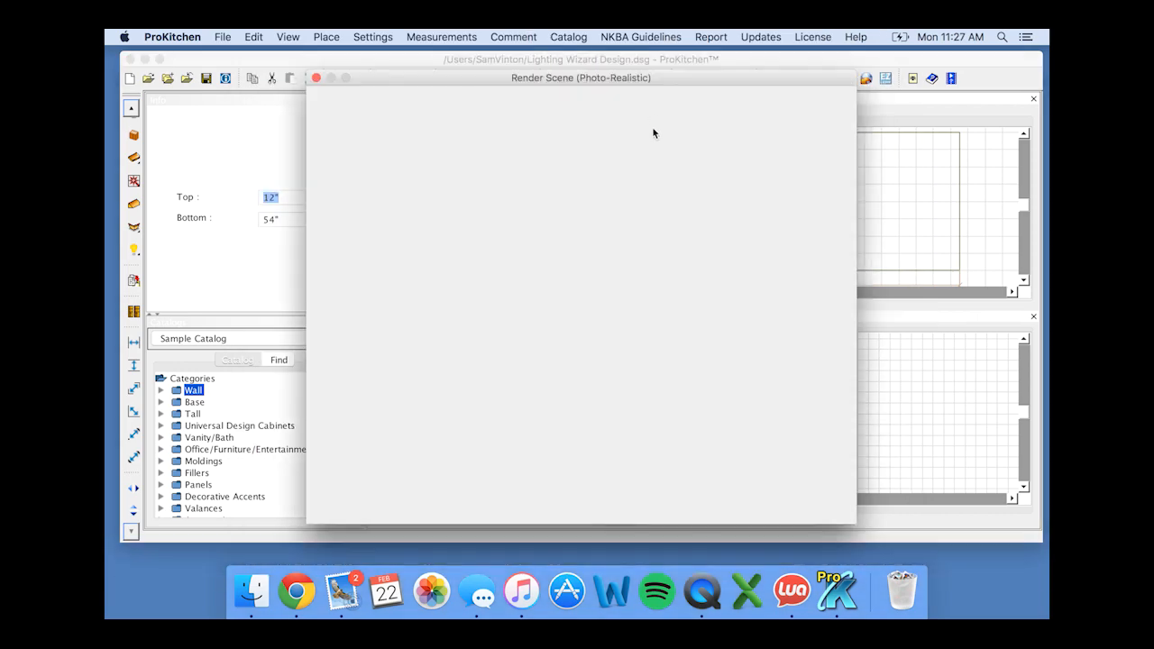
Render an HD image of the cabinets with the scene light dragged toward Darker.
left_click(576, 509)
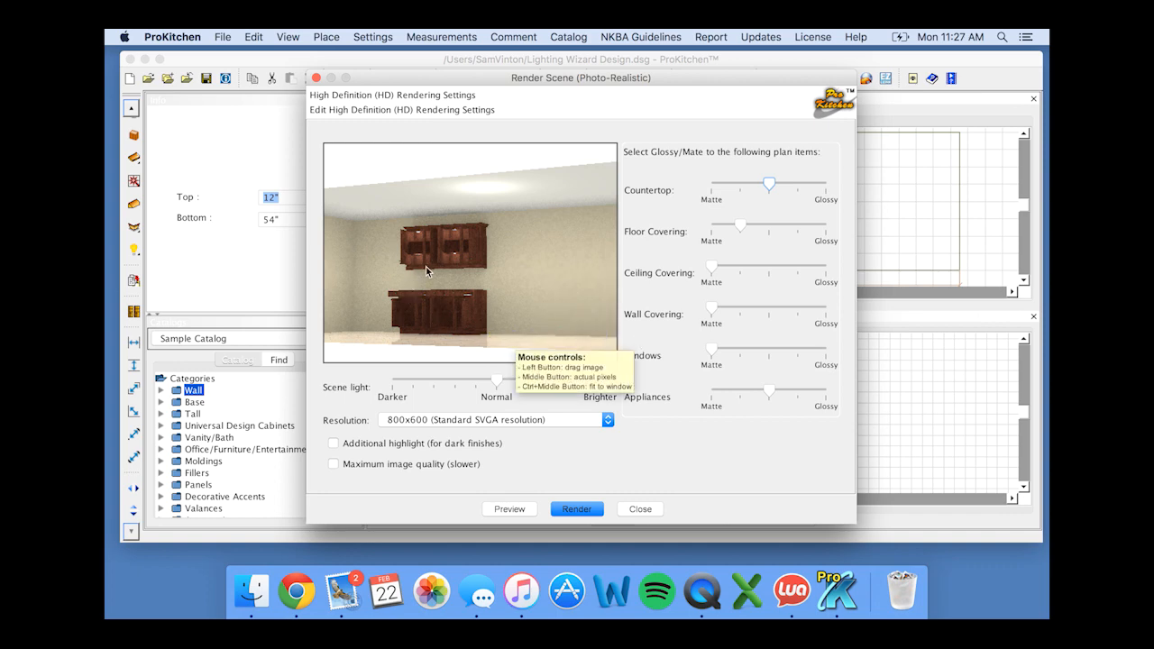
mouse_move(501, 444)
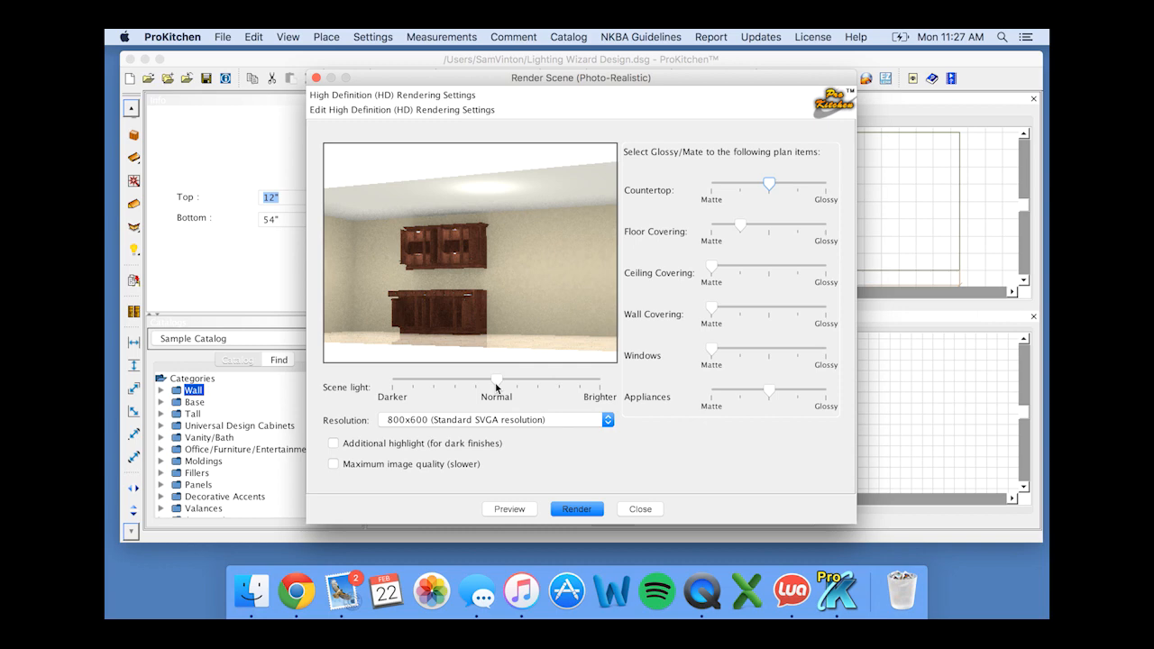
left_click_drag(496, 380, 455, 381)
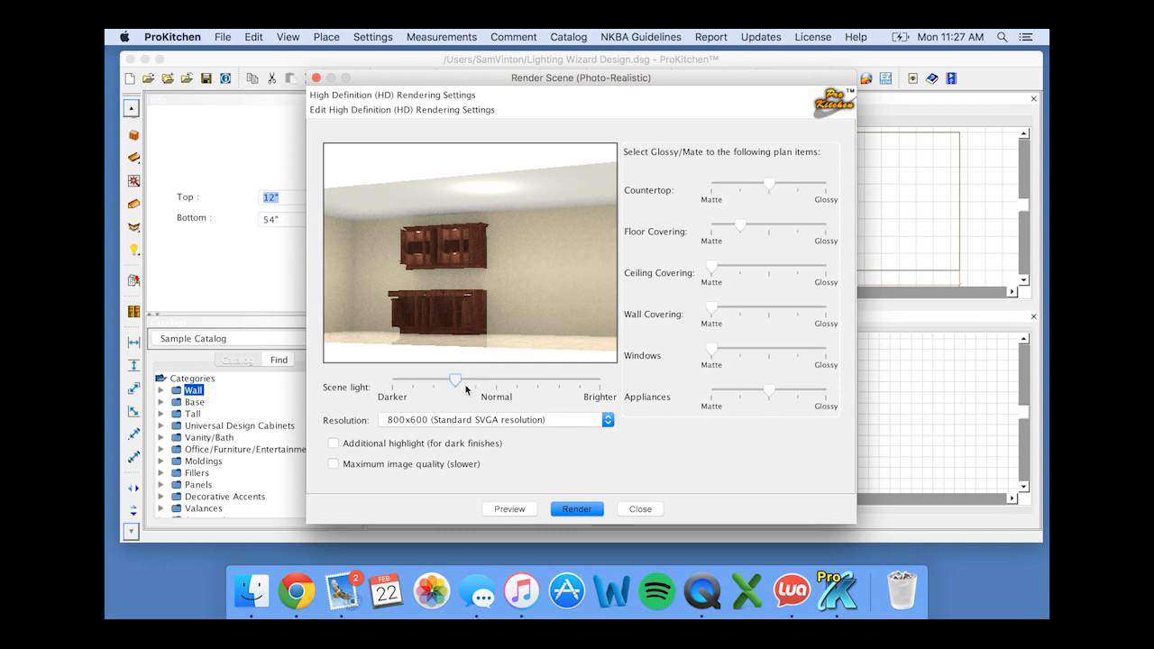
left_click(577, 508)
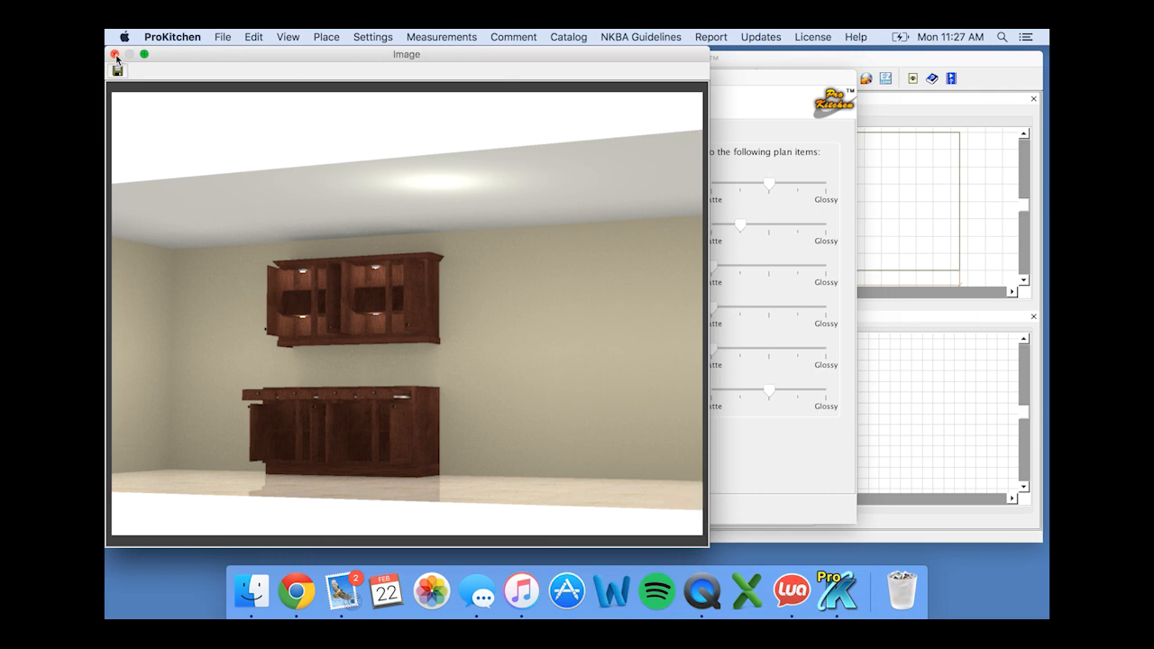
Close the render image and settings, and switch to a straight-on front 3D view.
left_click(115, 57)
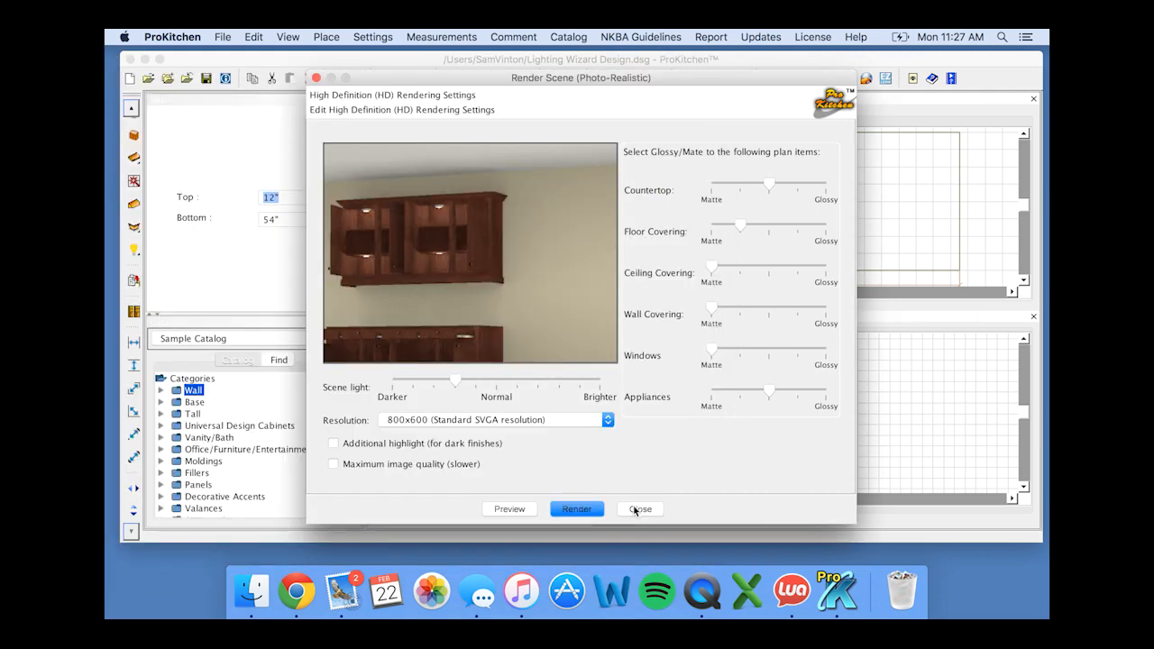
left_click(639, 509)
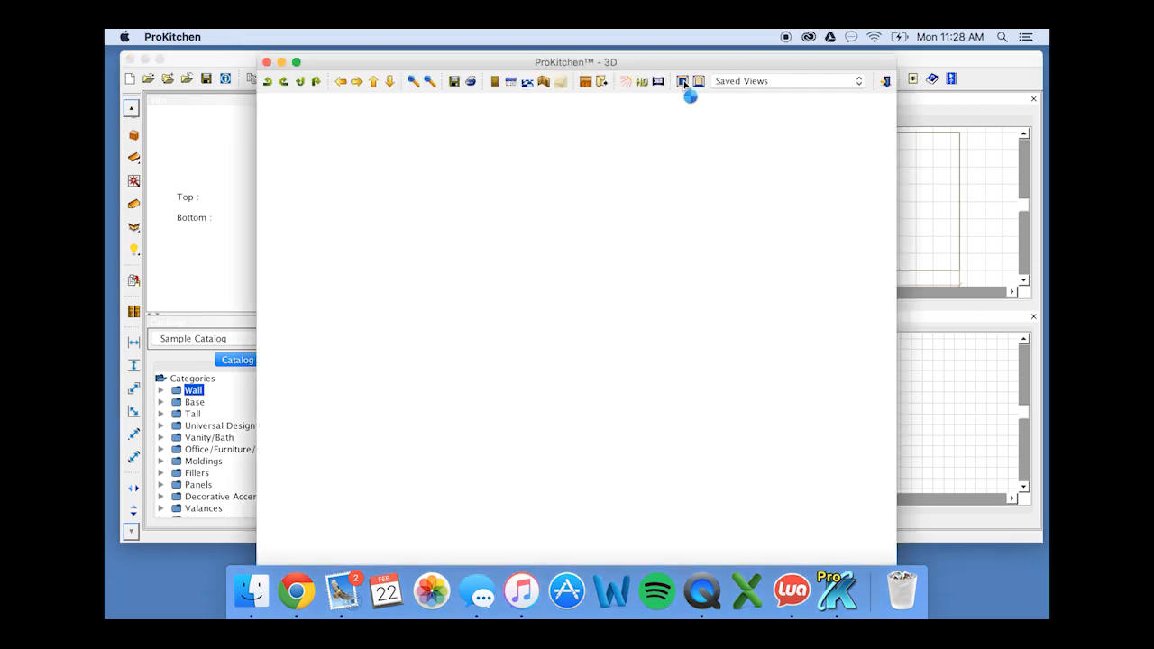
left_click(682, 80)
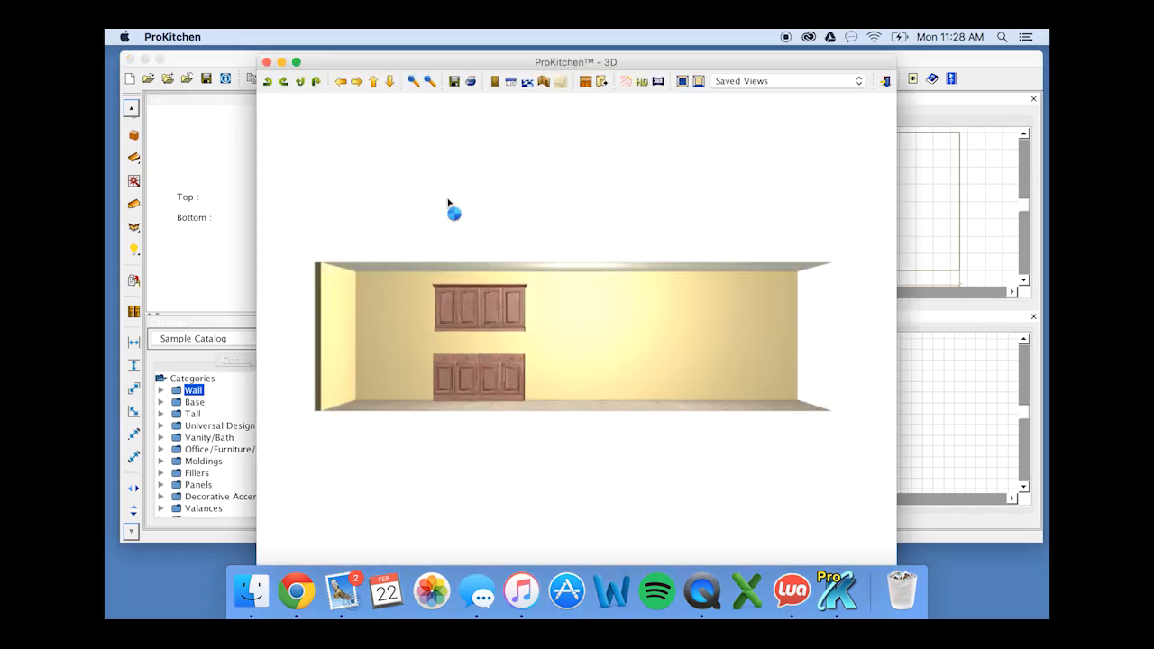
mouse_move(601, 81)
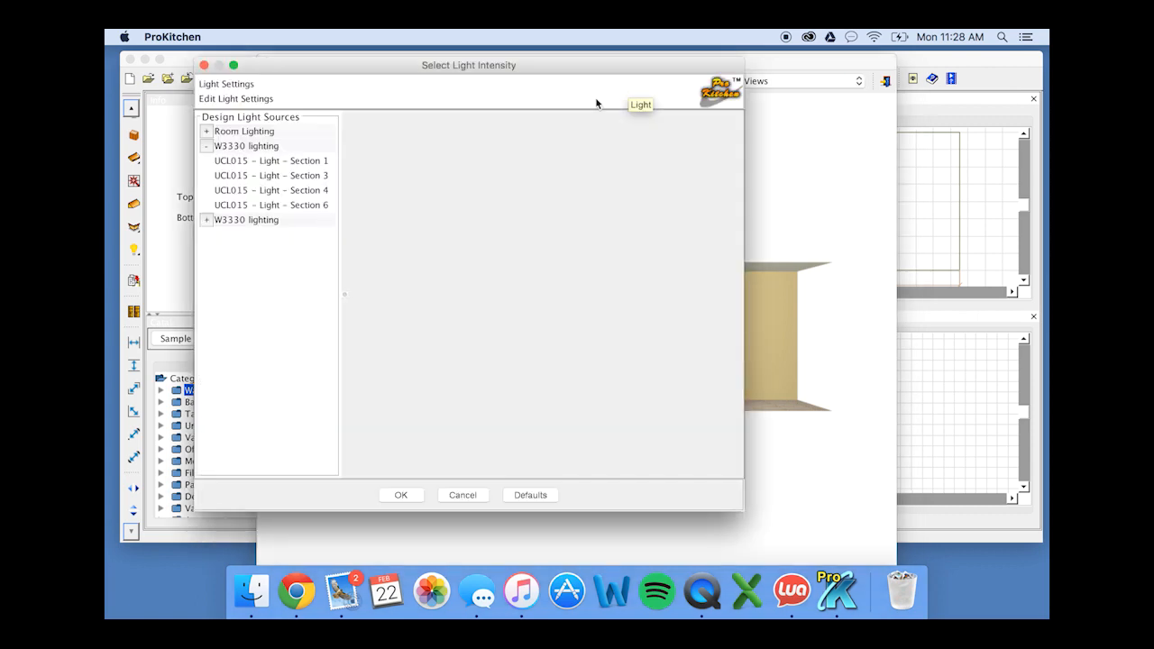
Set the W3330 lighting group's intensity to 50 watts with direction left on All.
left_click(206, 131)
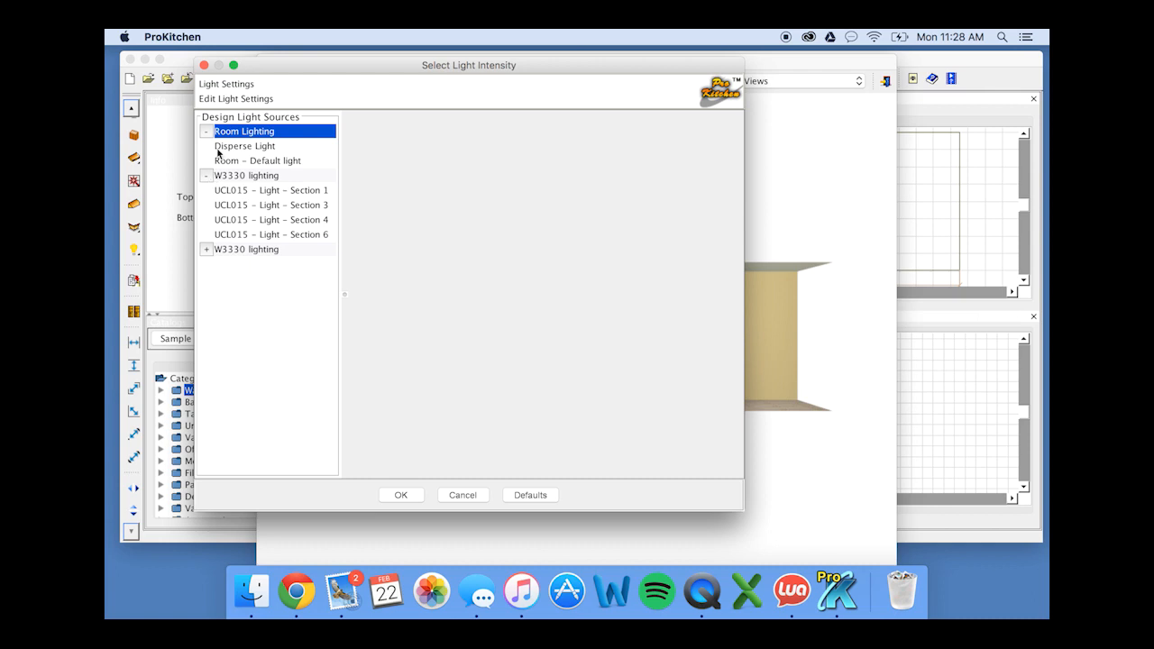
left_click(246, 175)
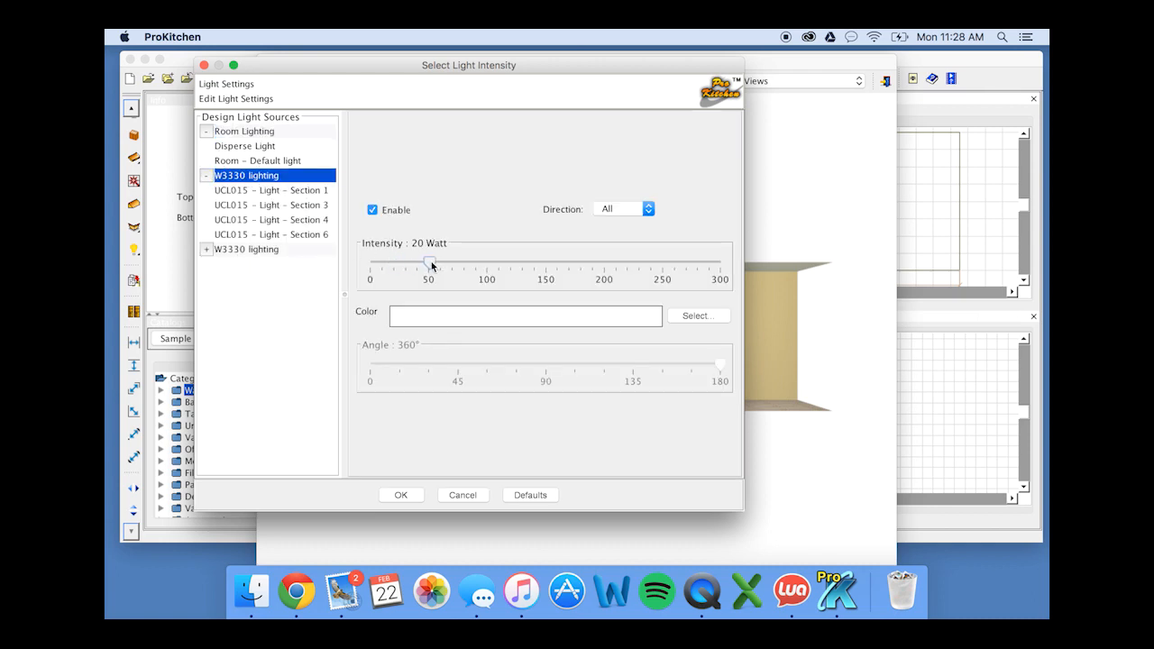
left_click_drag(429, 265, 429, 264)
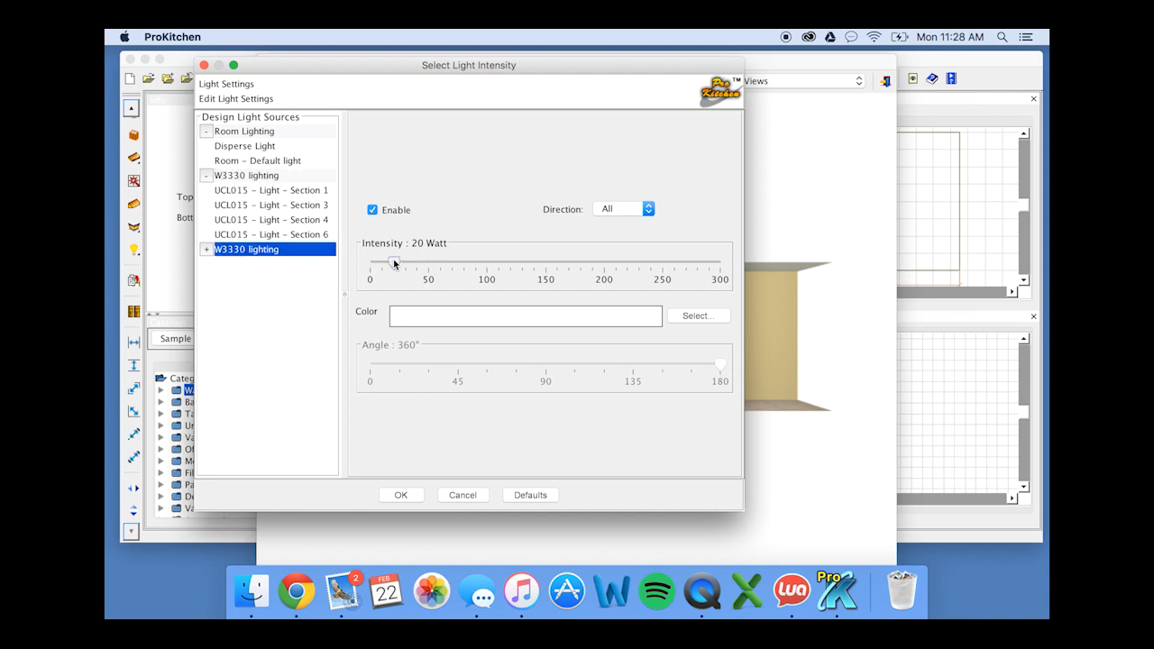
left_click_drag(392, 262, 430, 263)
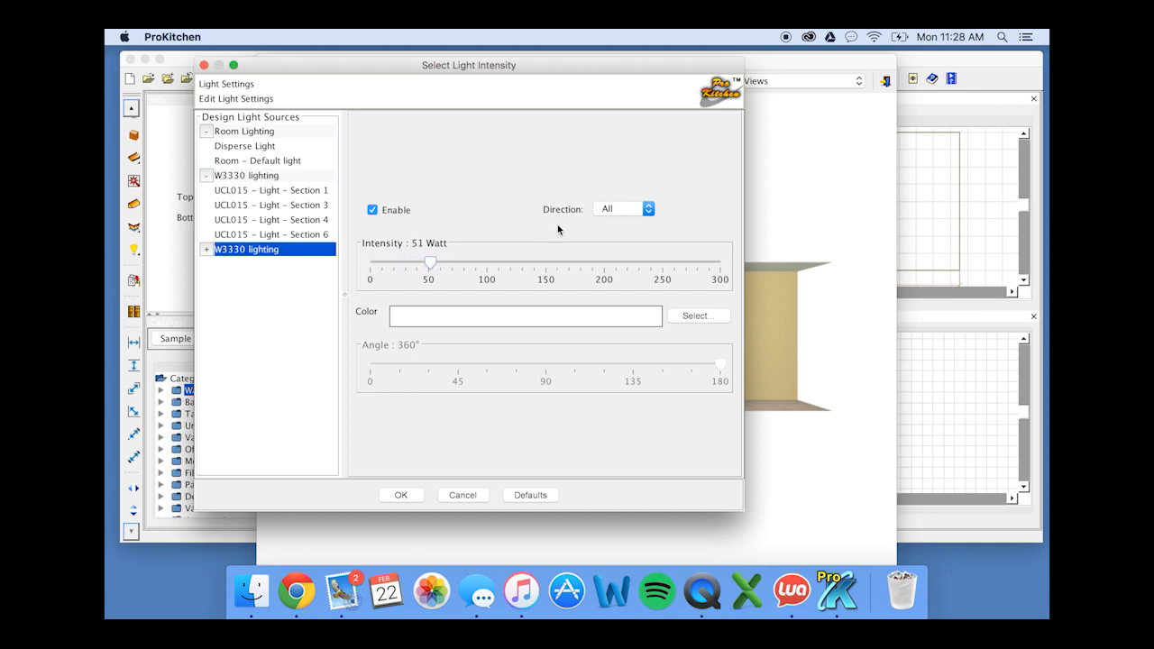
left_click_drag(430, 262, 428, 262)
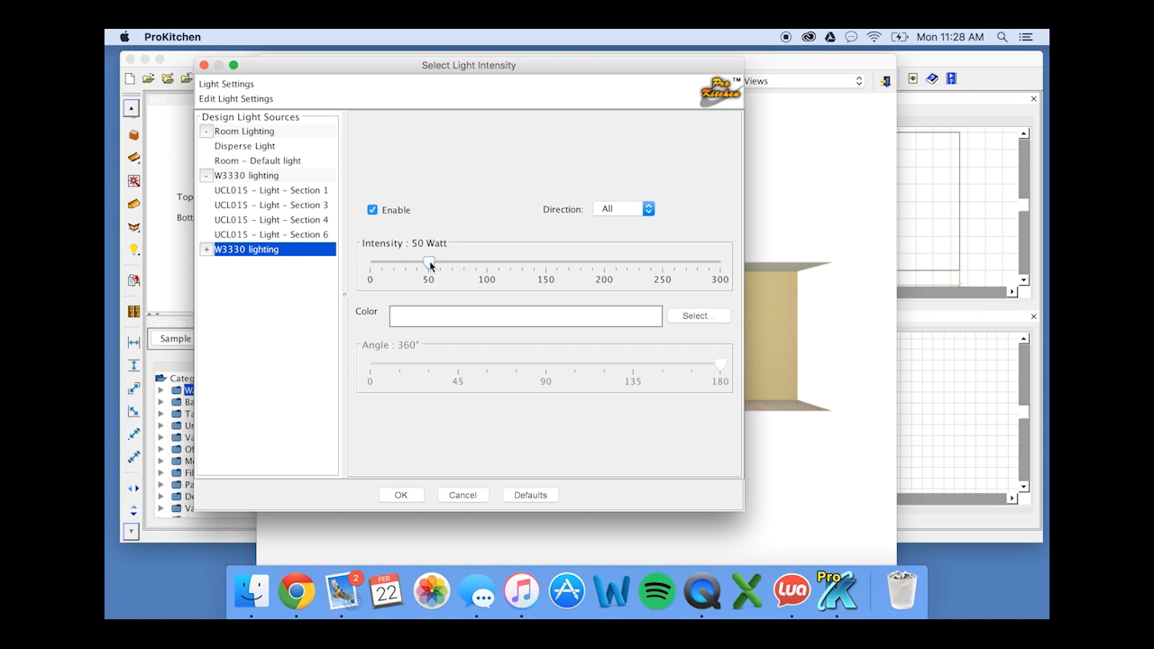
left_click(623, 209)
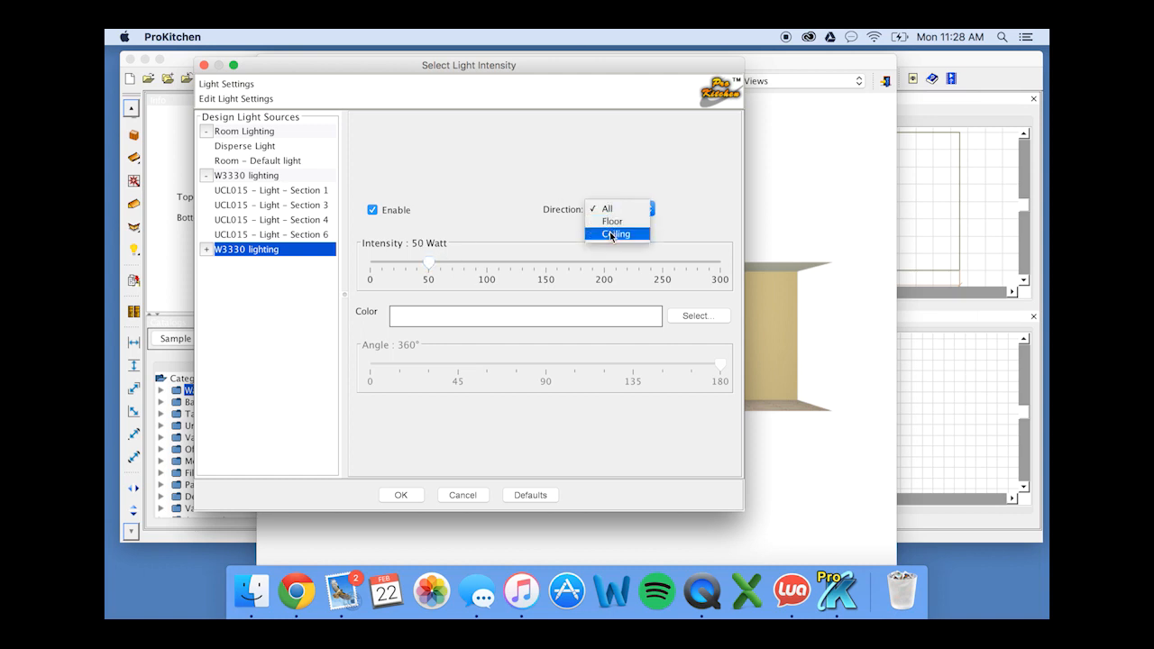
left_click(607, 209)
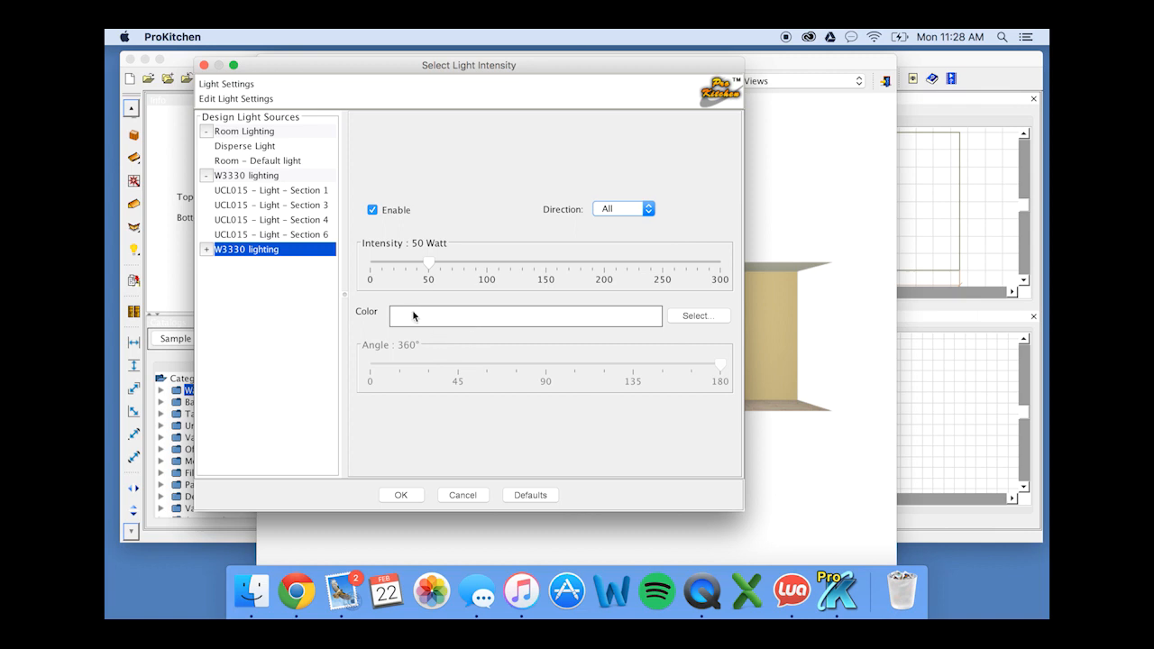
left_click(697, 315)
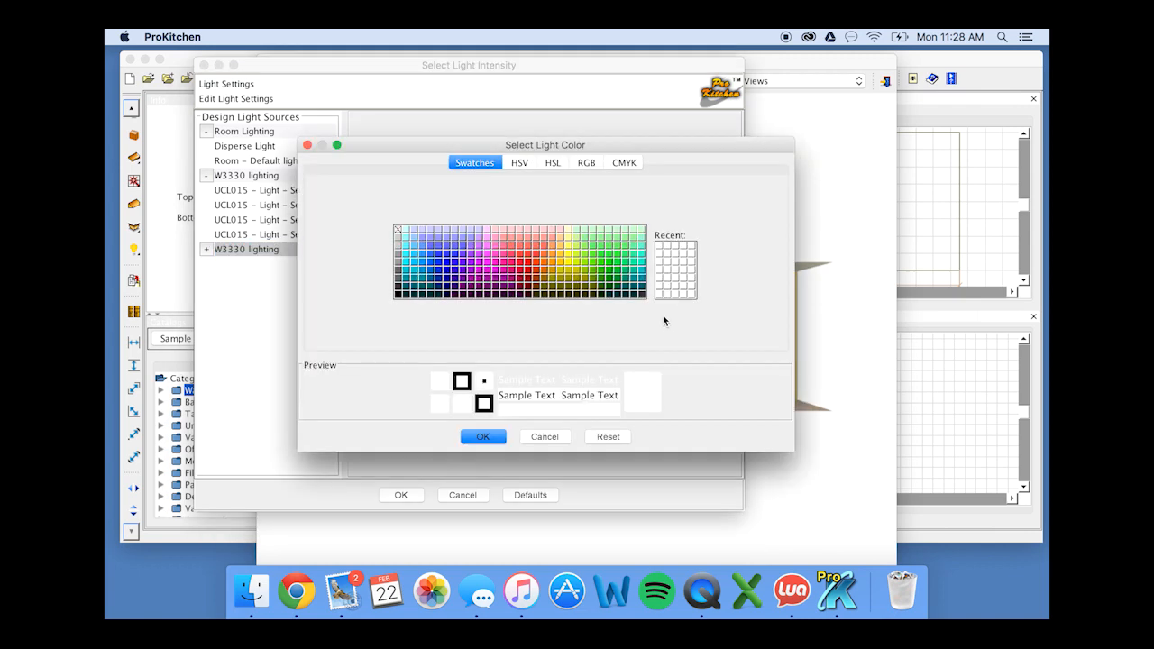
mouse_move(492, 255)
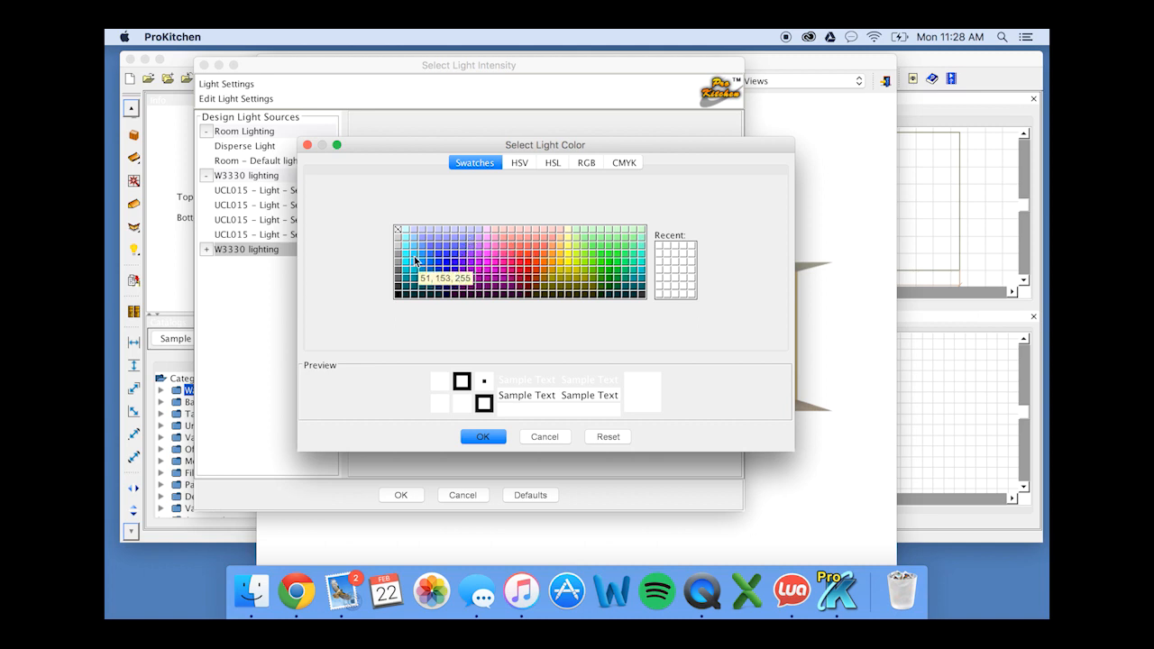
Pick a blue swatch and apply the blue 50-watt light settings.
left_click(428, 259)
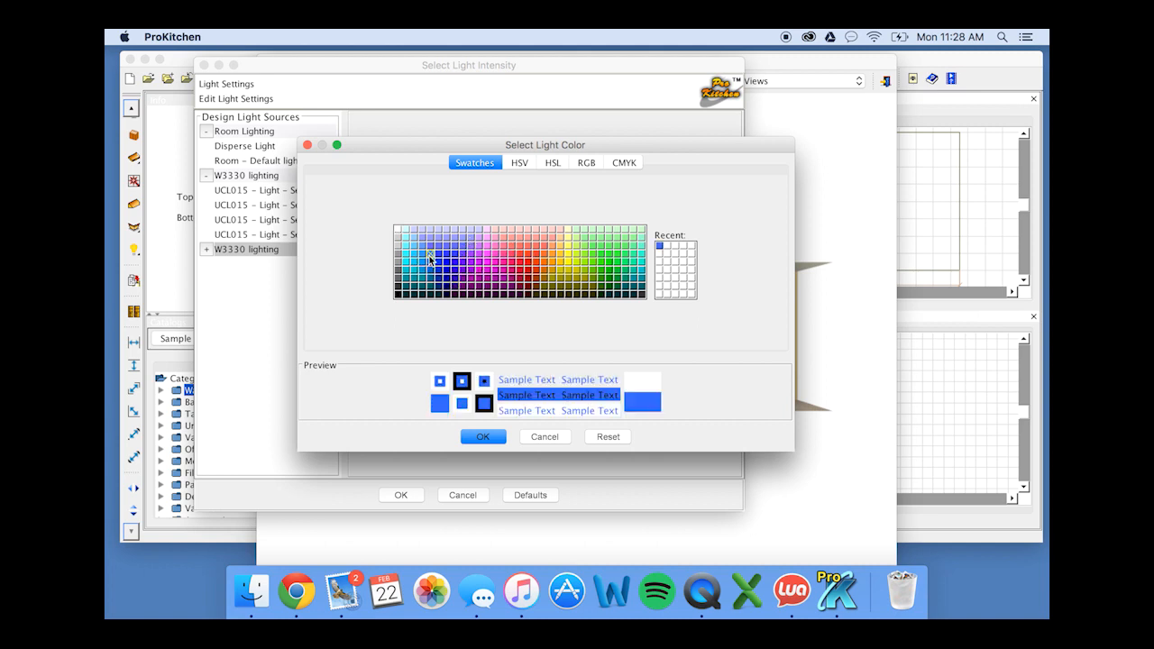
left_click(483, 437)
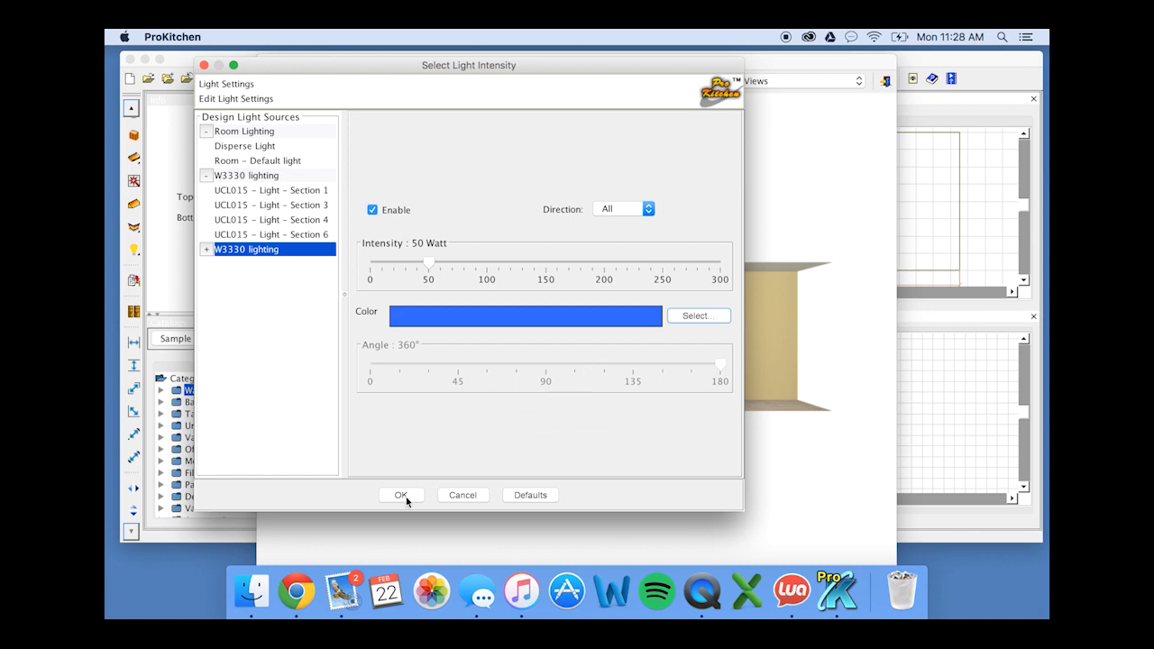
mouse_move(575, 385)
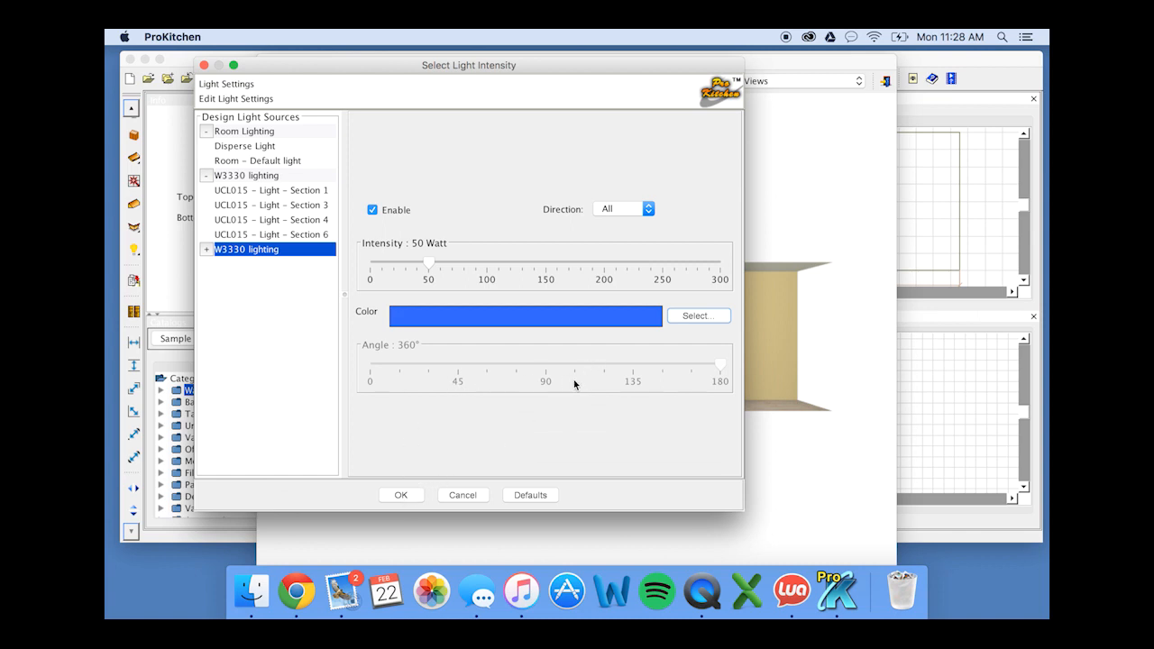
left_click(400, 494)
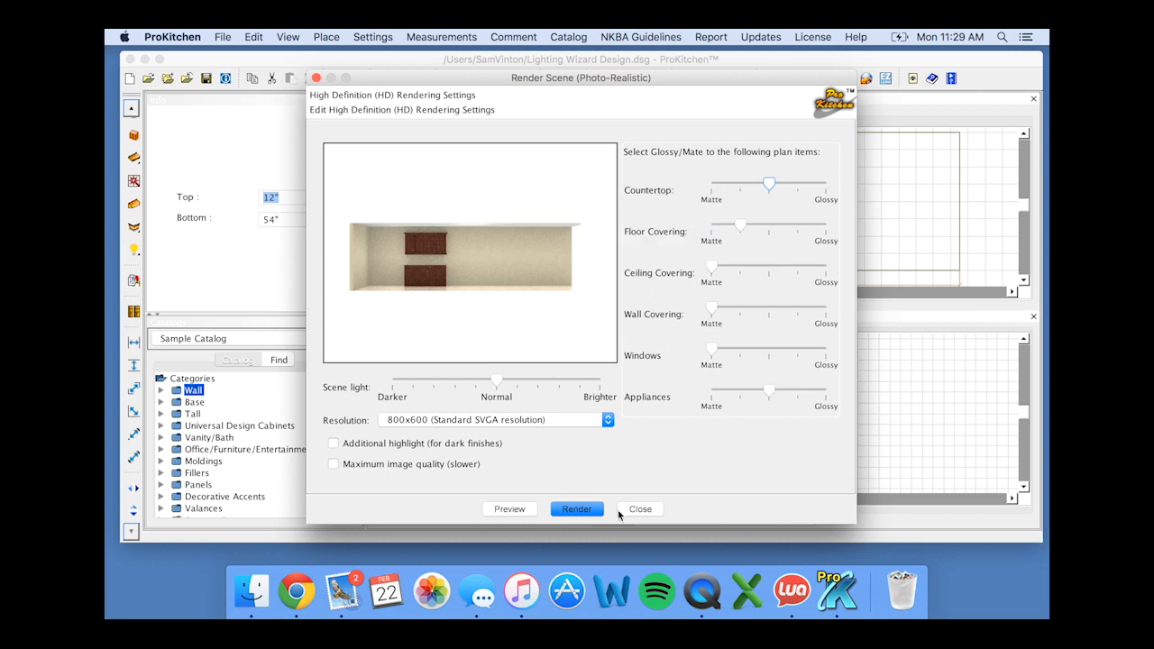
Start a new HD render of the blue-lit cabinets from Render Scene.
left_click(576, 509)
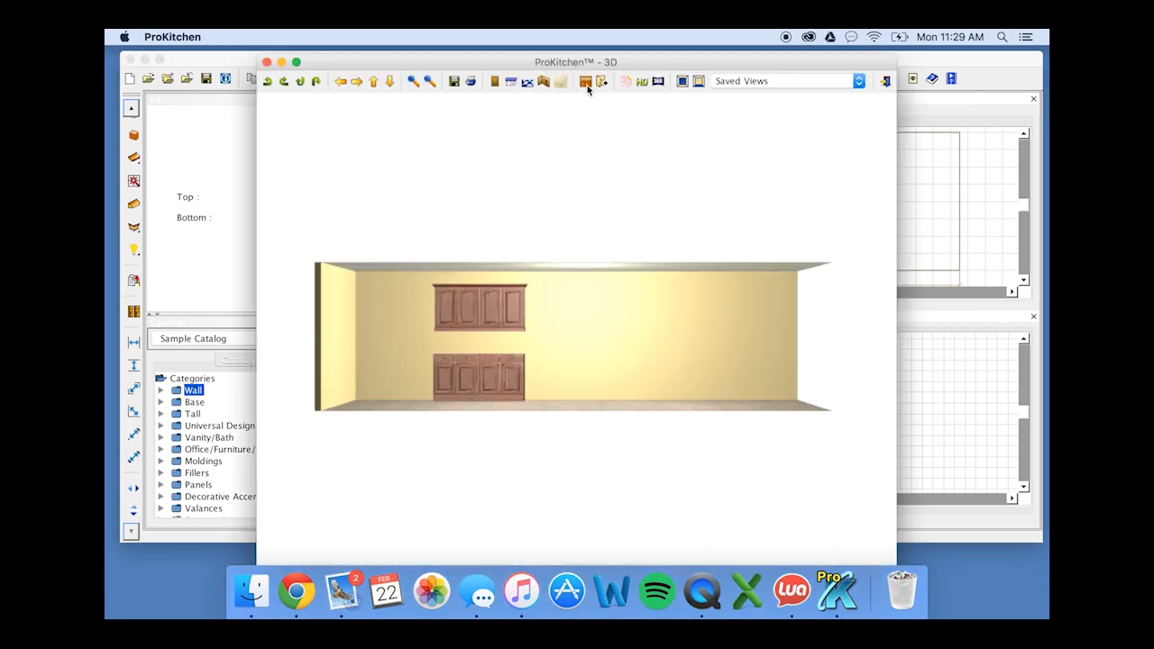
mouse_move(585, 81)
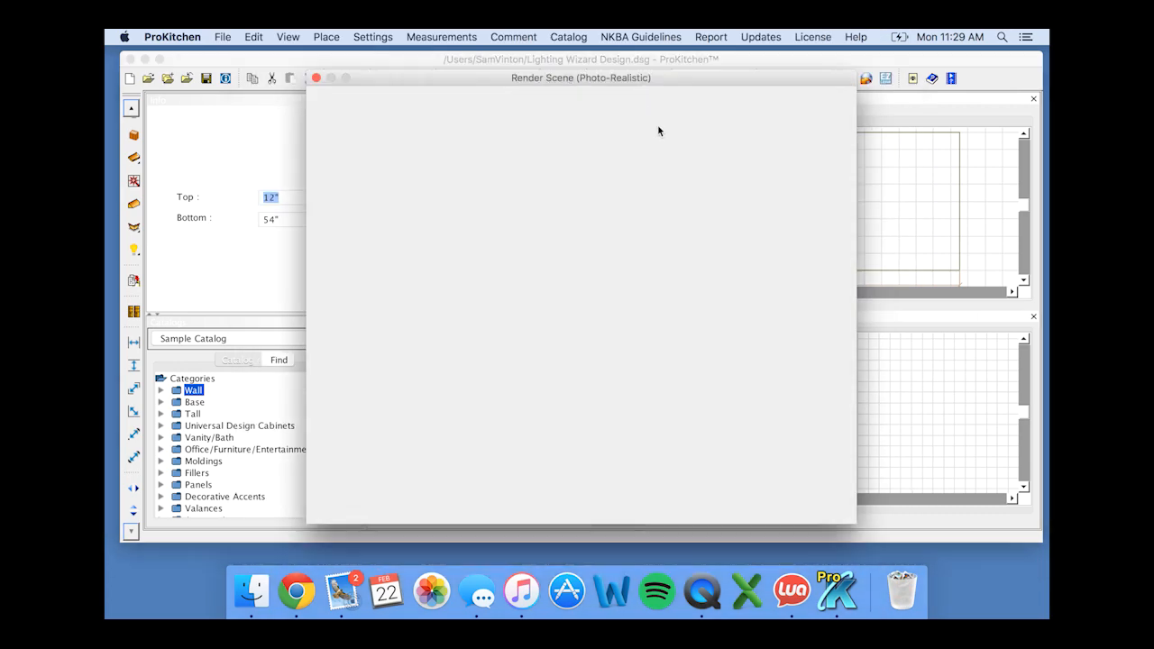
left_click(577, 508)
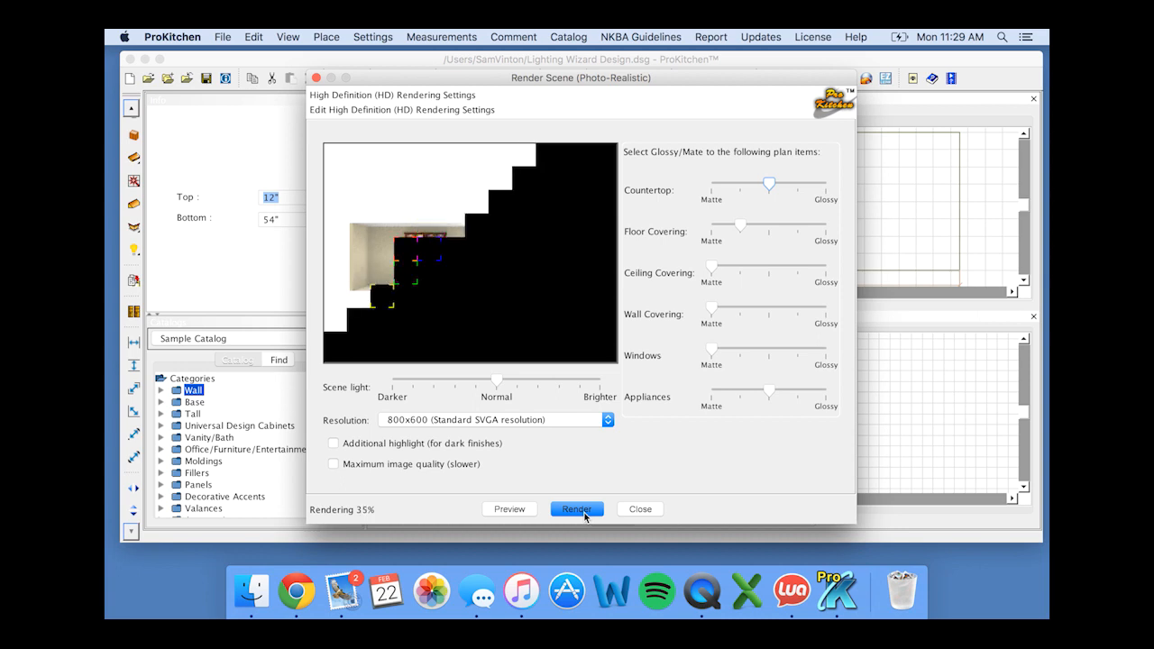
Let the blue-lit cabinet preview finish rendering, then close the Render Scene (Photo-Realistic) dialog.
left_click(576, 508)
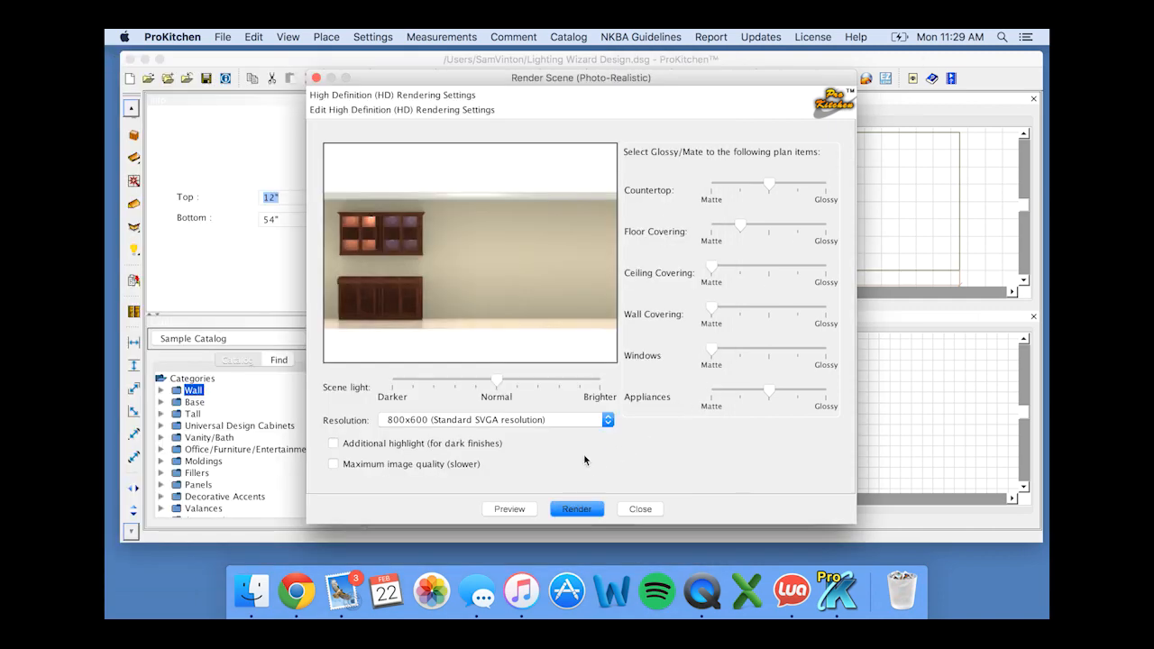
left_click(576, 508)
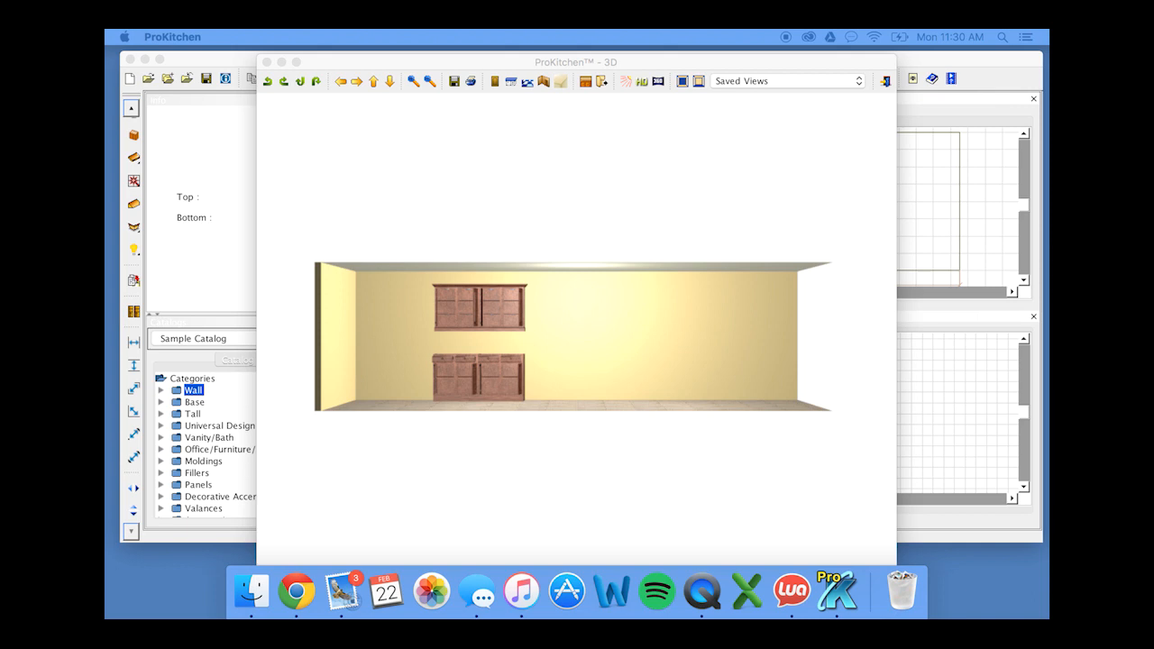
mouse_move(330, 36)
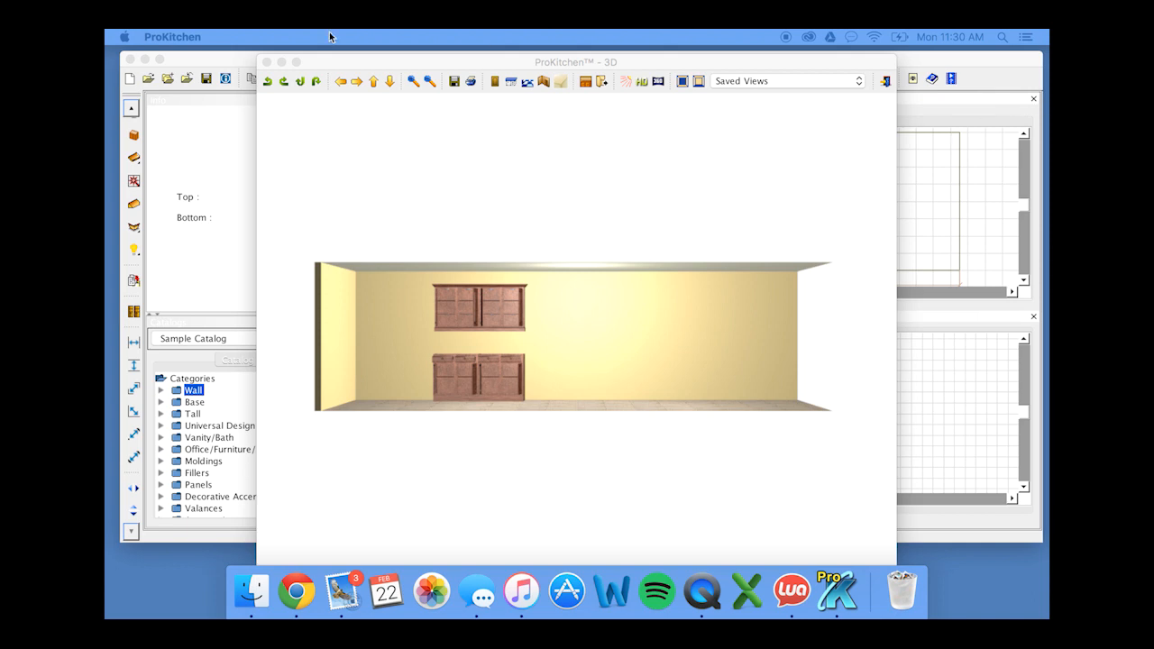
Close the 3D window and bring up the molding lighting bulb menu.
left_click(265, 61)
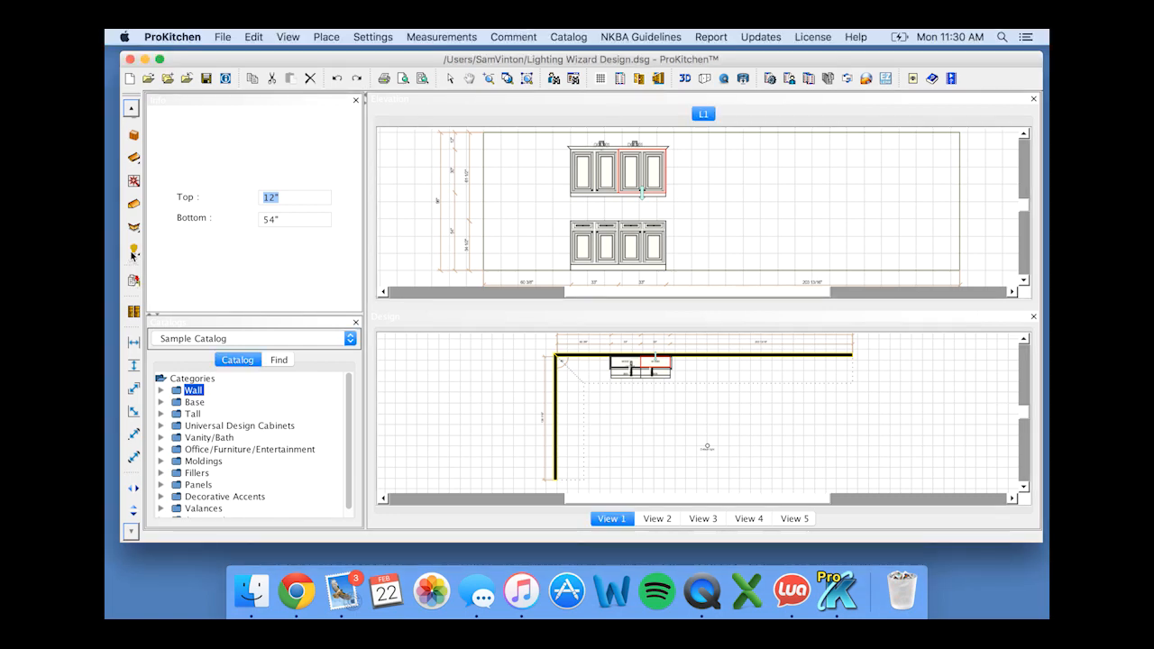
left_click(133, 254)
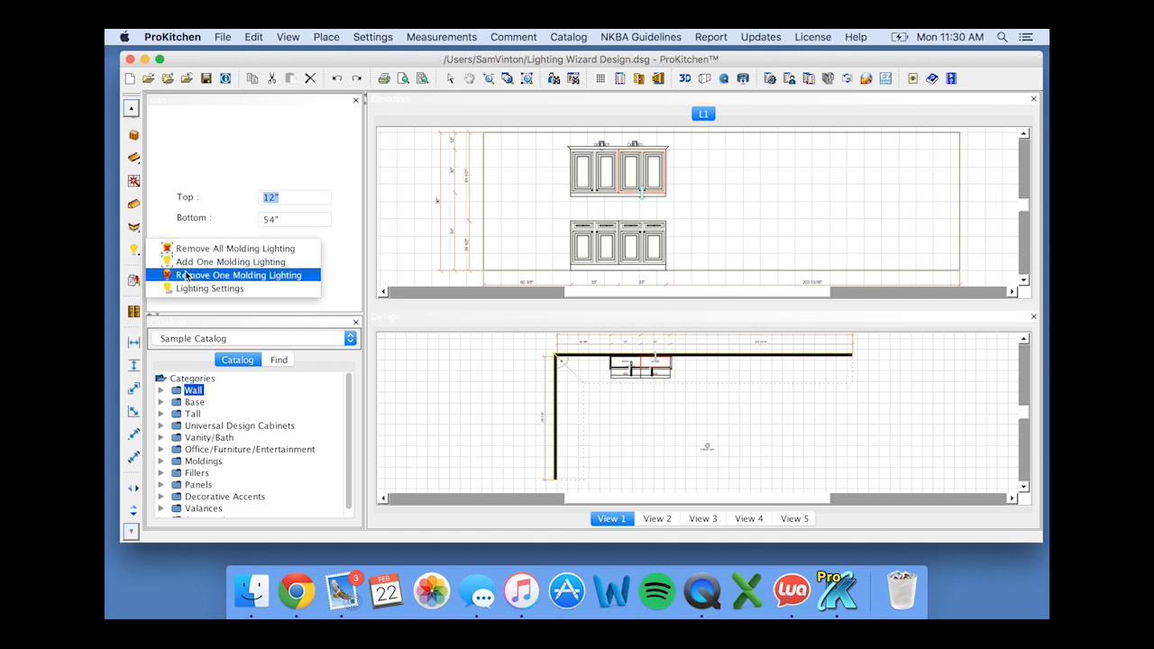
mouse_move(209, 288)
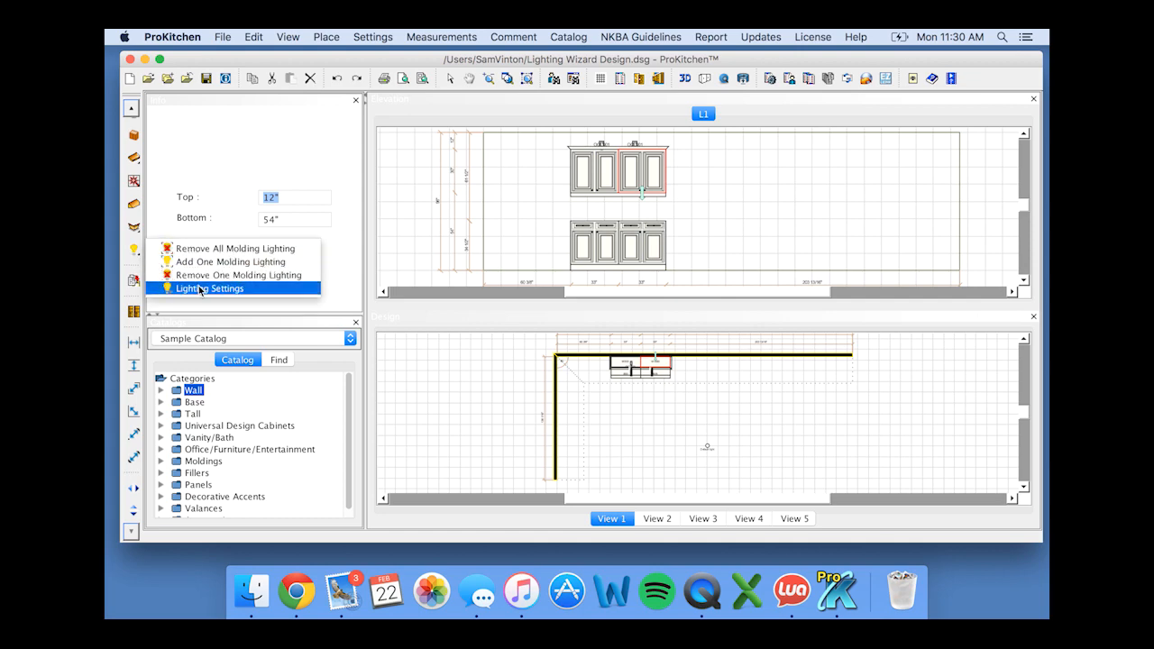
Set light-rail (UCL001), top-molding and toe-kick lighting to about 50 watts and apply.
left_click(209, 289)
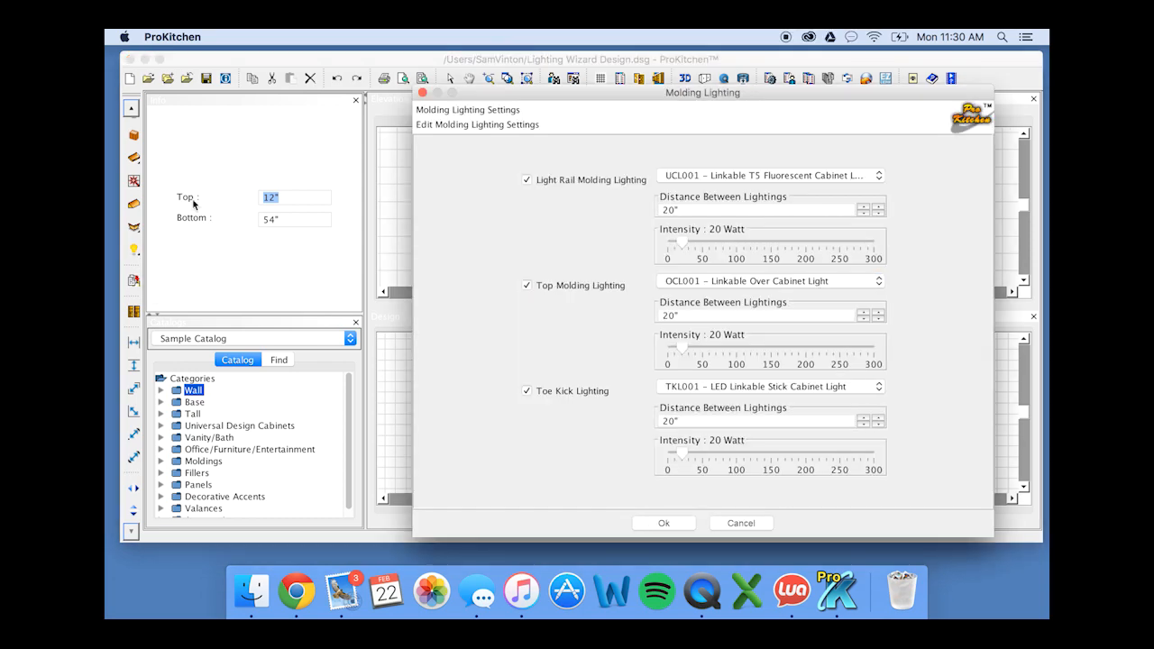
left_click_drag(702, 92, 593, 65)
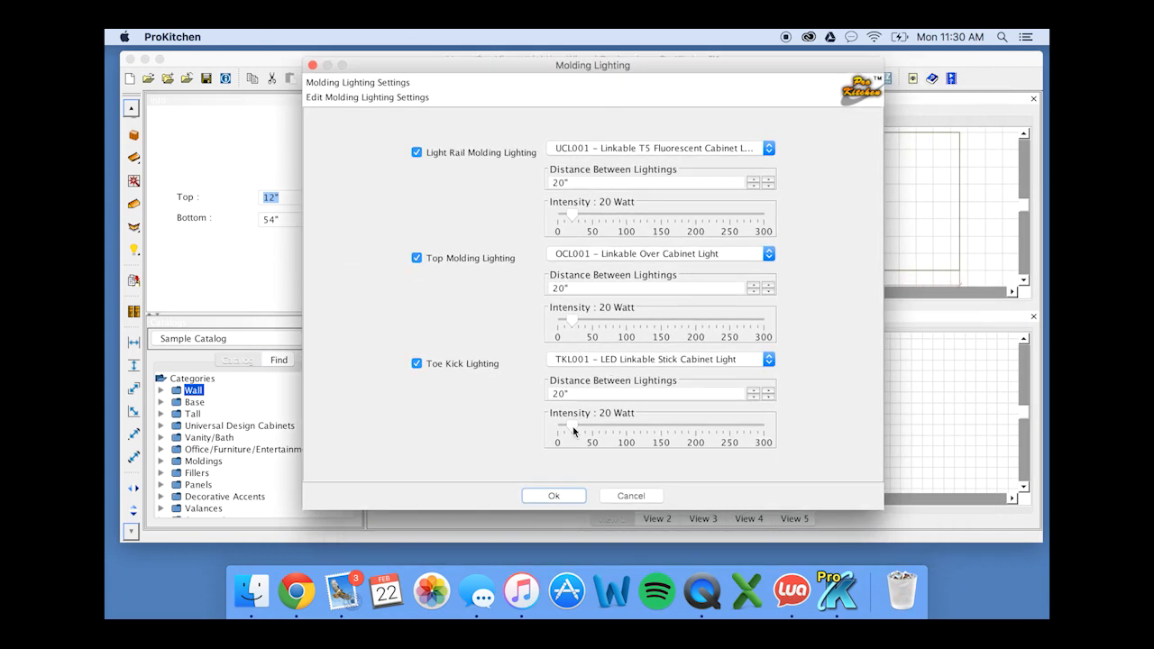
left_click_drag(572, 425, 591, 424)
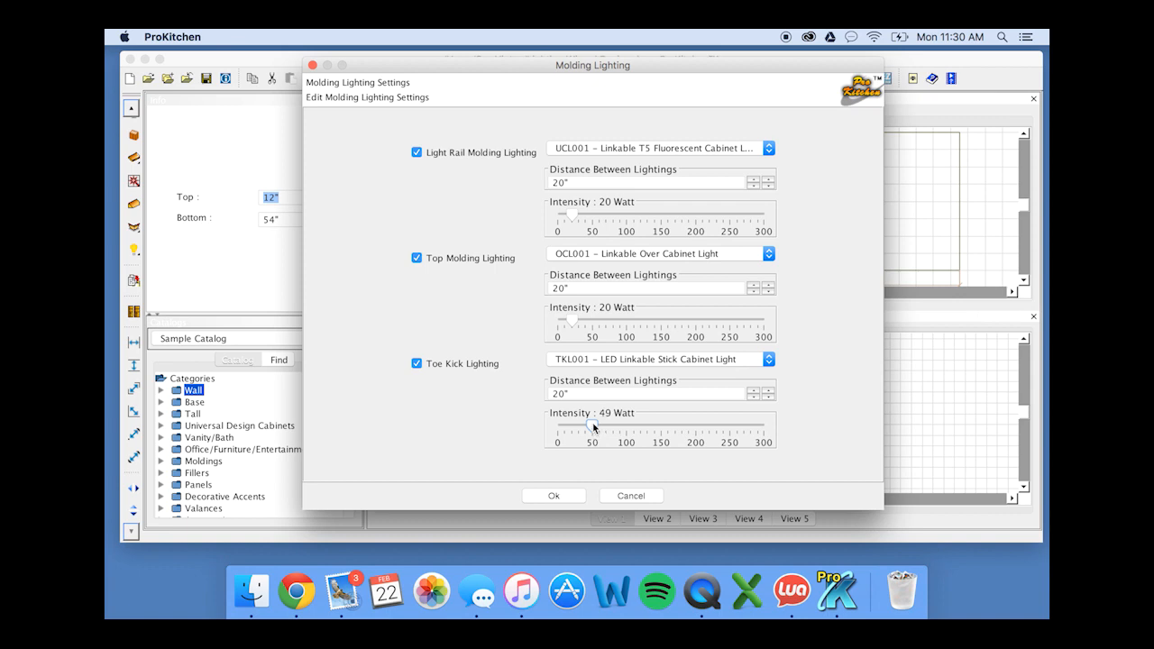
left_click_drag(572, 320, 592, 320)
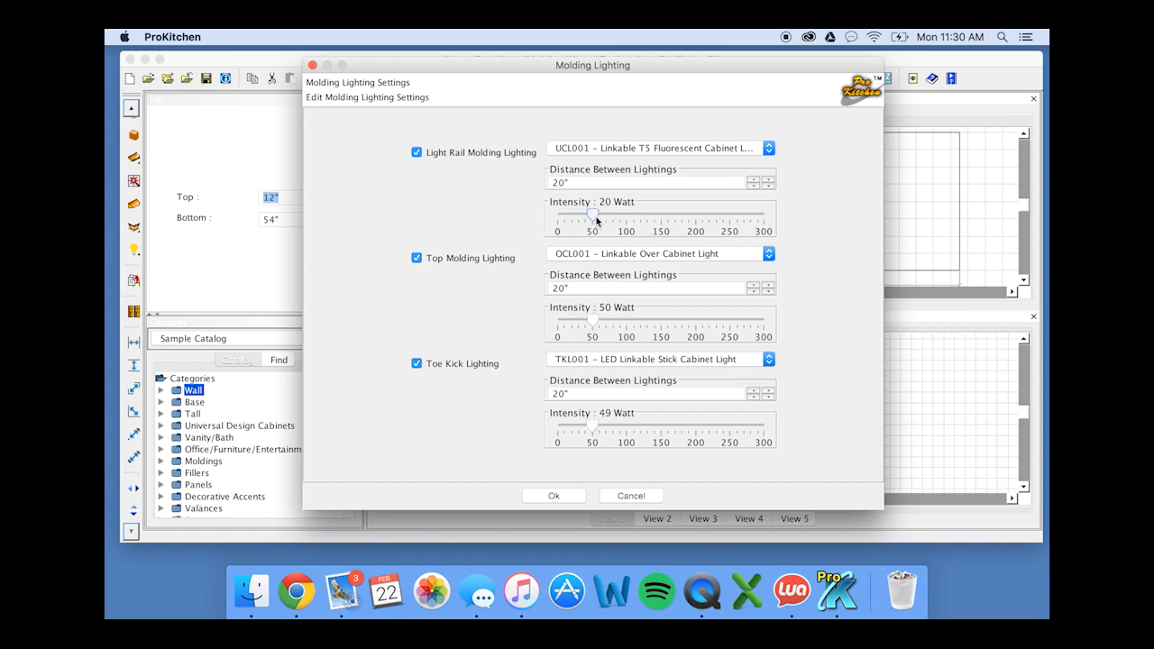
left_click_drag(592, 215, 593, 215)
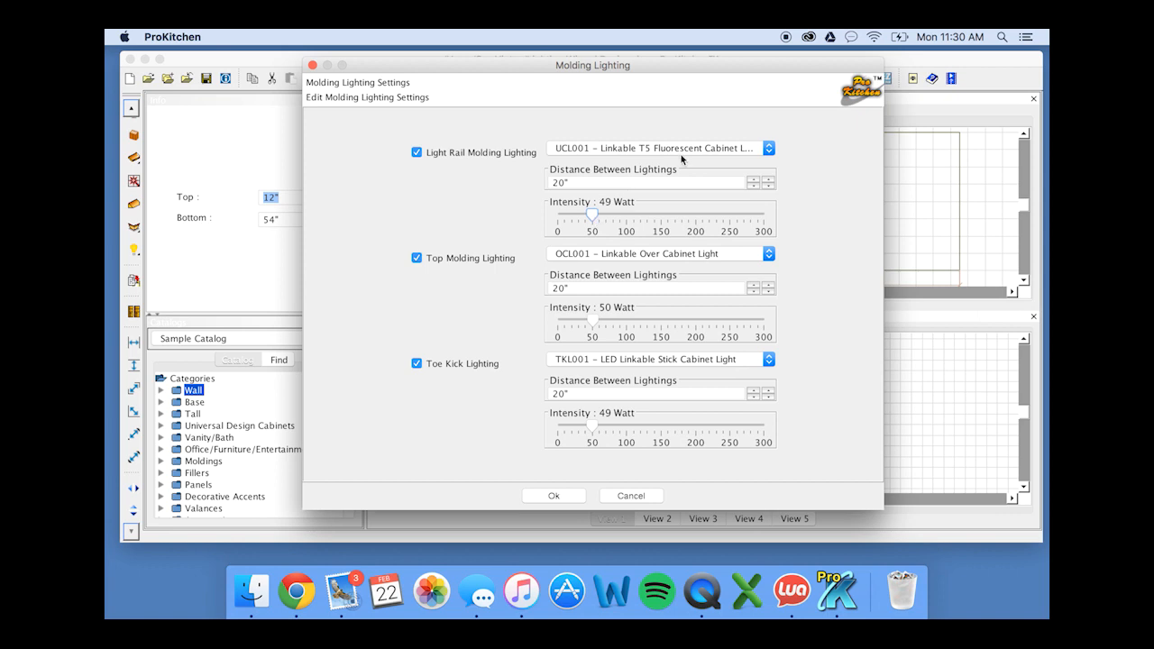
left_click(767, 148)
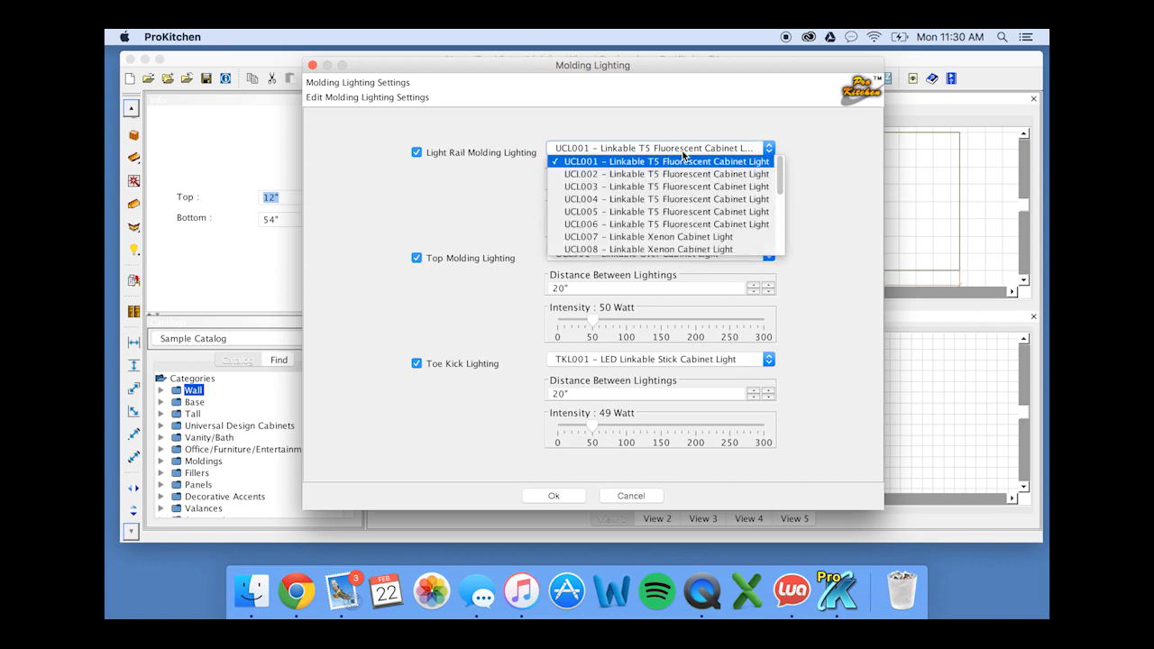
left_click(663, 162)
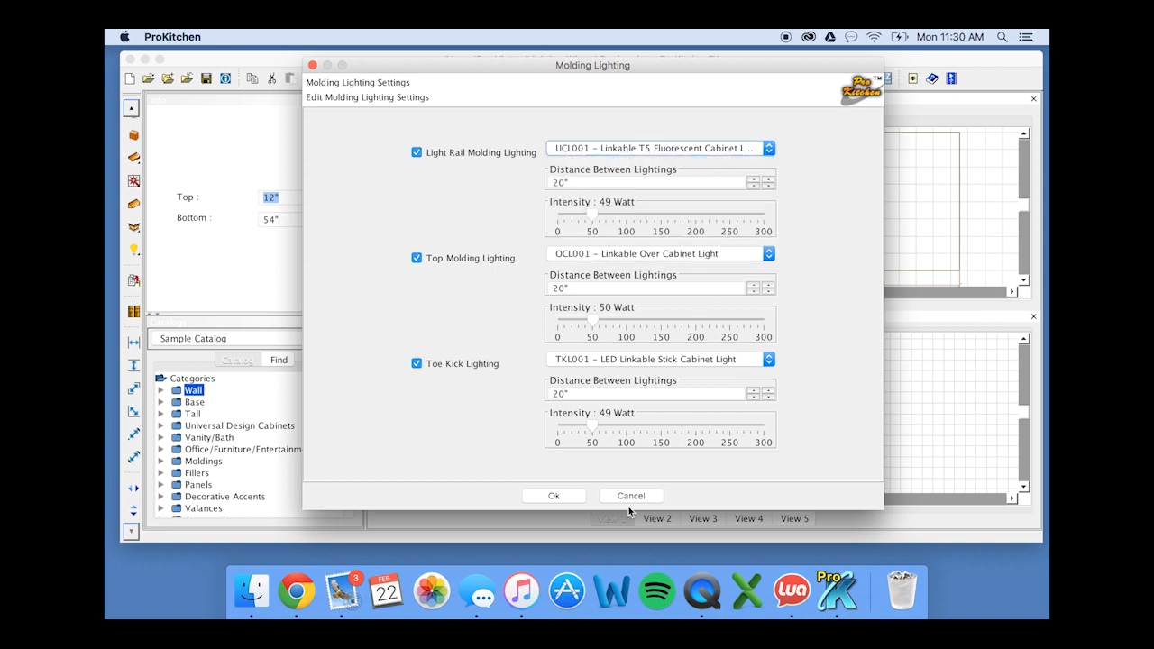
mouse_move(593, 227)
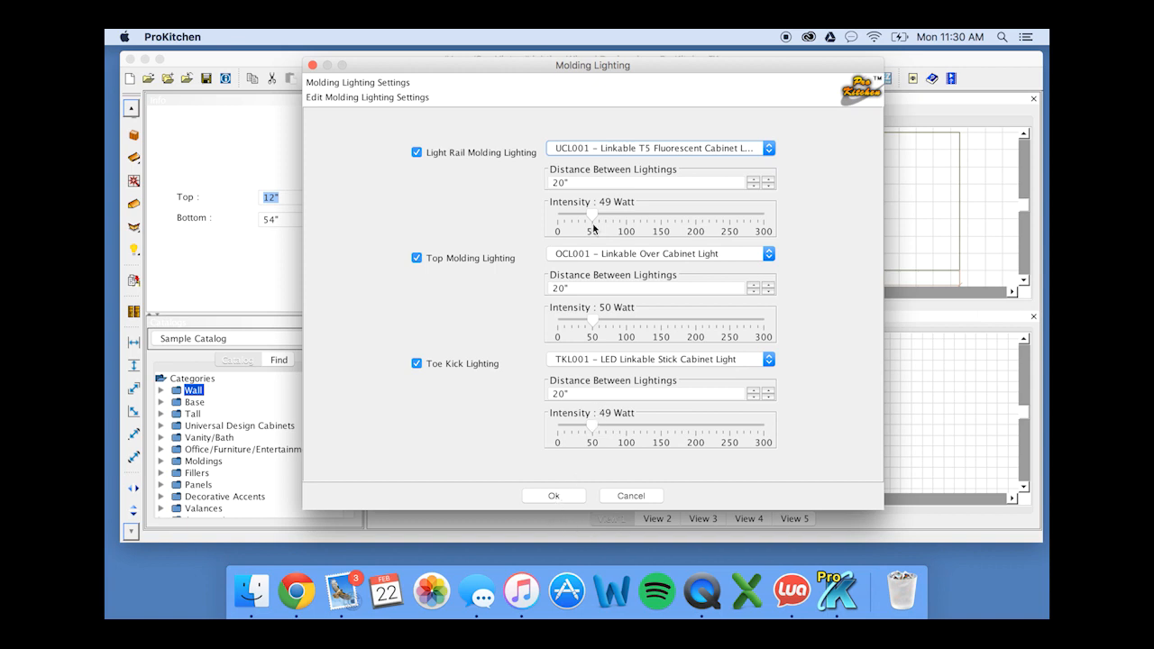
left_click(593, 216)
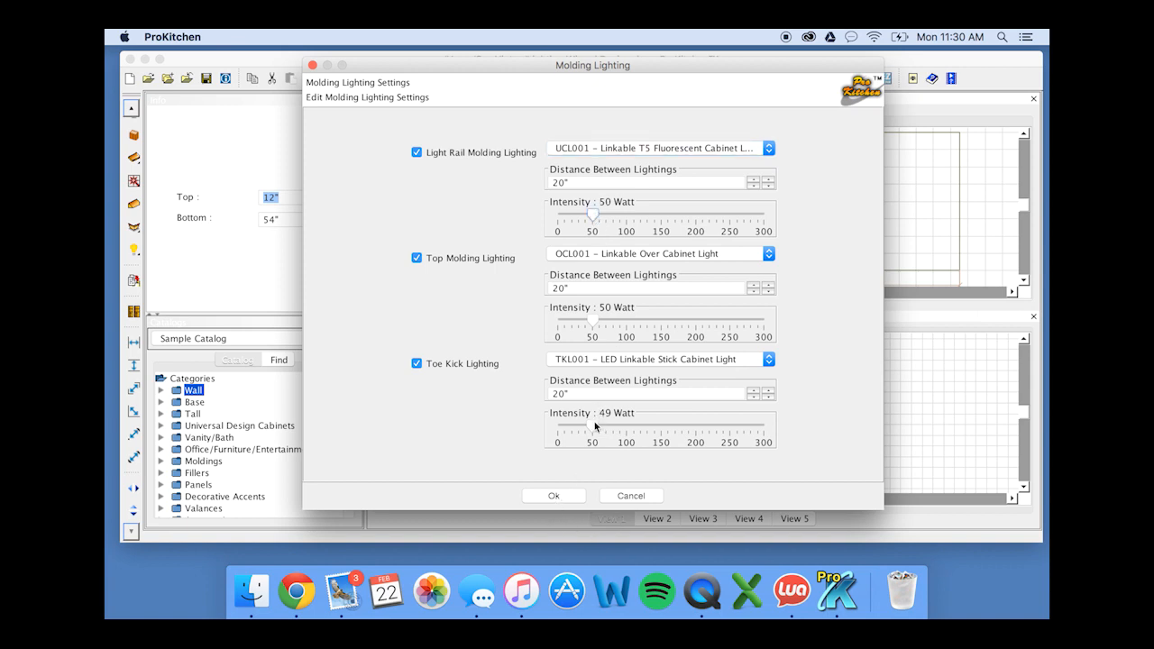
left_click_drag(586, 423, 597, 423)
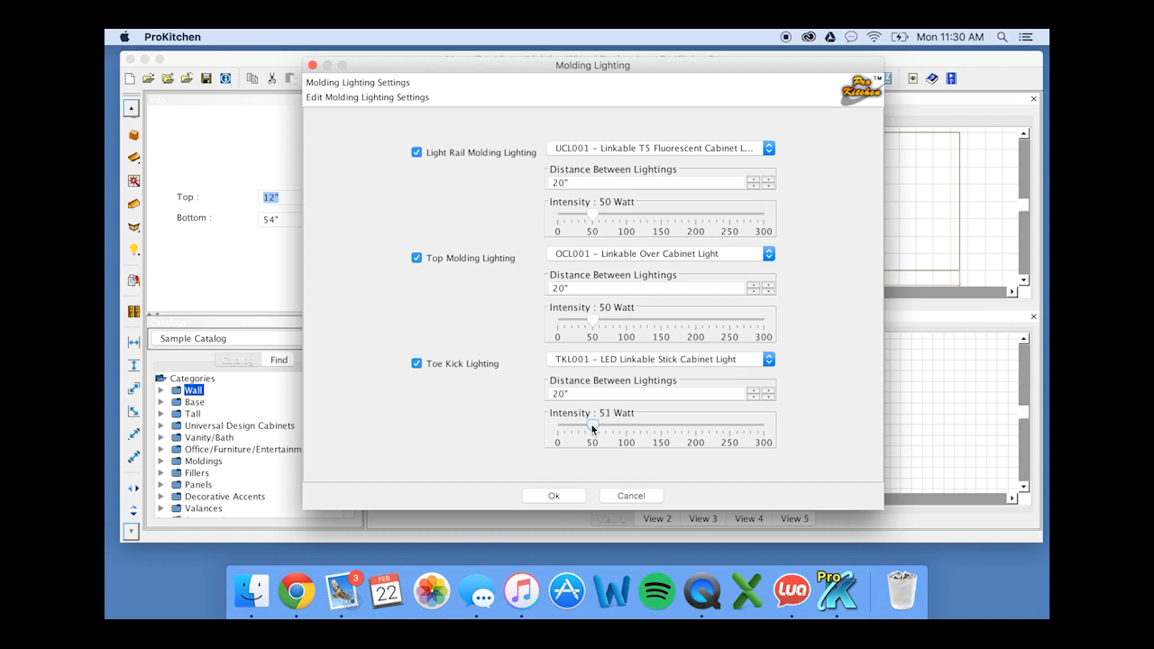
left_click(554, 495)
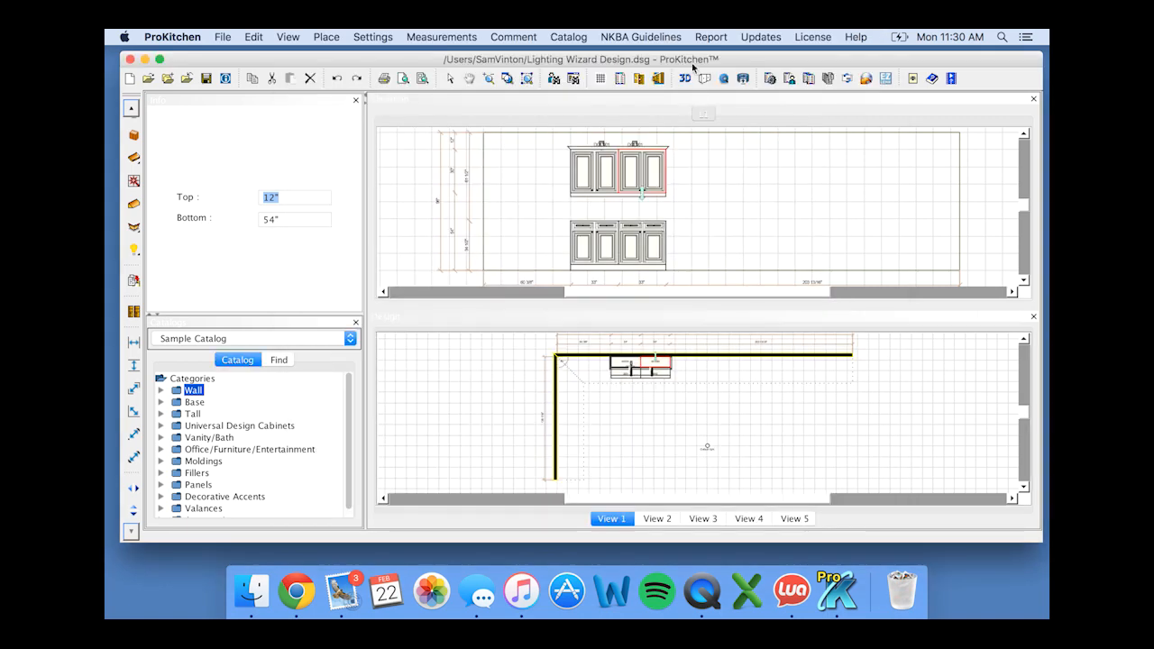
Reopen the 3D view and swing open the wall and base cabinet doors.
left_click(684, 77)
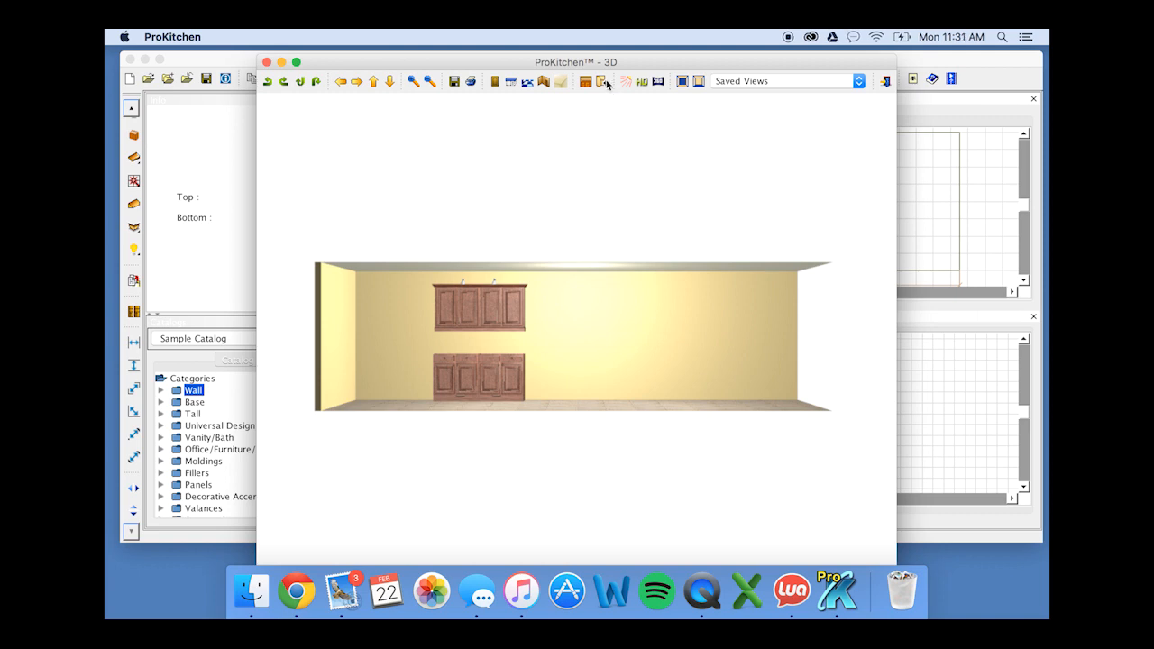
mouse_move(601, 81)
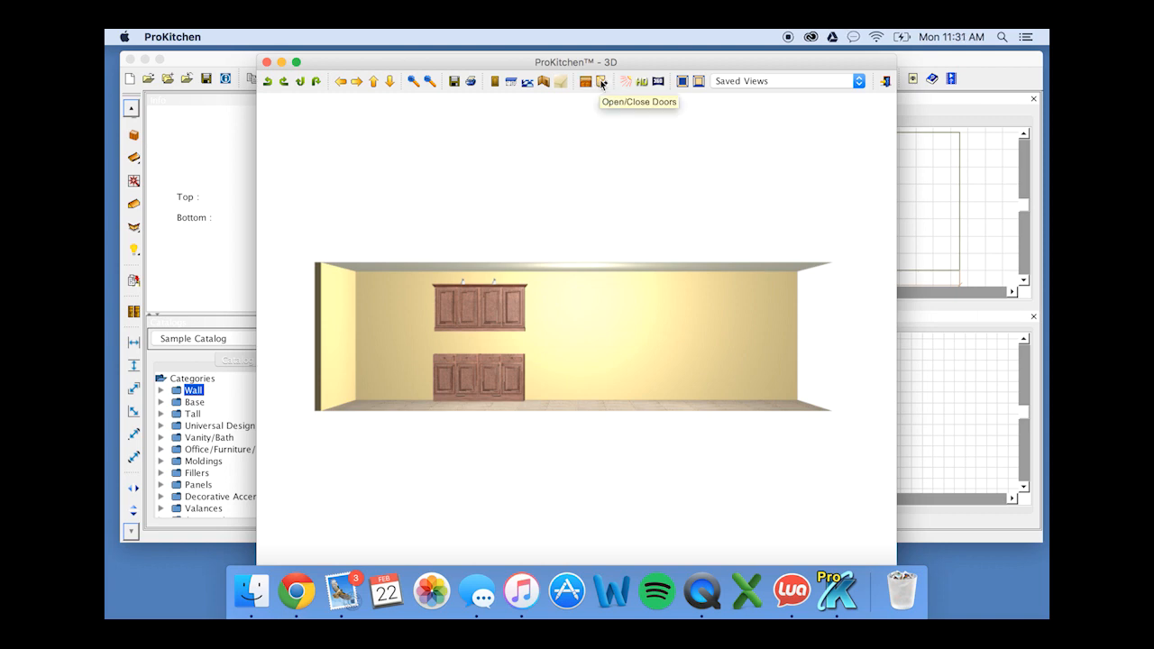
left_click(601, 81)
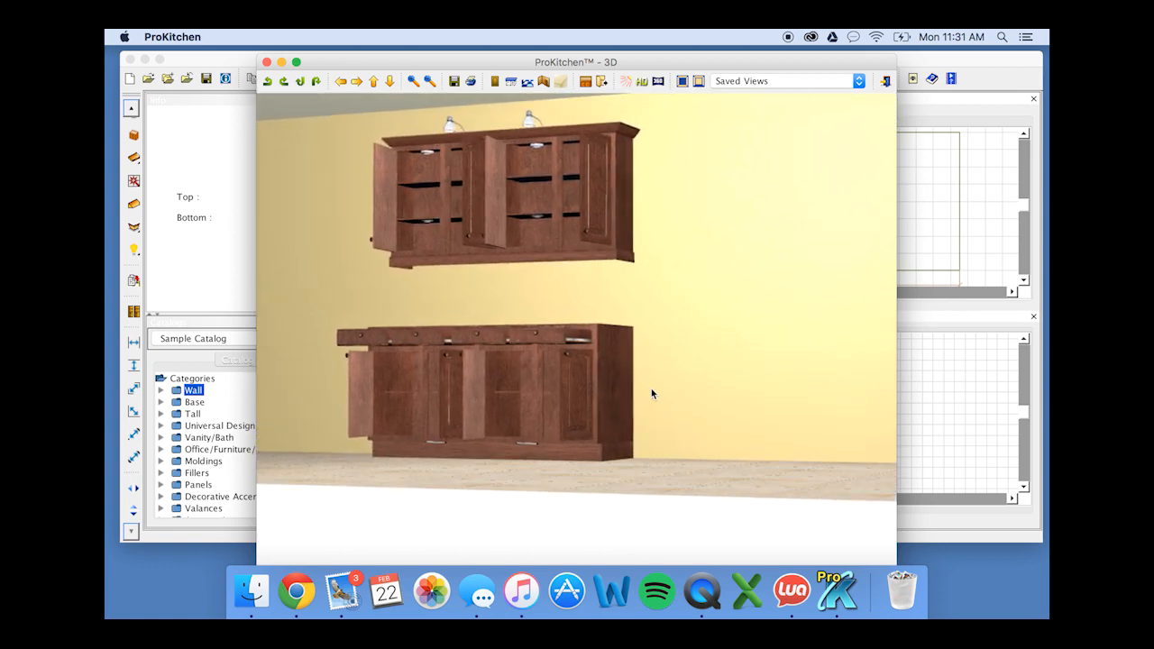
mouse_move(585, 82)
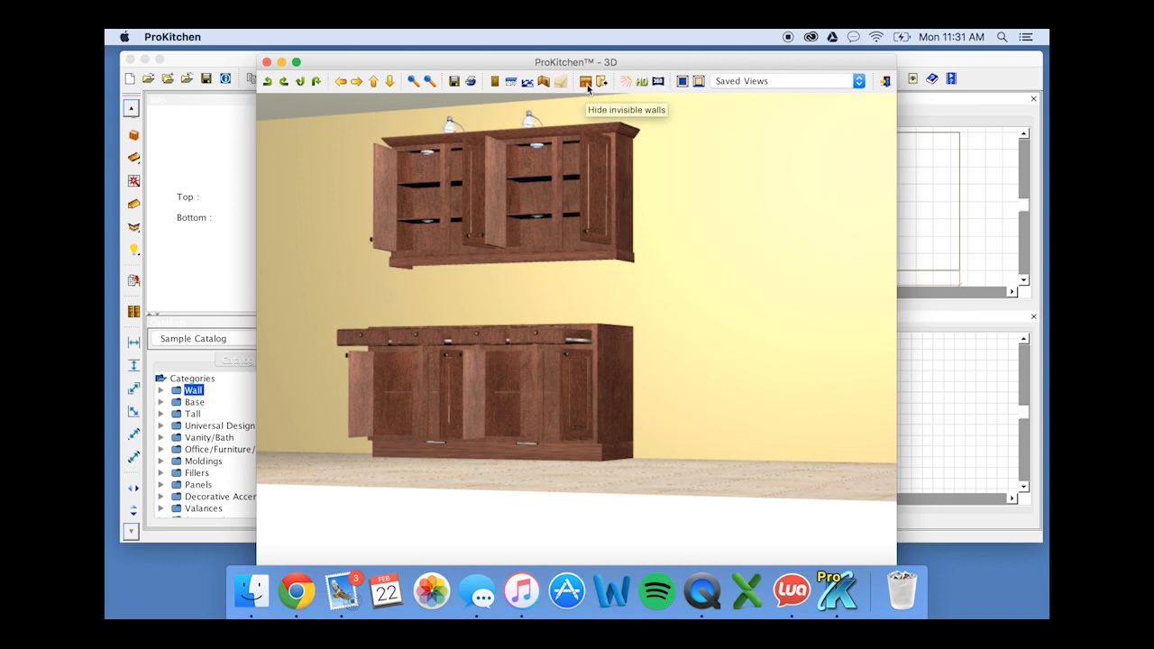
mouse_move(543, 90)
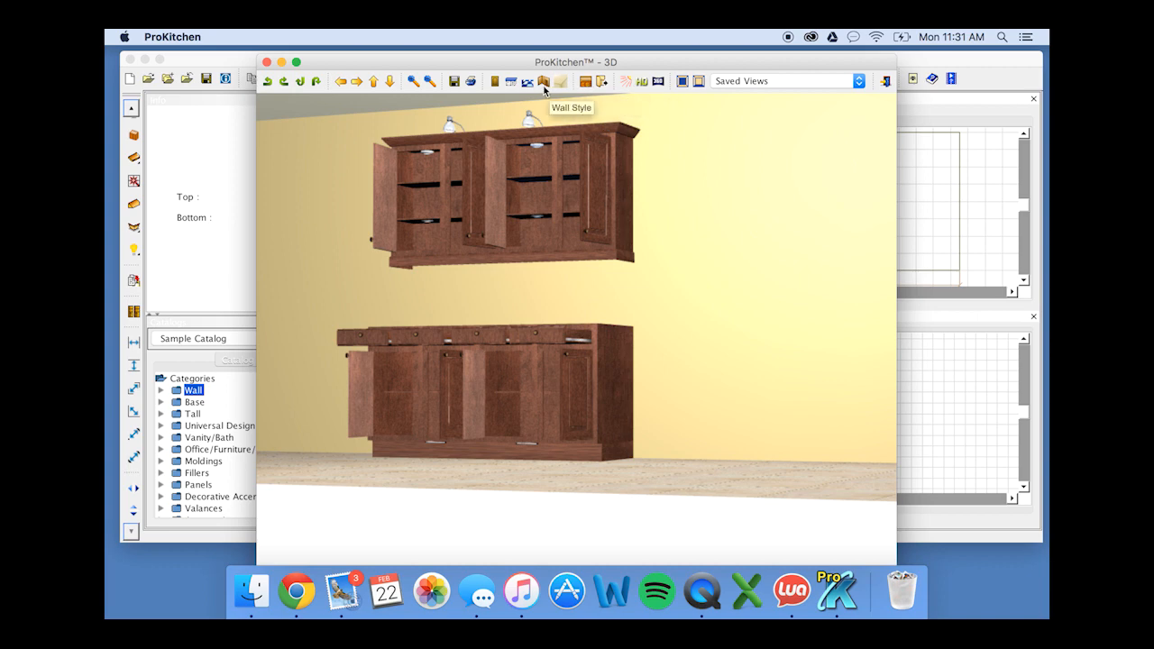
mouse_move(641, 81)
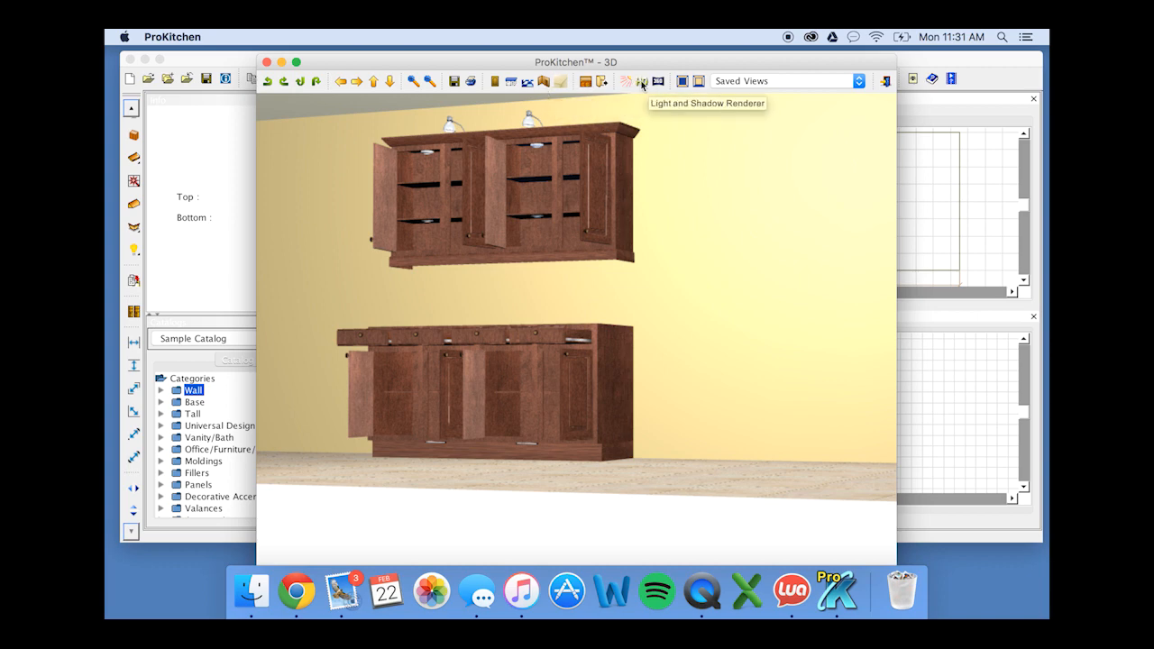
Preview and render an HD Light and Shadow image of the lit open cabinets.
left_click(641, 81)
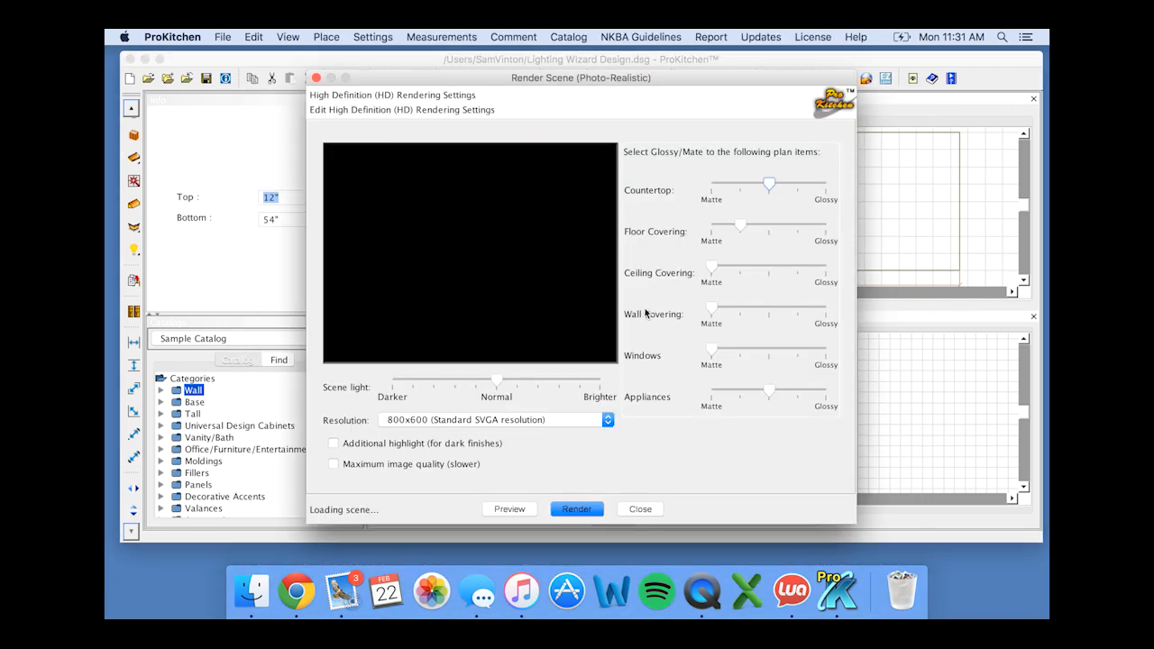
left_click(576, 509)
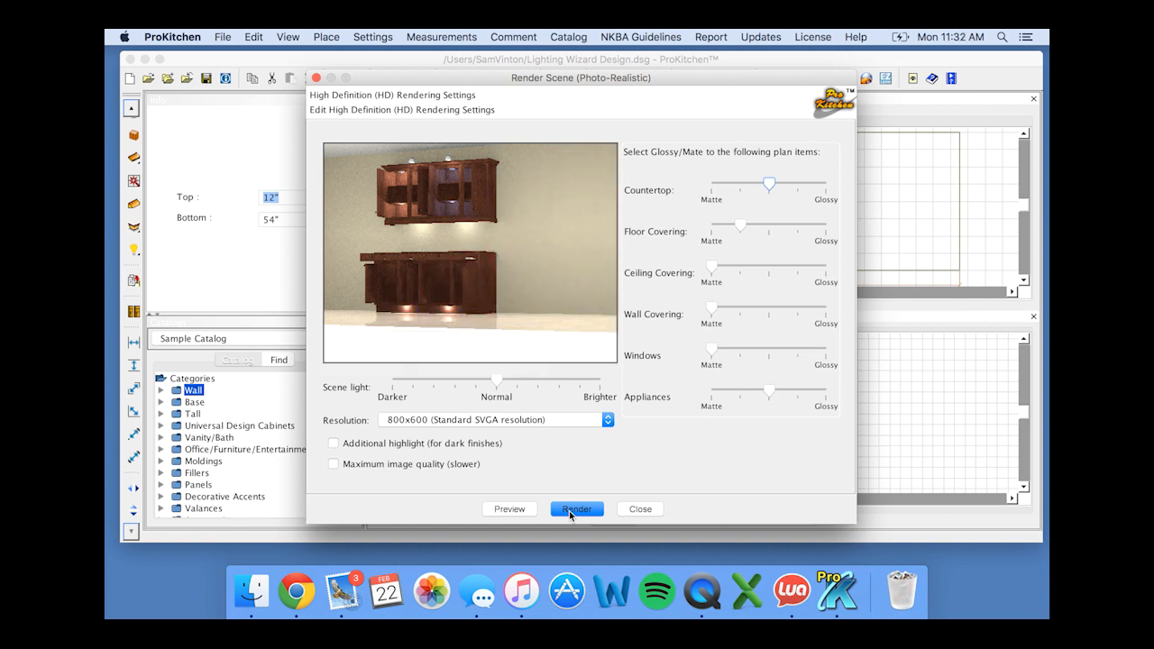
left_click(576, 509)
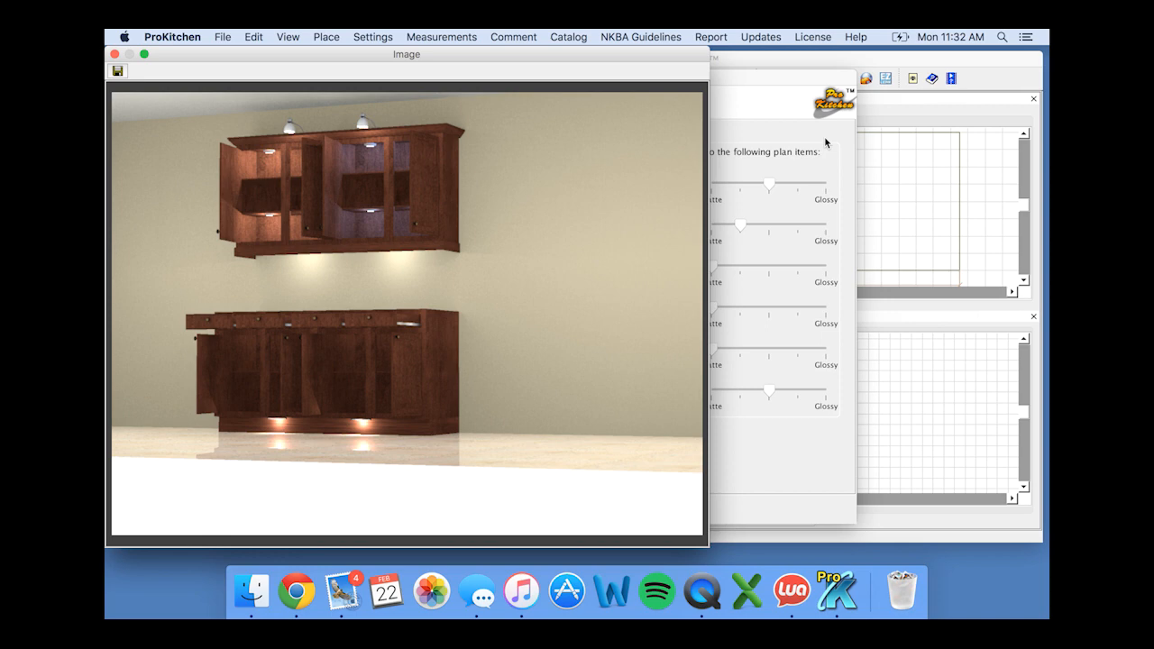
mouse_move(731, 83)
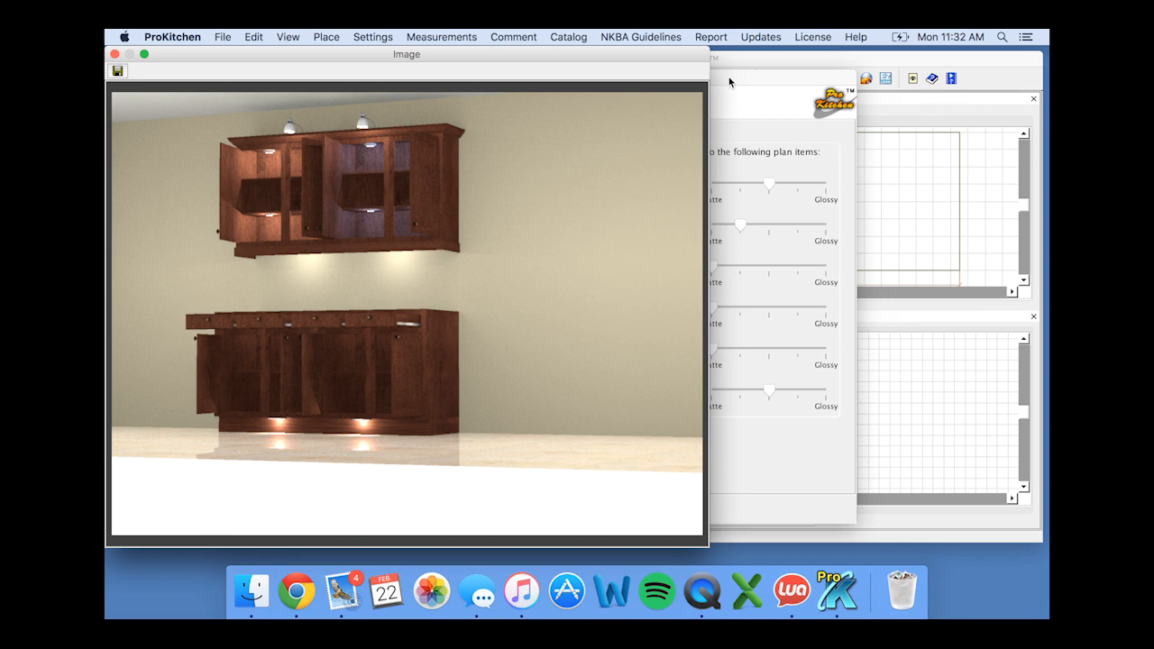